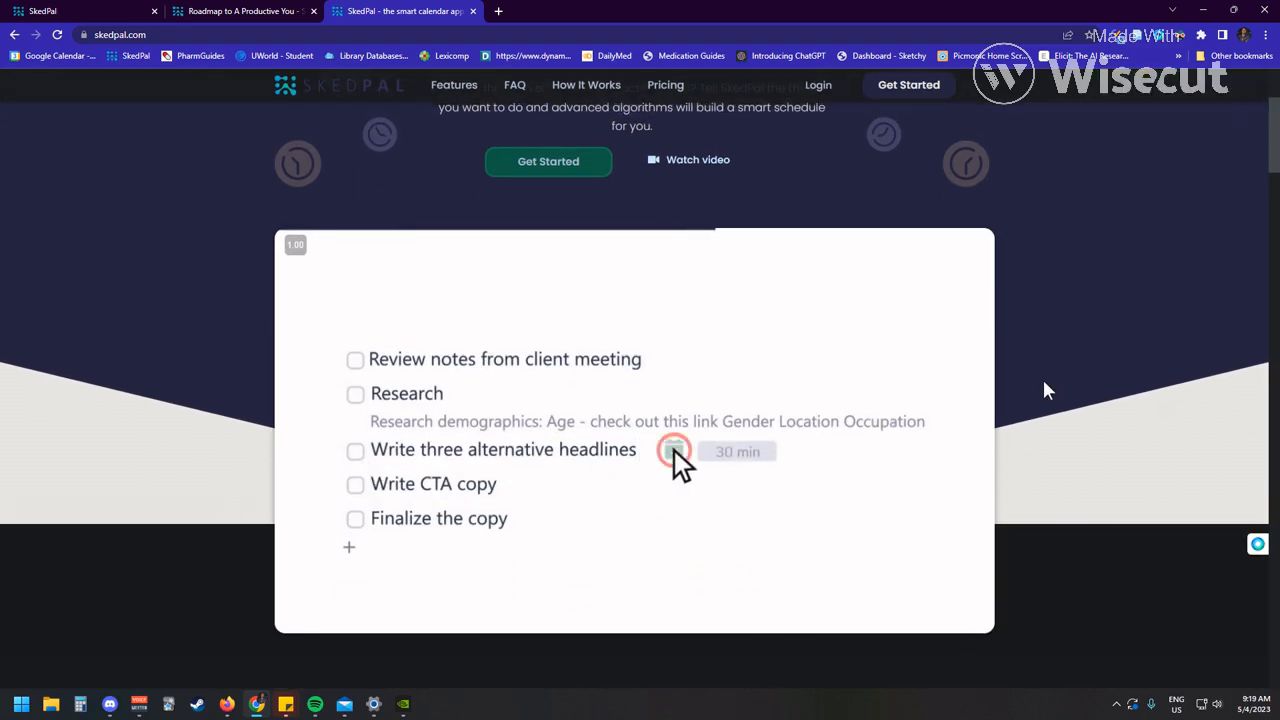
From the website demo, check when the headline-writing task is scheduled and view it on the calendar.
{"action": "left_click", "coordinate": [674, 452]}
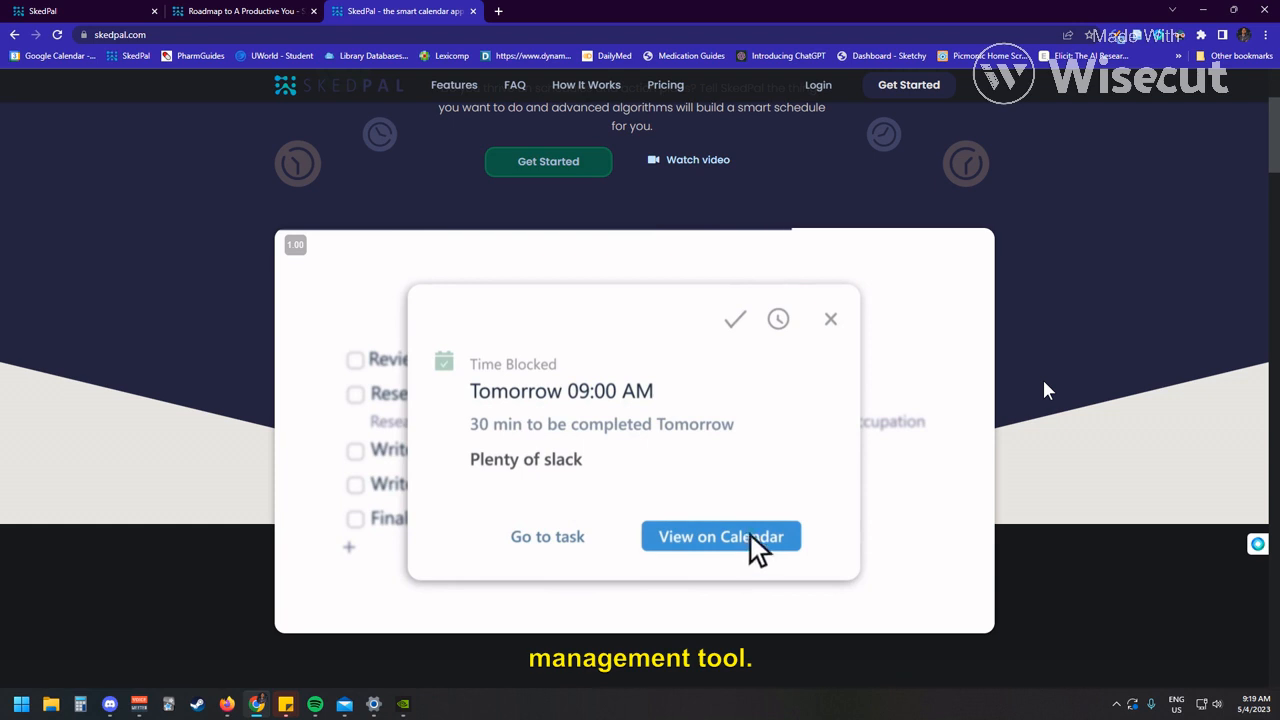
{"action": "left_click", "coordinate": [720, 536]}
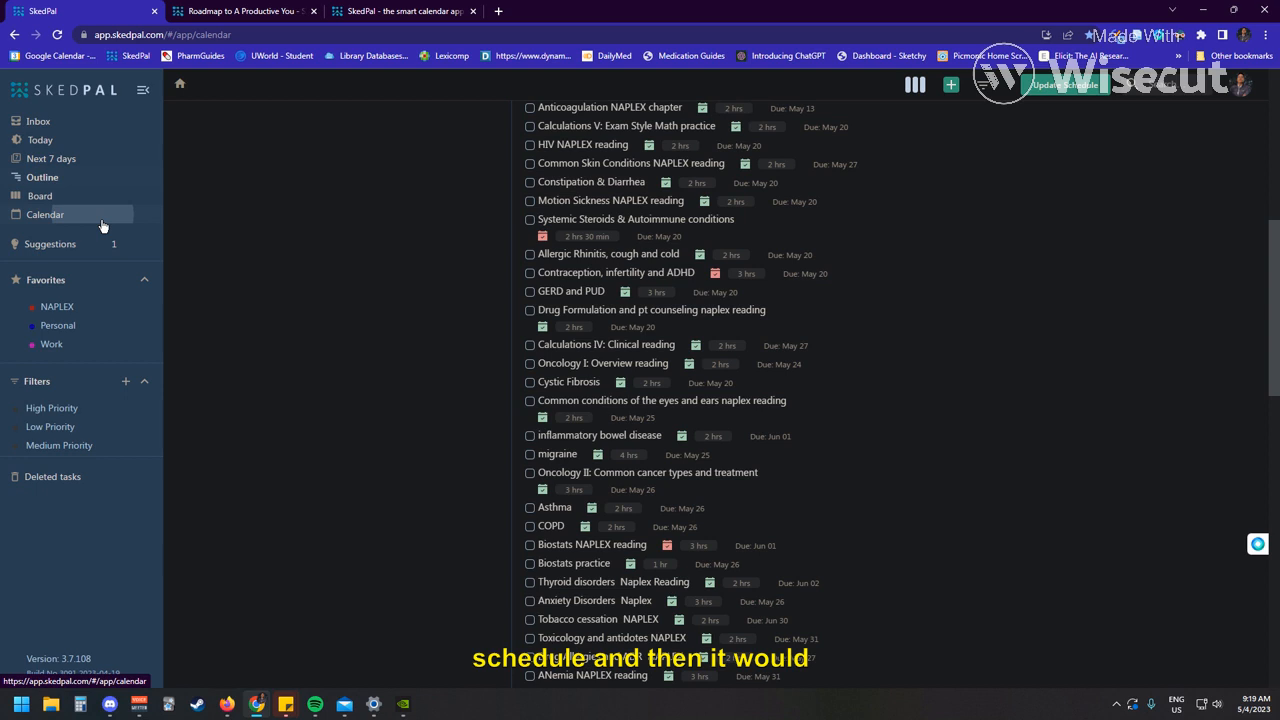
Show the May 08–14 week calendar with auto-scheduled NAPLEX readings, lunch, exercise and sleep.
{"action": "left_click", "coordinate": [44, 214]}
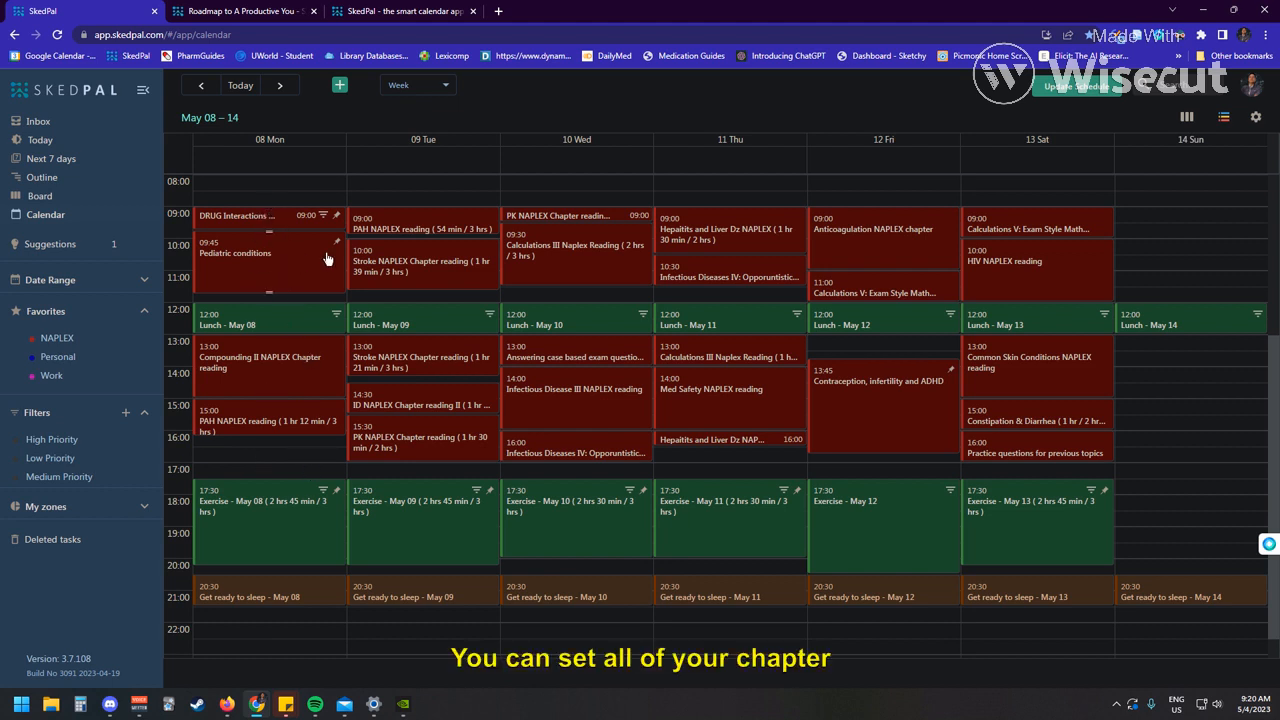
{"action": "mouse_move", "coordinate": [434, 268]}
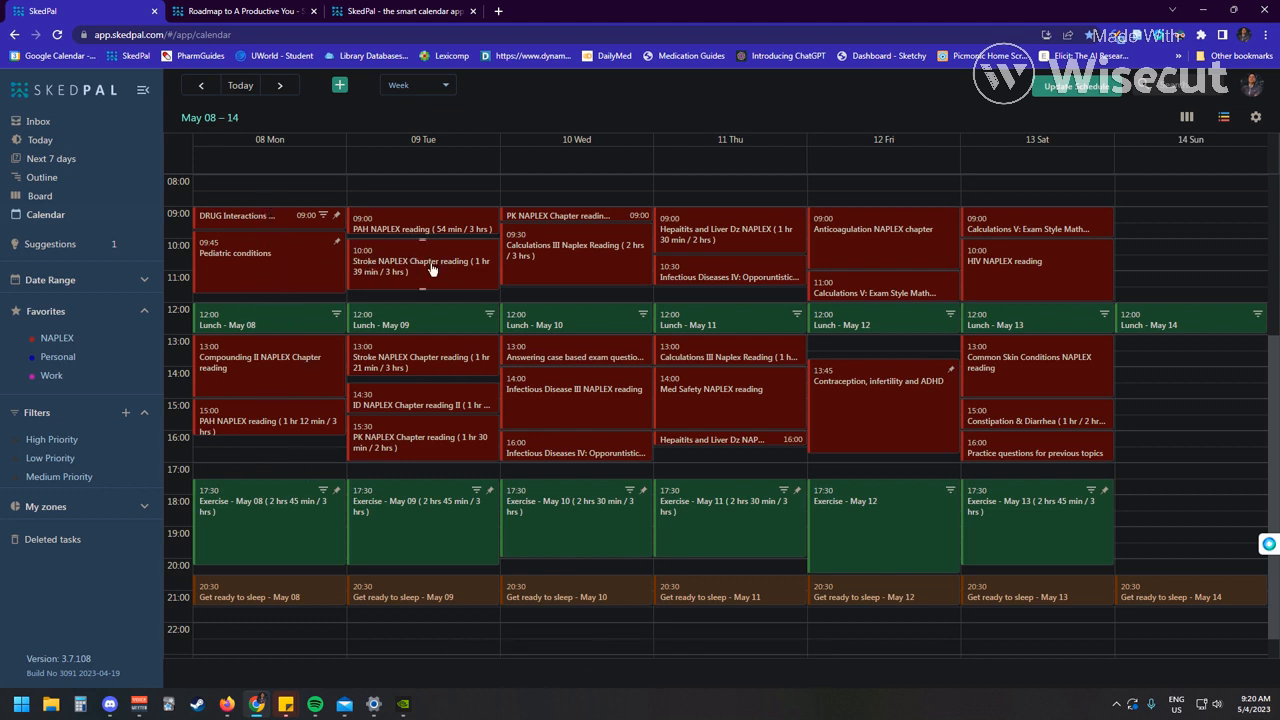
{"action": "mouse_move", "coordinate": [288, 234]}
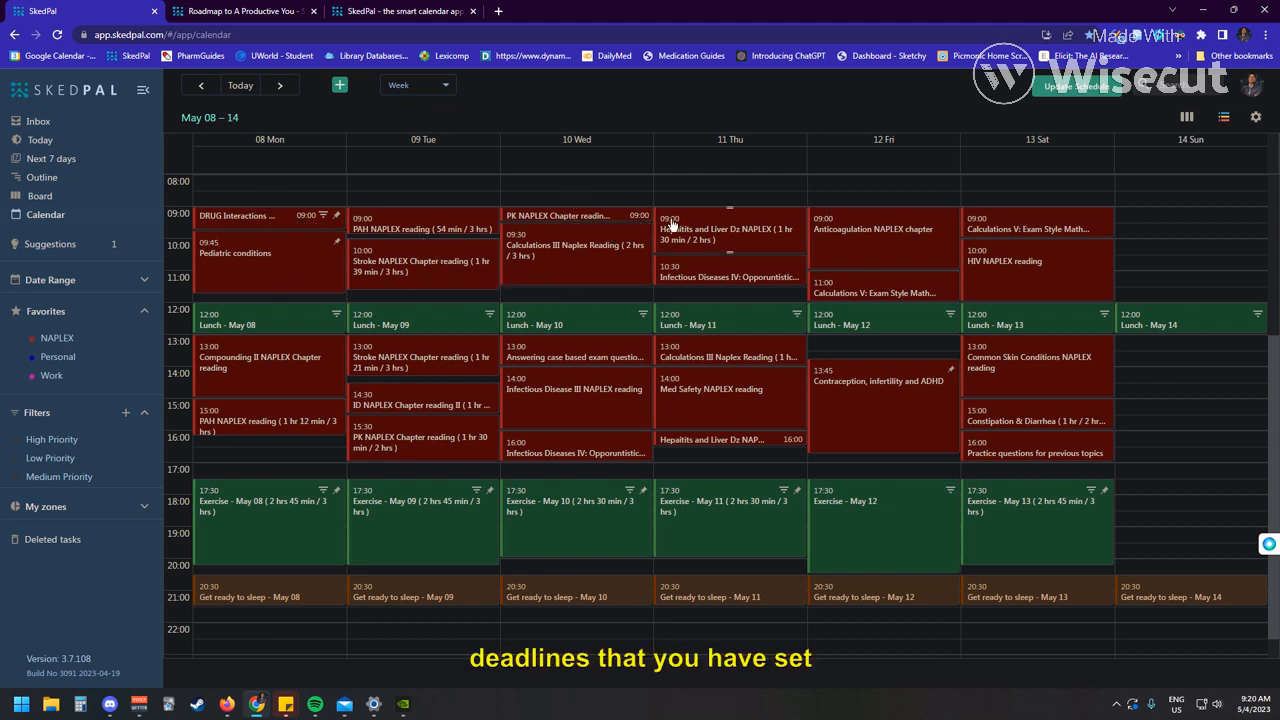
{"action": "mouse_move", "coordinate": [874, 282]}
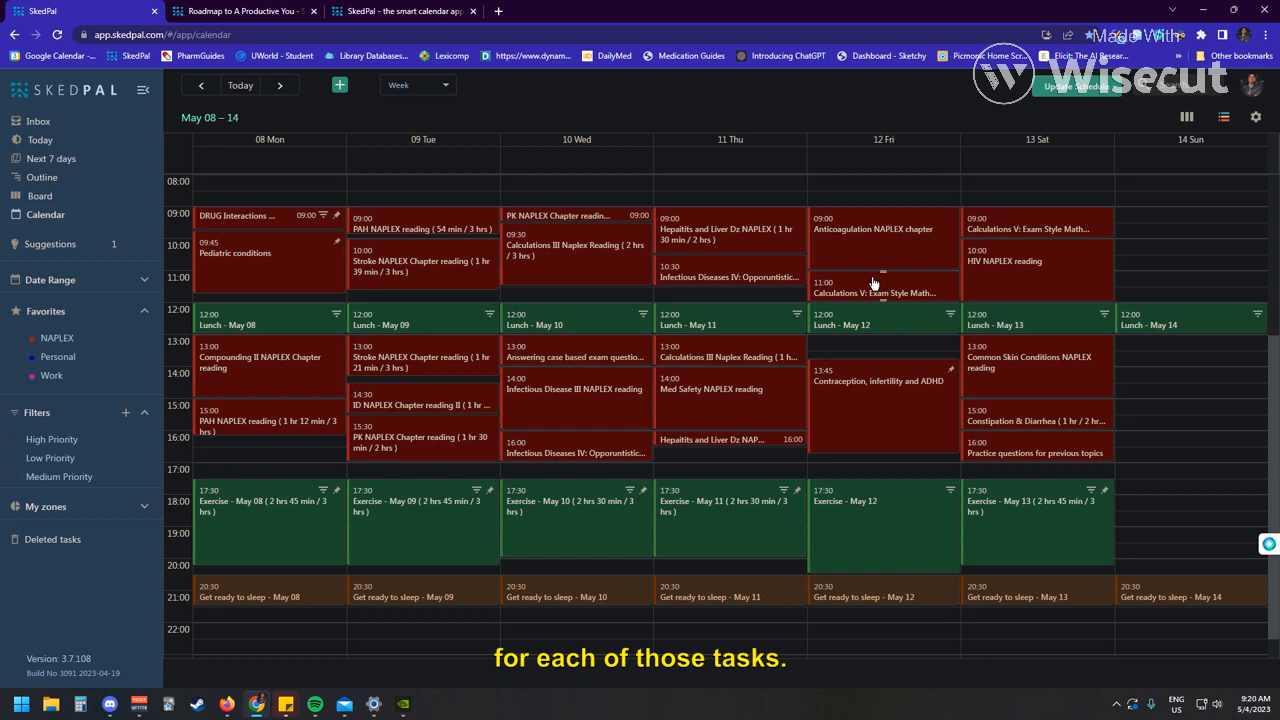
{"action": "mouse_move", "coordinate": [328, 320]}
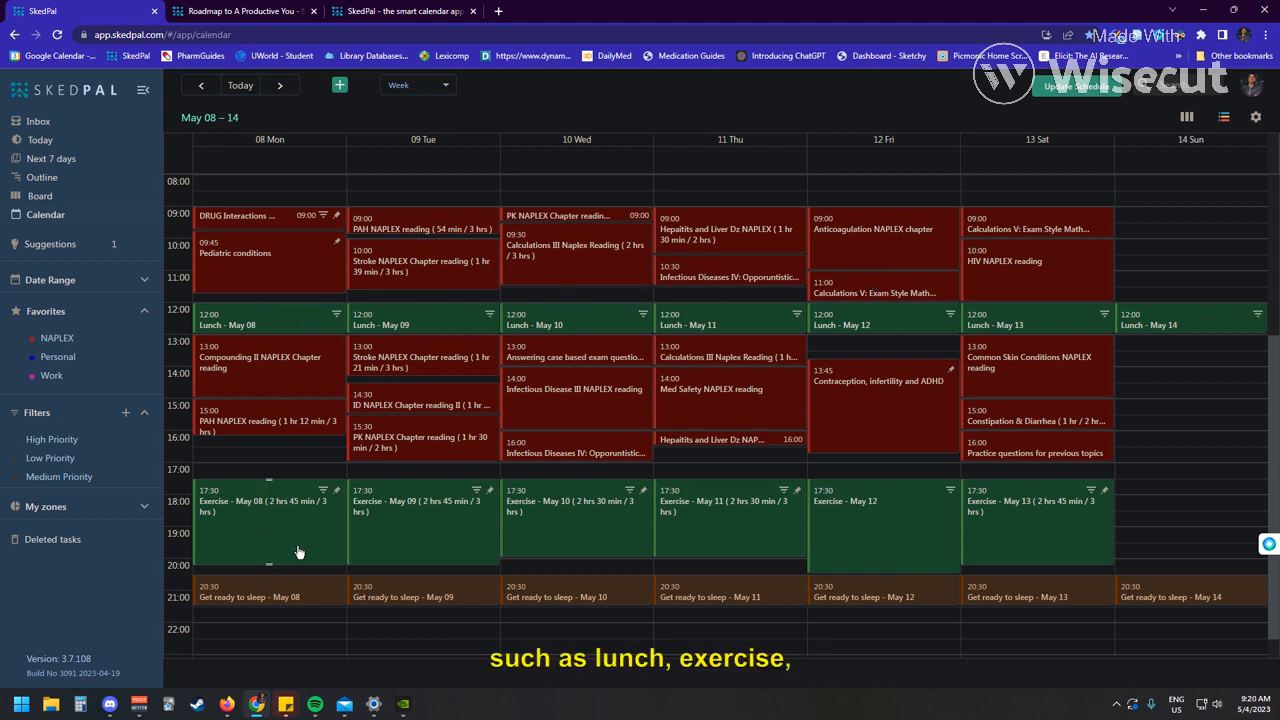
{"action": "mouse_move", "coordinate": [454, 542]}
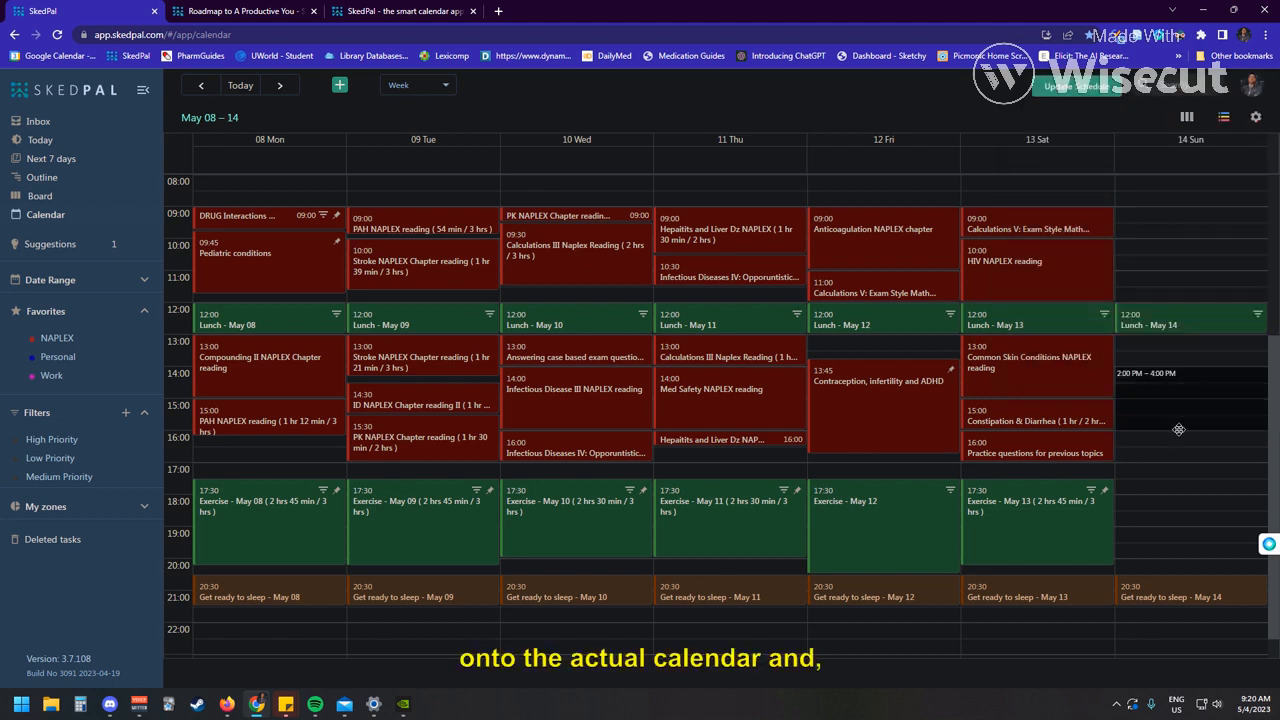
Add a church event on Sunday May 14 afternoon, then advance to the May 22–28 week.
{"action": "left_click", "coordinate": [1180, 374]}
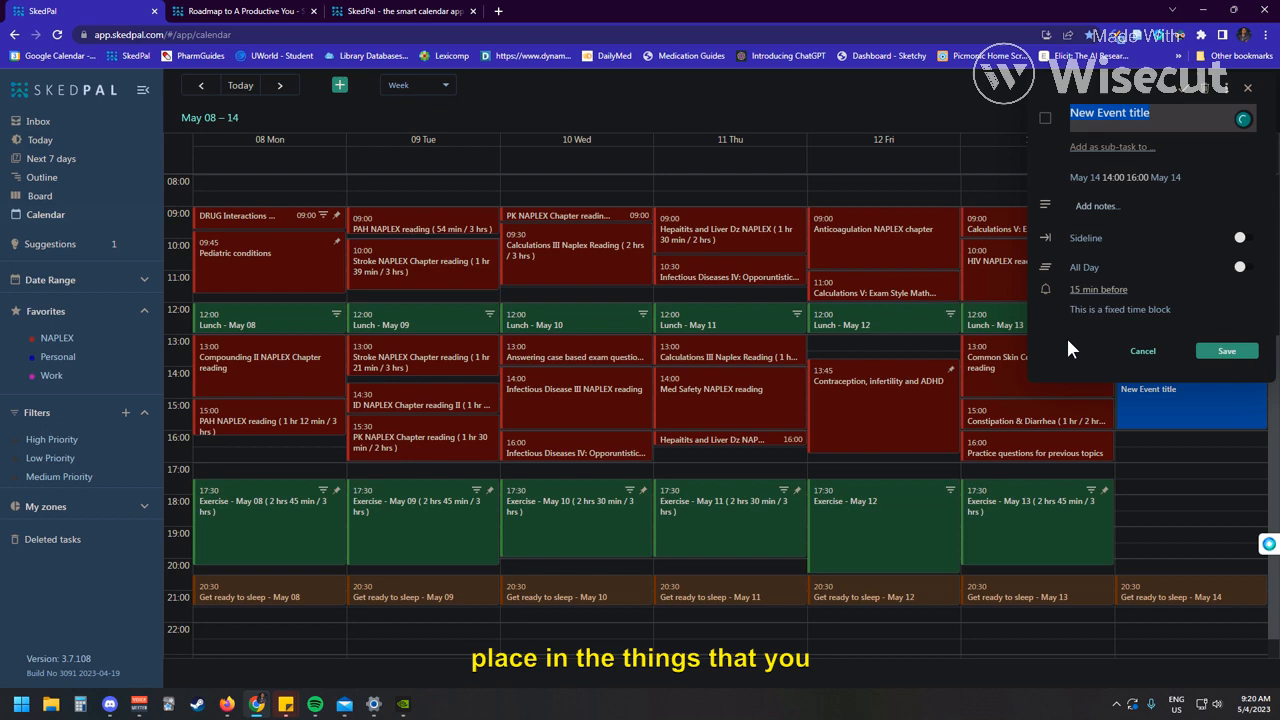
{"action": "left_click", "coordinate": [1226, 350]}
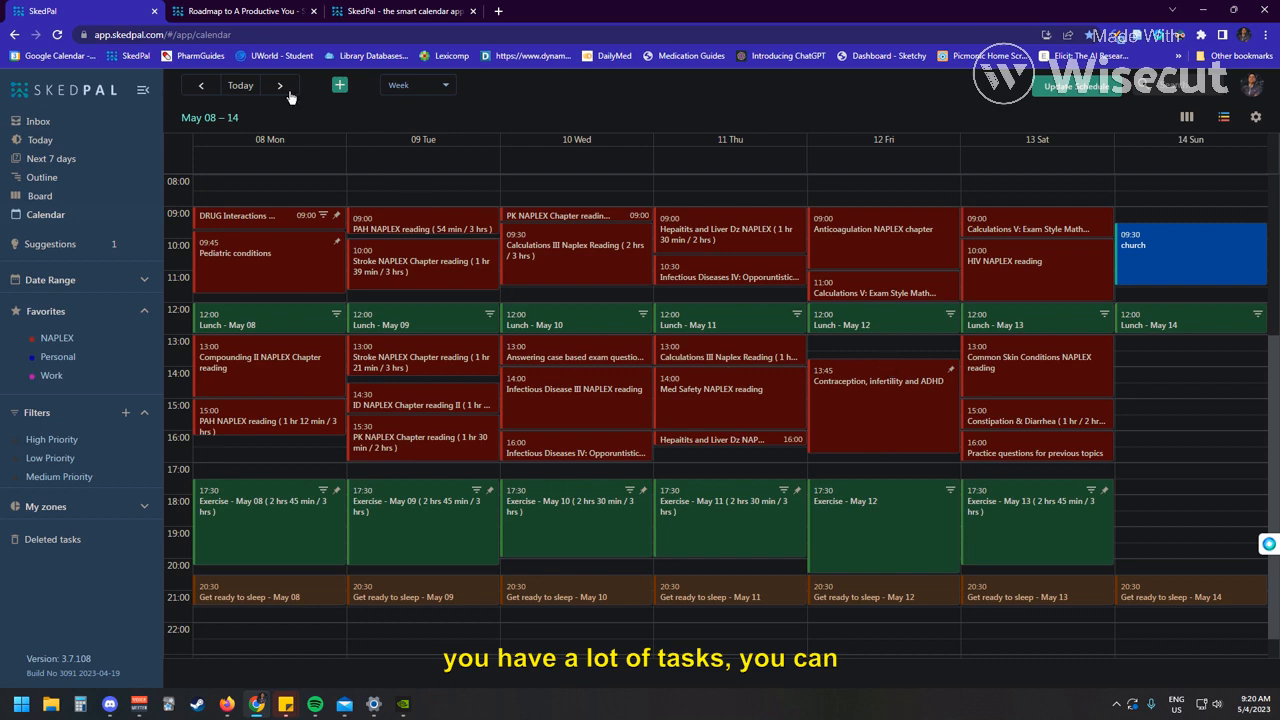
{"action": "left_click", "coordinate": [280, 84]}
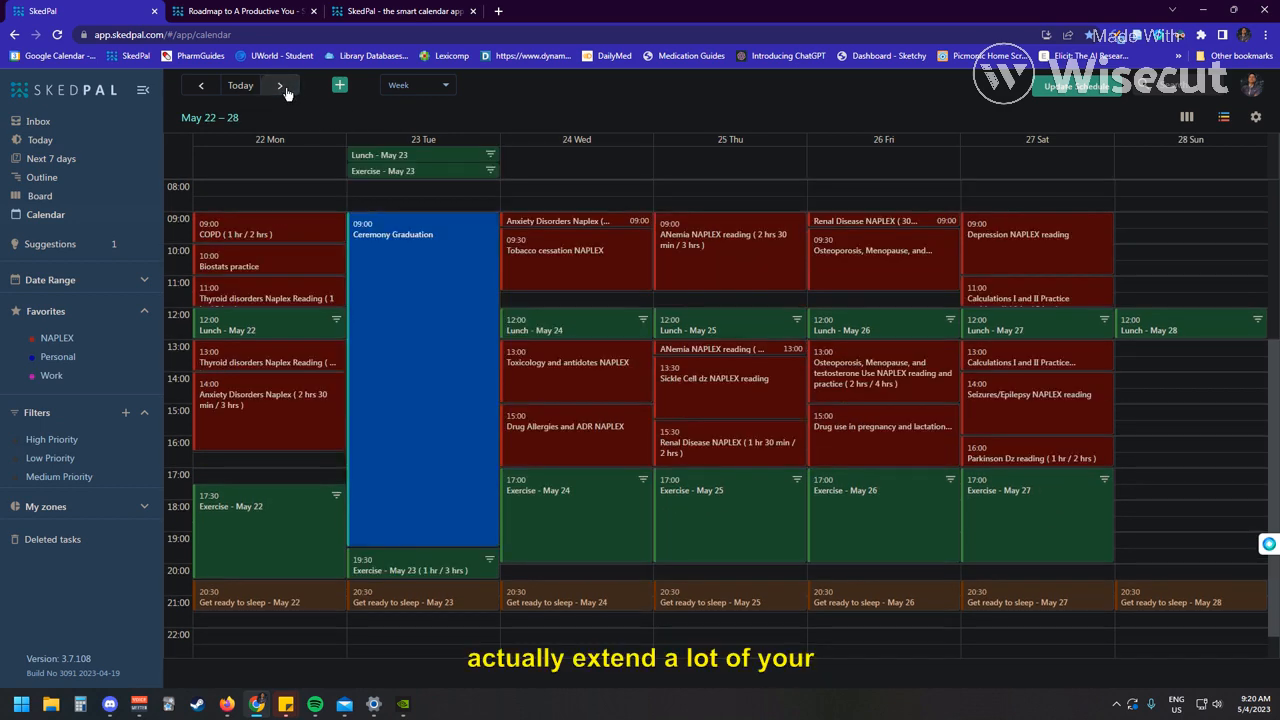
Page forward through May 29–June 04 and June 05–11, then back to May 15–21.
{"action": "left_click", "coordinate": [280, 84]}
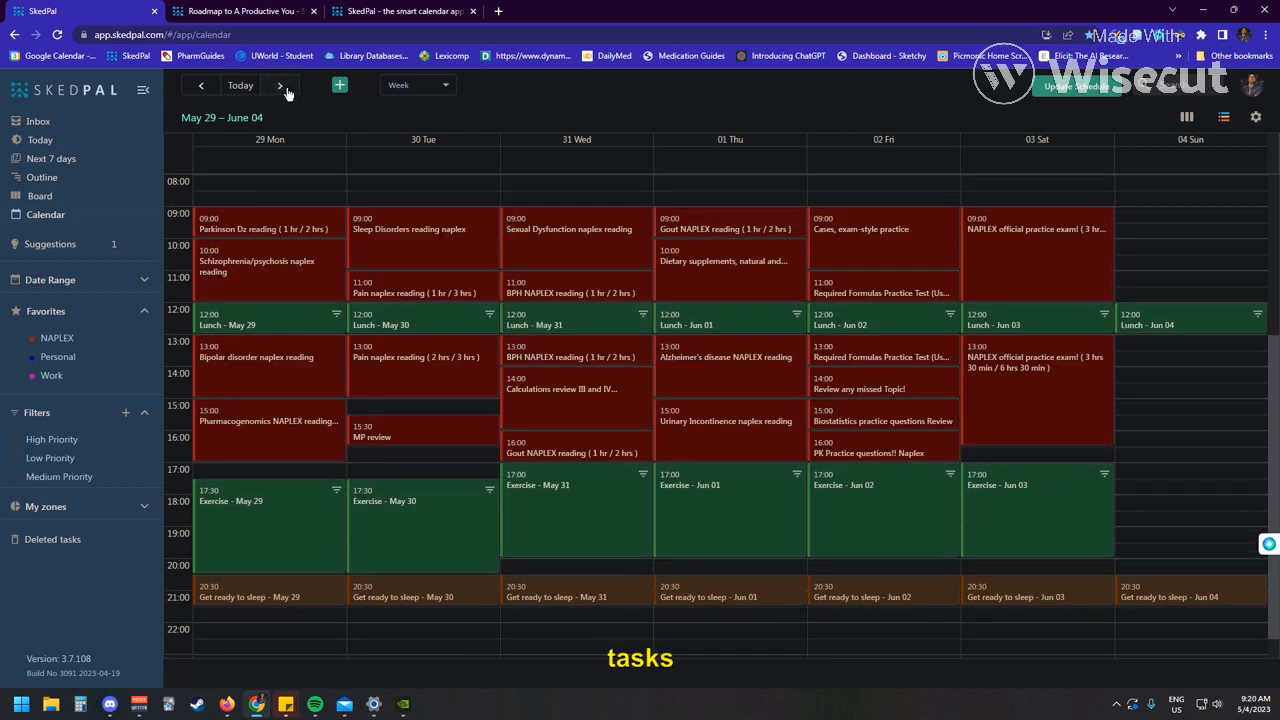
{"action": "mouse_move", "coordinate": [286, 88]}
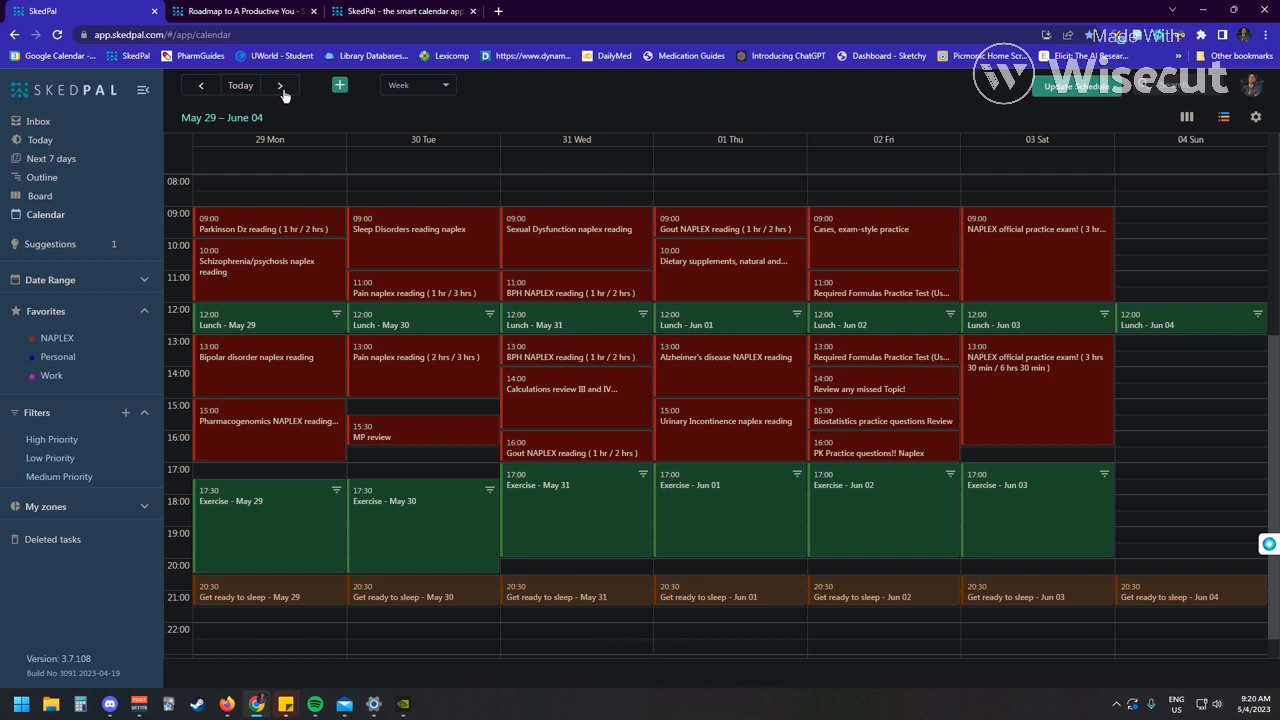
{"action": "left_click", "coordinate": [280, 84]}
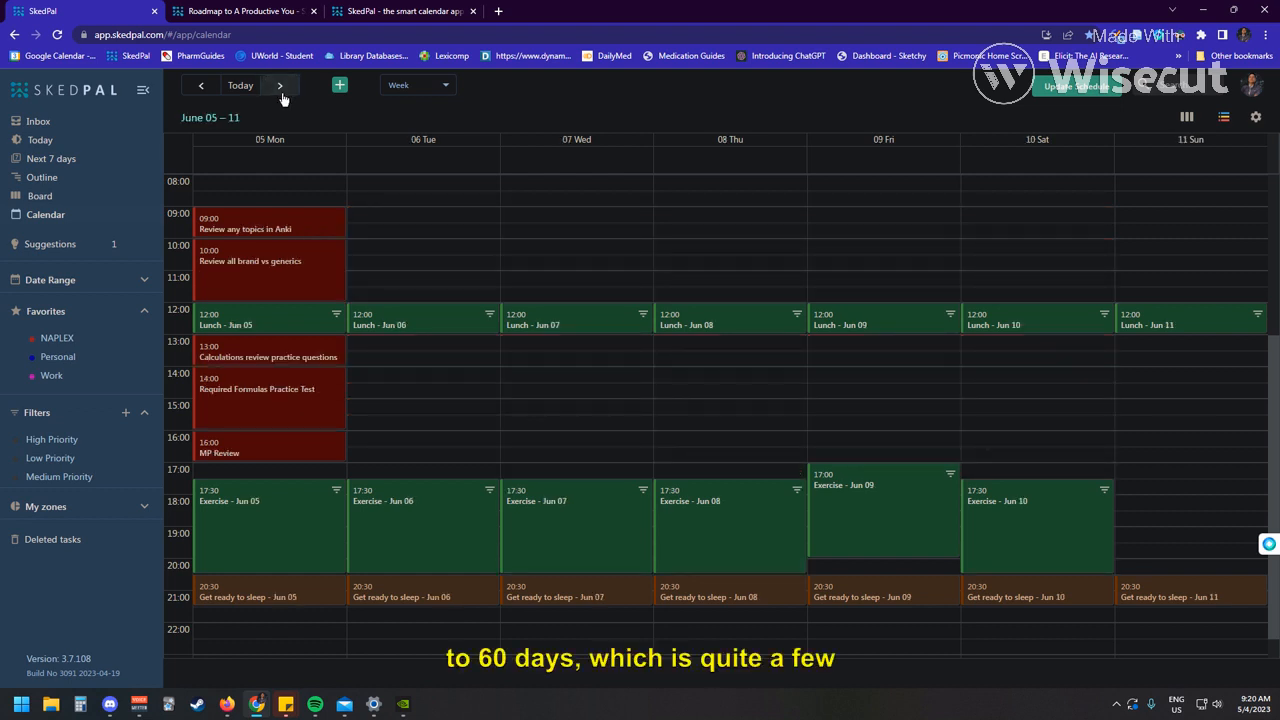
{"action": "left_click", "coordinate": [200, 84]}
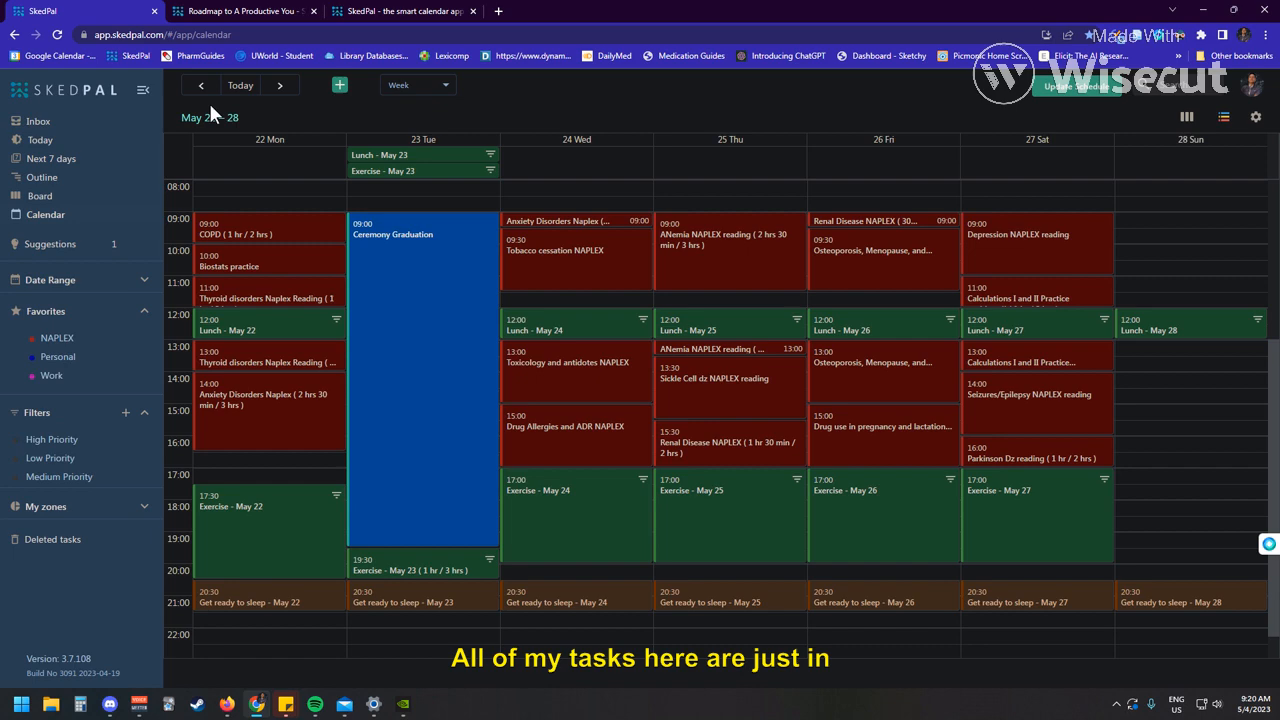
{"action": "left_click", "coordinate": [200, 84]}
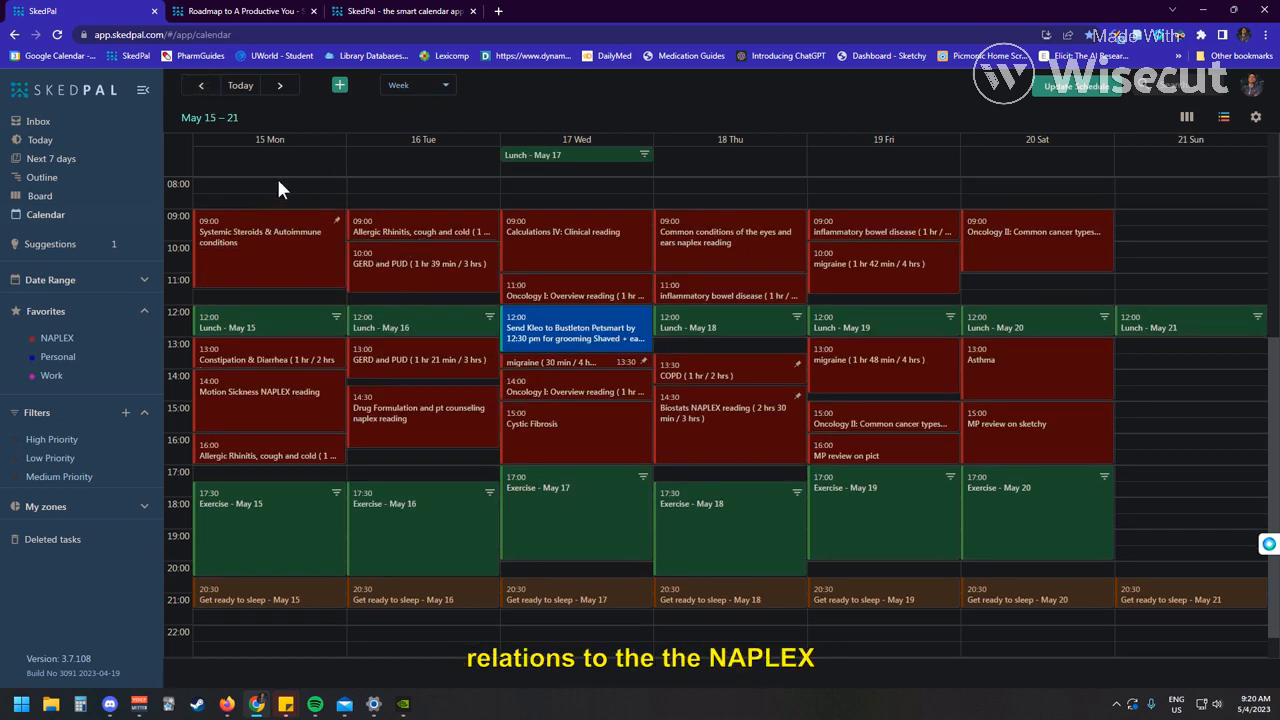
{"action": "mouse_move", "coordinate": [324, 130]}
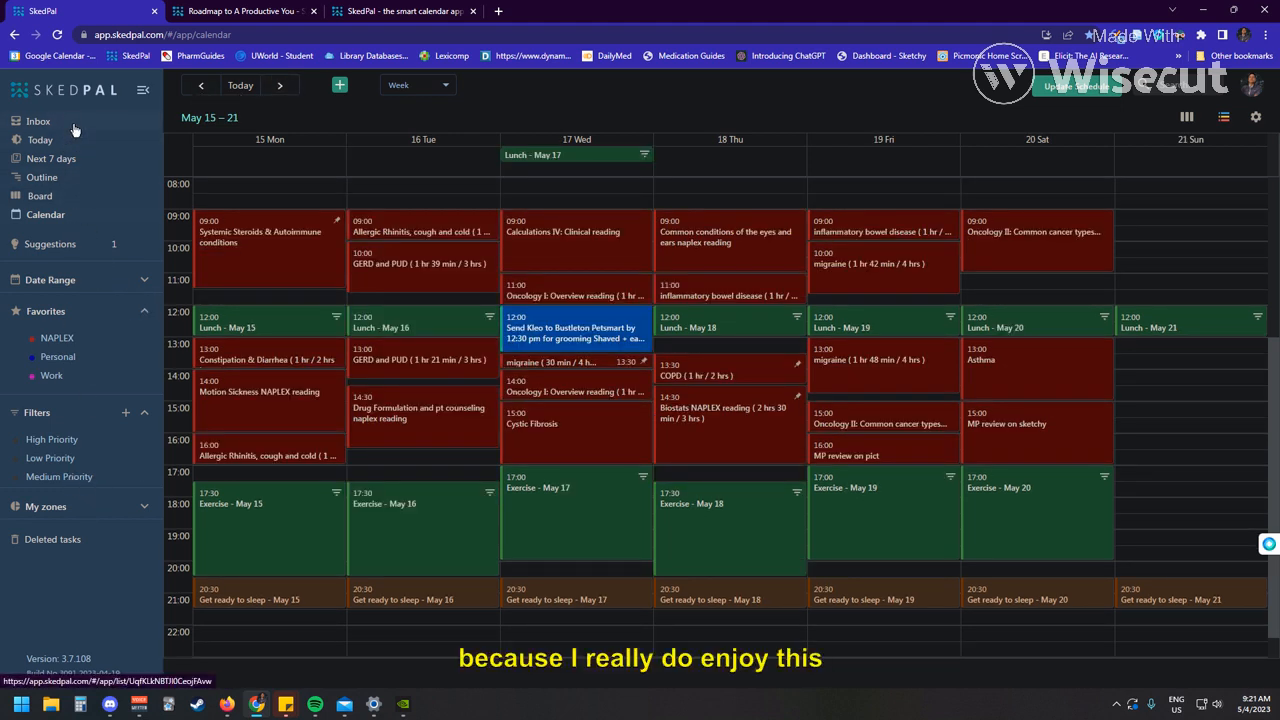
{"action": "mouse_move", "coordinate": [512, 118]}
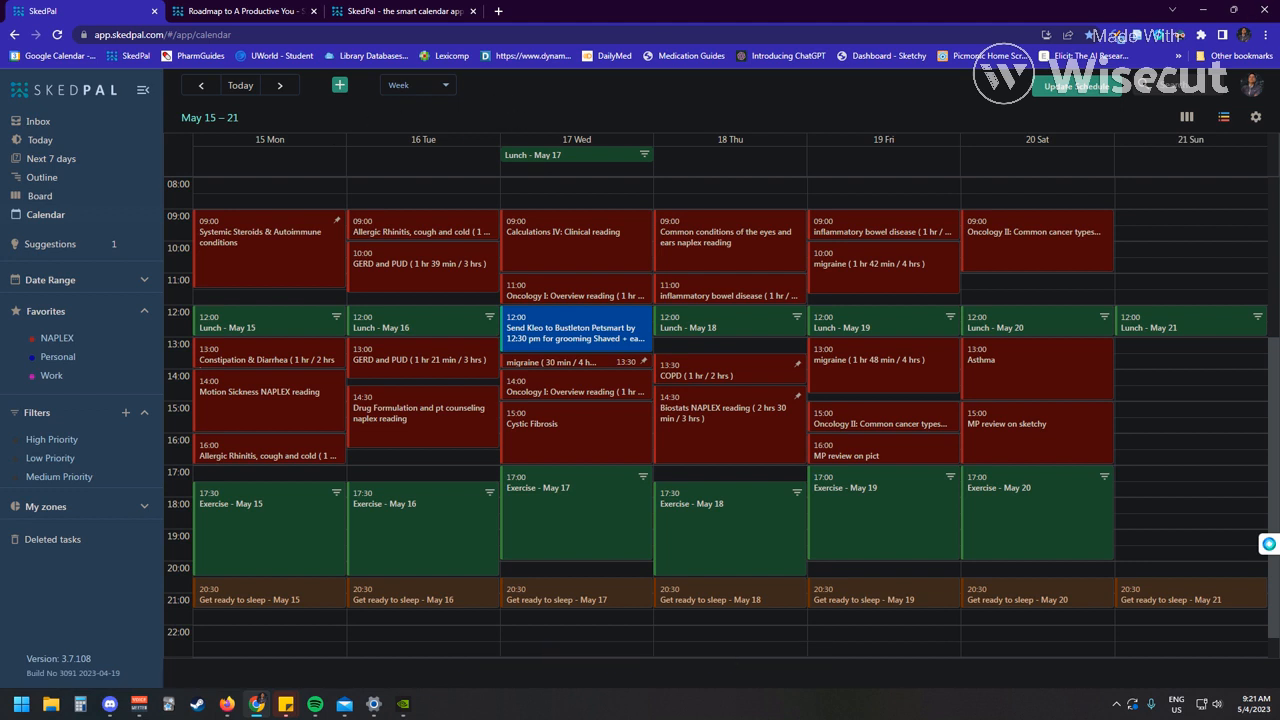
{"action": "mouse_move", "coordinate": [1132, 172]}
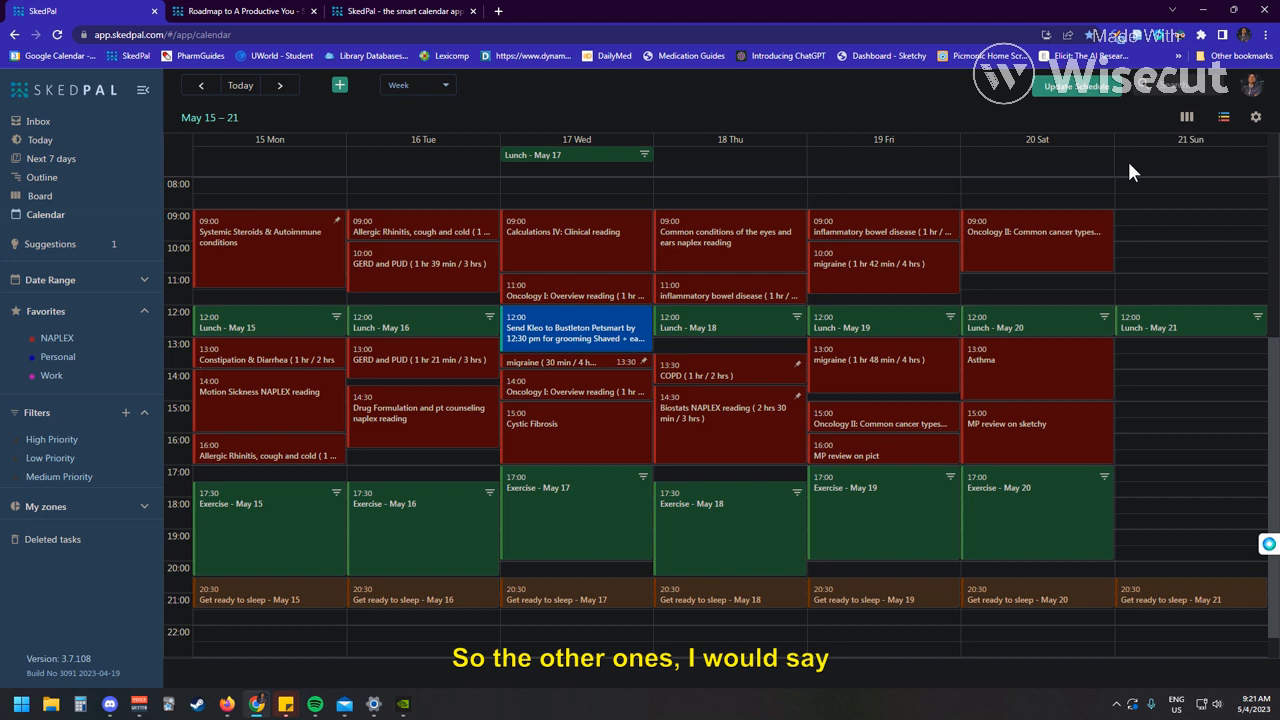
{"action": "mouse_move", "coordinate": [580, 260]}
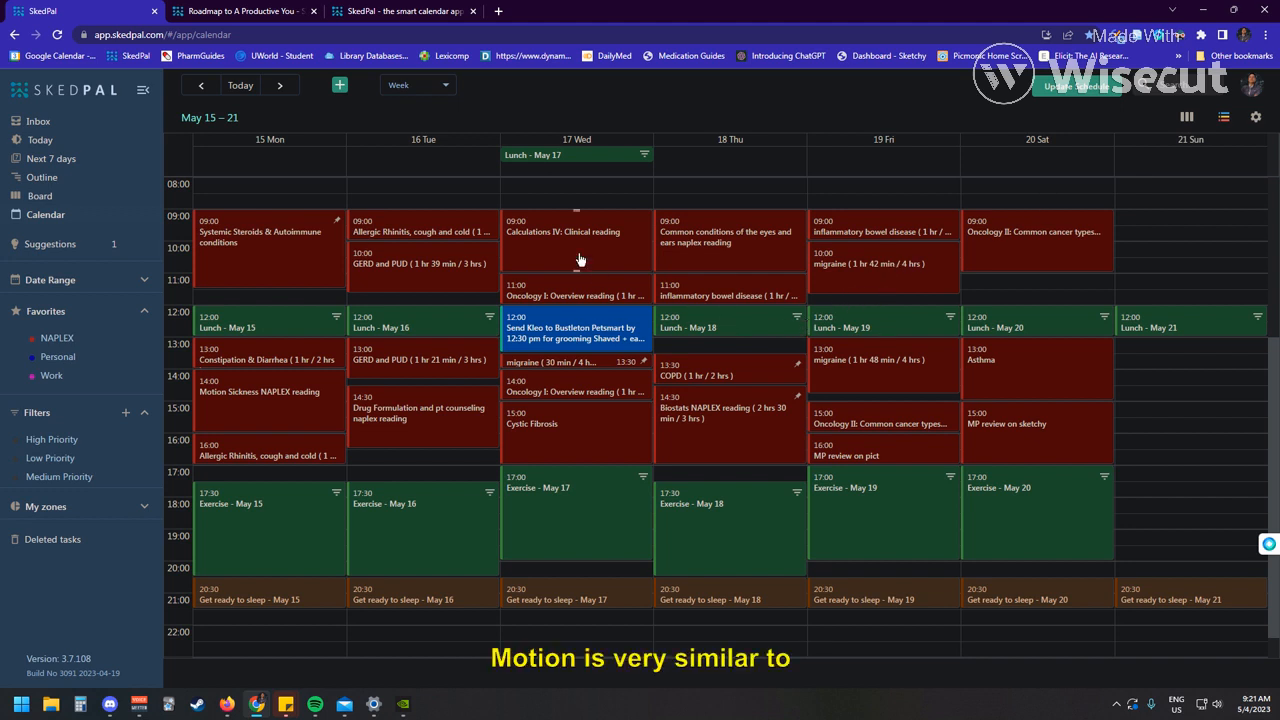
{"action": "mouse_move", "coordinate": [576, 112]}
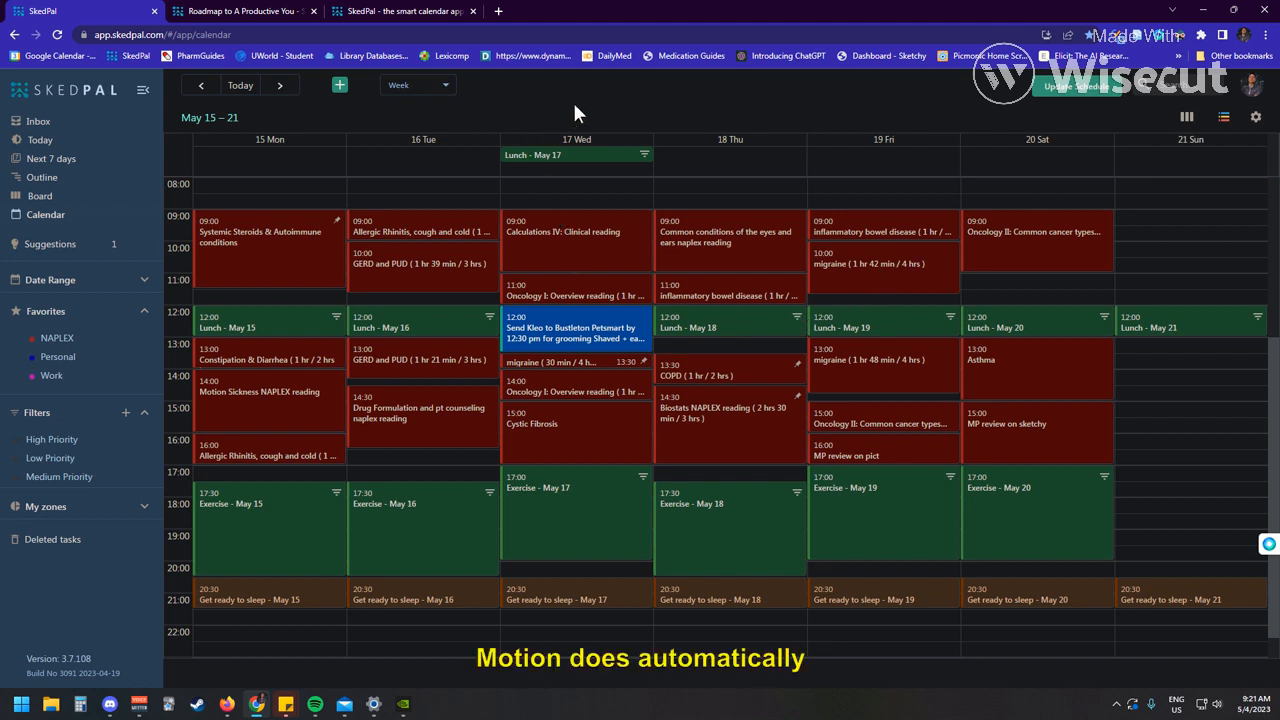
{"action": "mouse_move", "coordinate": [354, 262]}
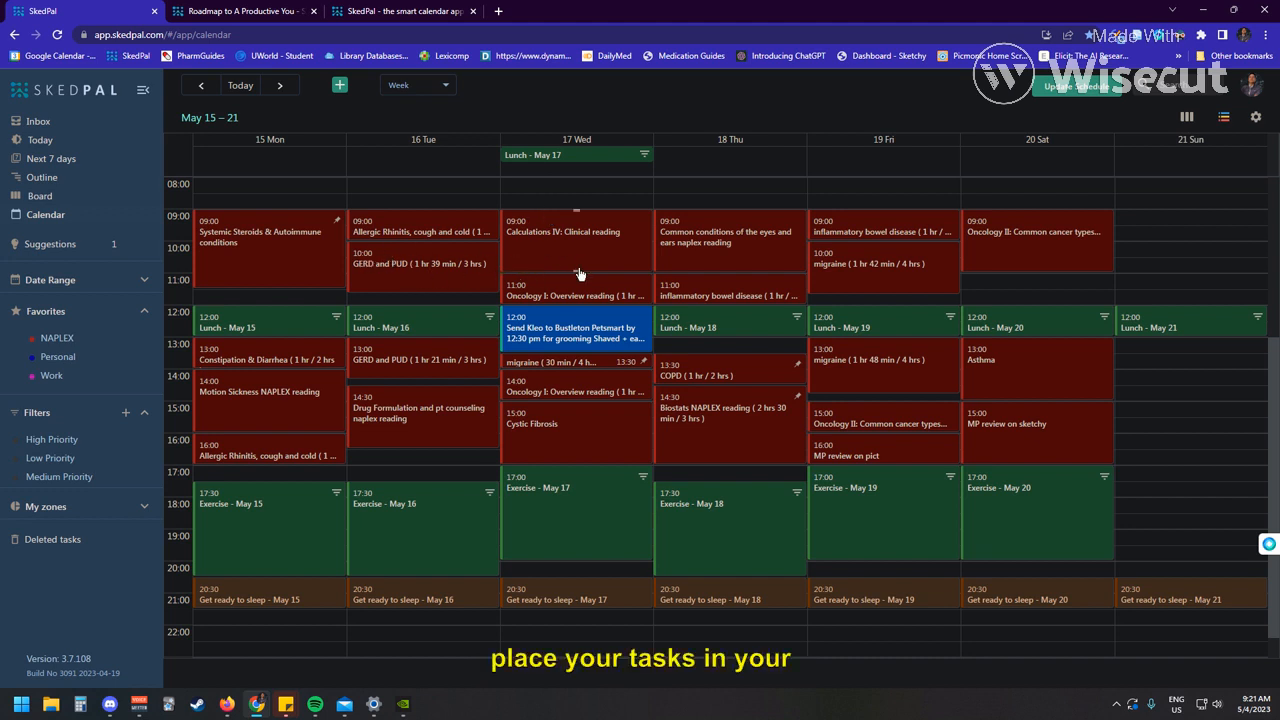
{"action": "mouse_move", "coordinate": [640, 288]}
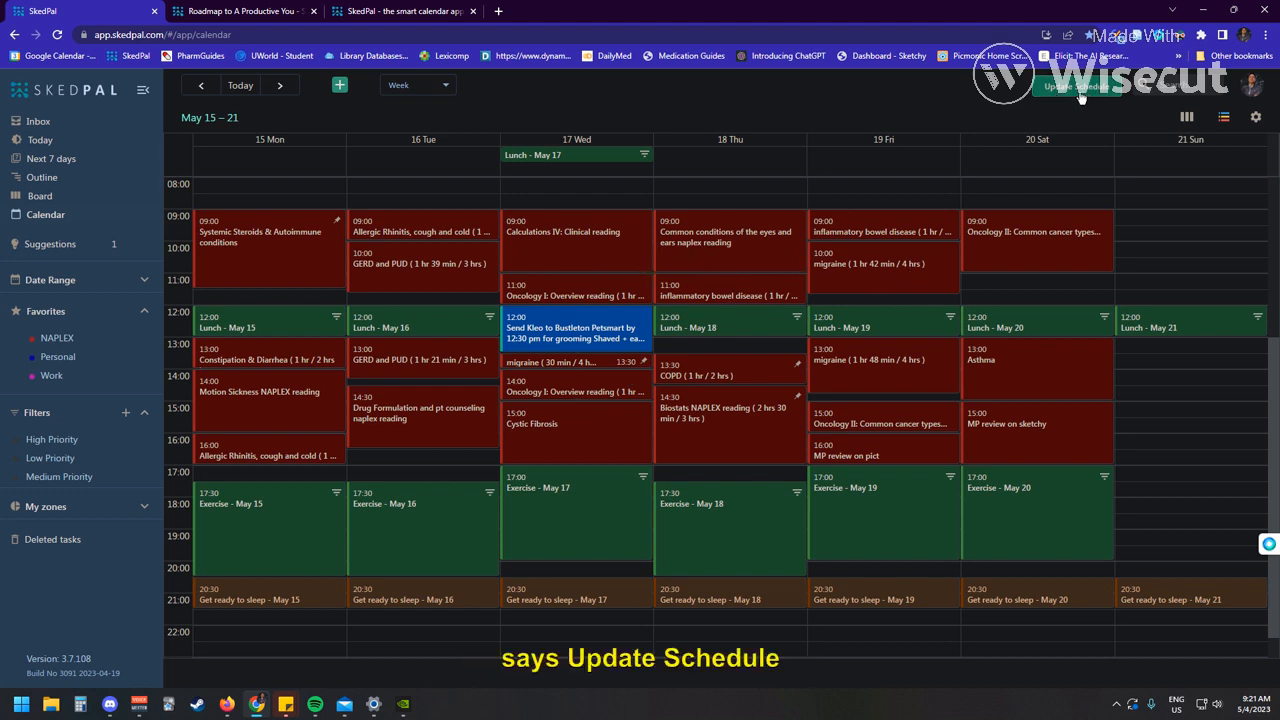
{"action": "mouse_move", "coordinate": [570, 308]}
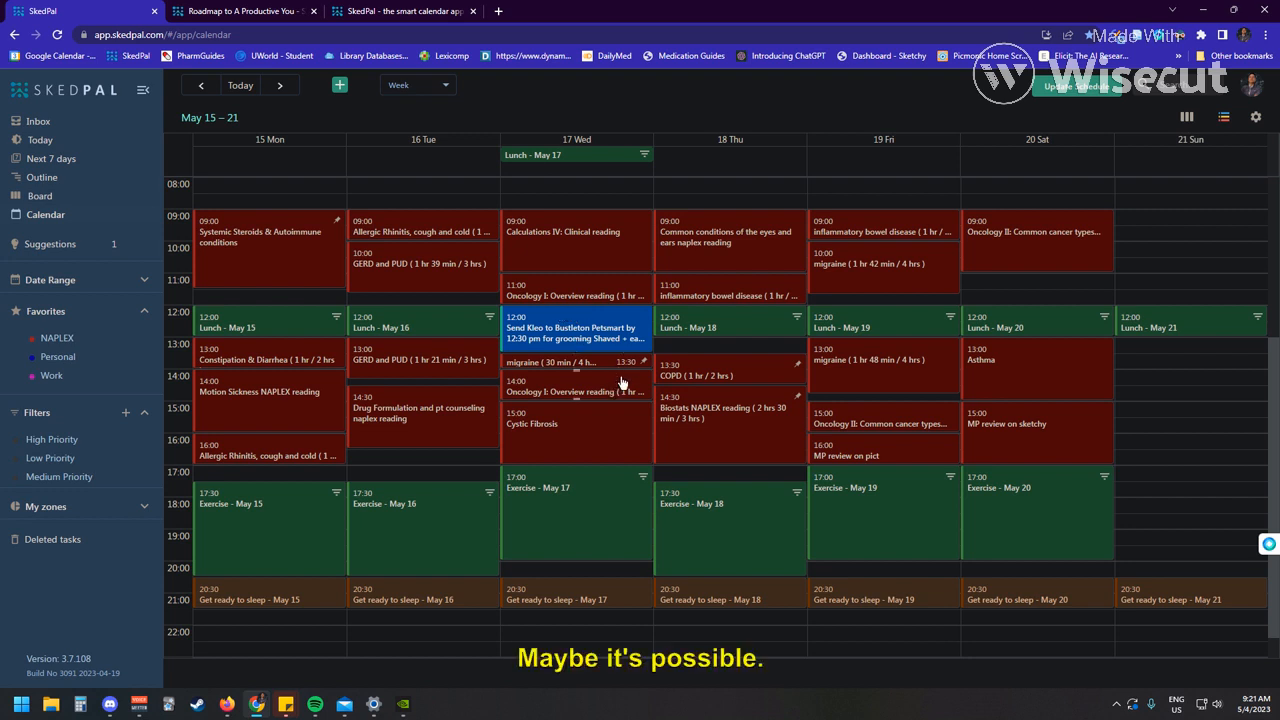
{"action": "mouse_move", "coordinate": [622, 120]}
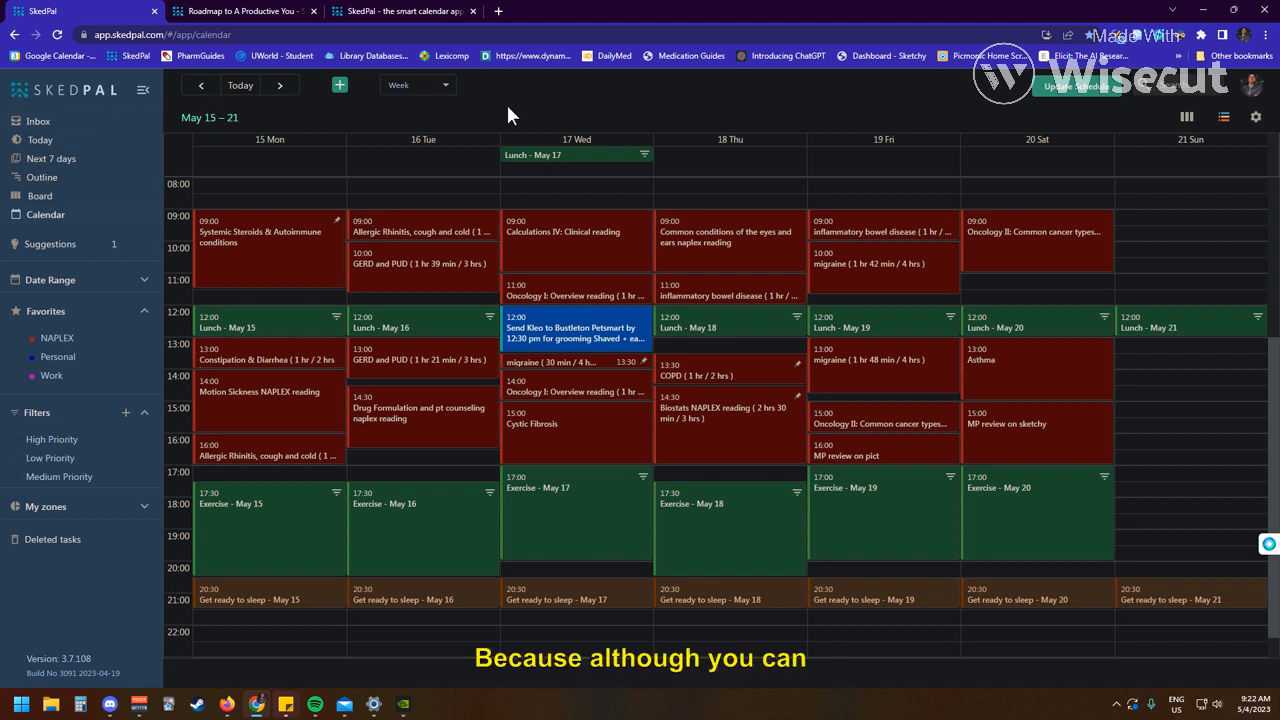
{"action": "mouse_move", "coordinate": [290, 236]}
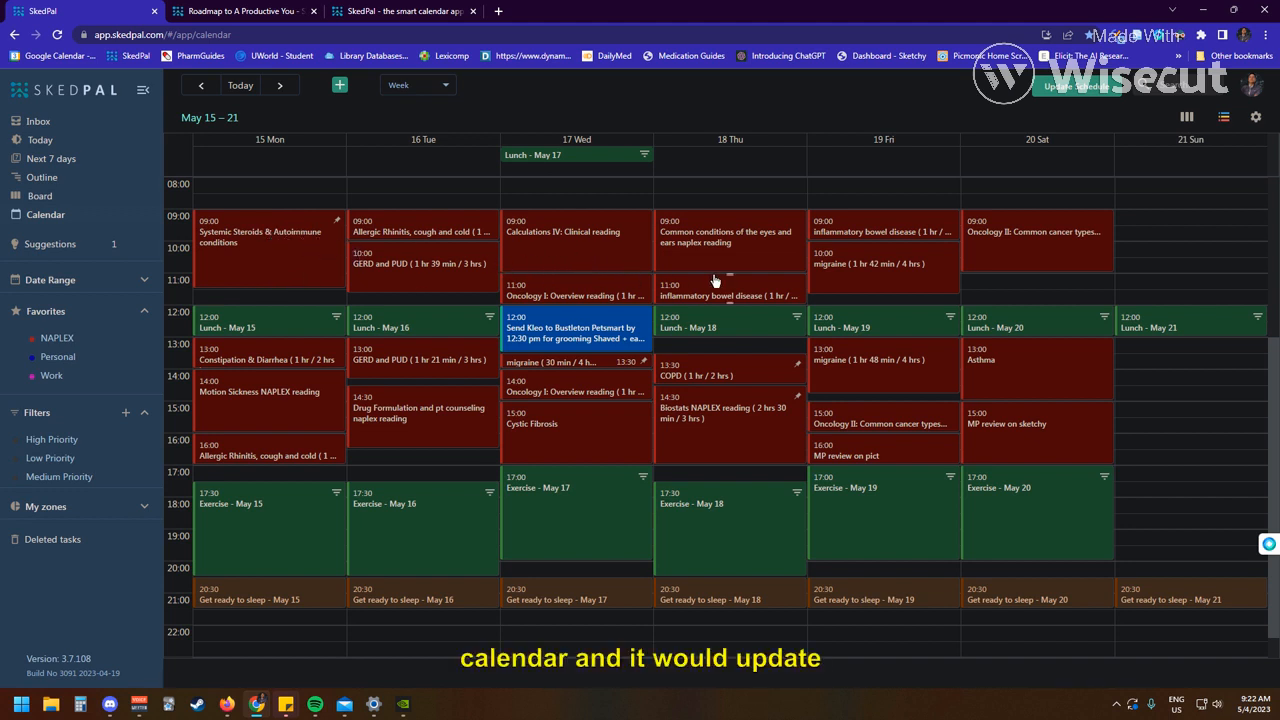
{"action": "mouse_move", "coordinate": [792, 312]}
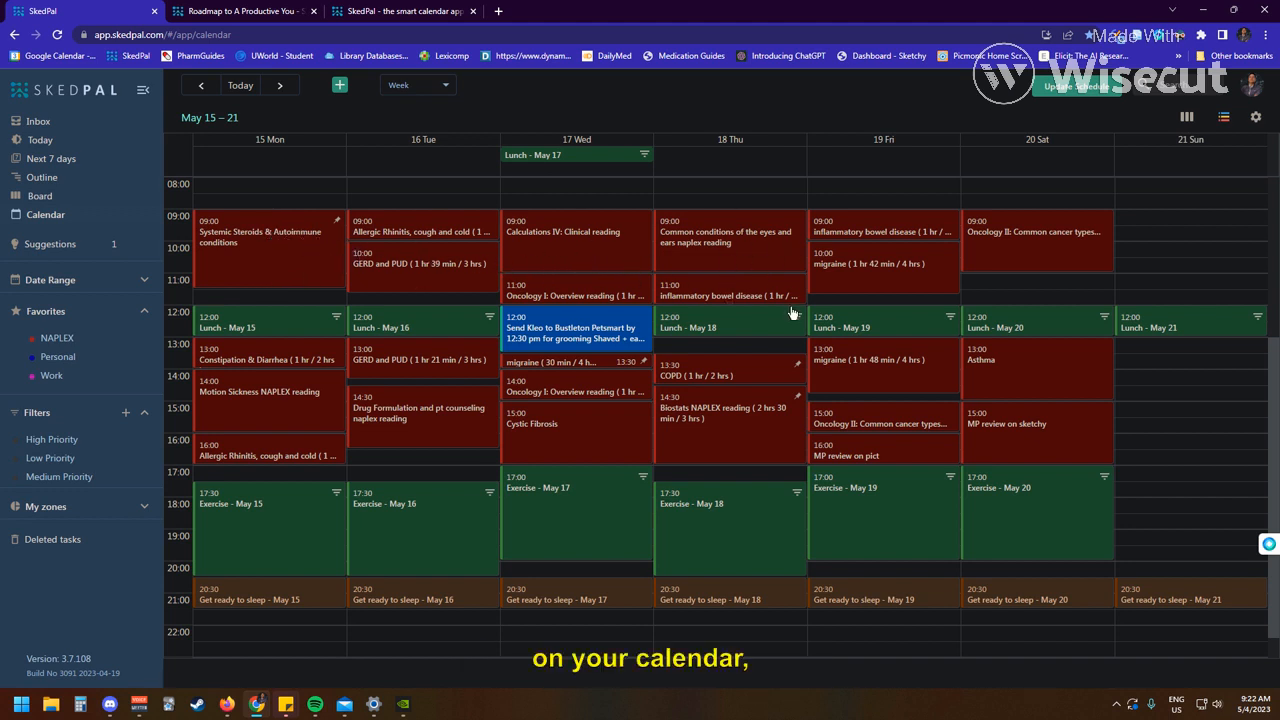
{"action": "mouse_move", "coordinate": [964, 104]}
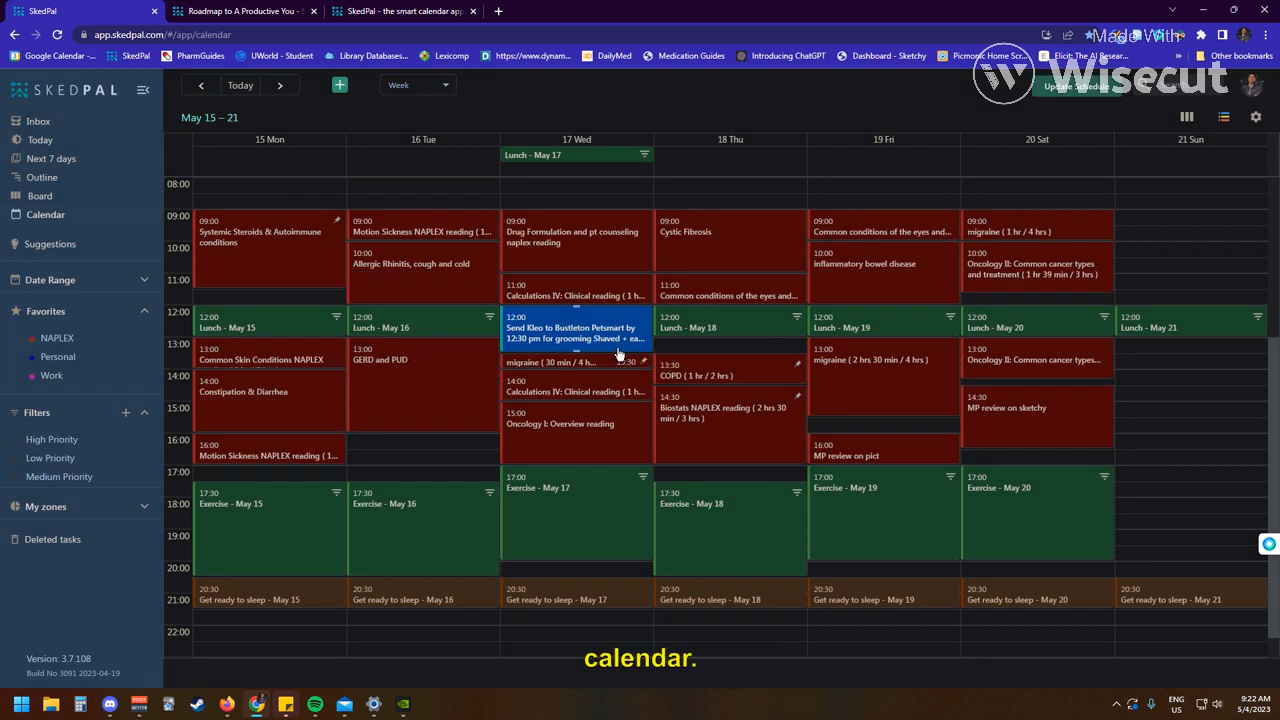
{"action": "mouse_move", "coordinate": [344, 434]}
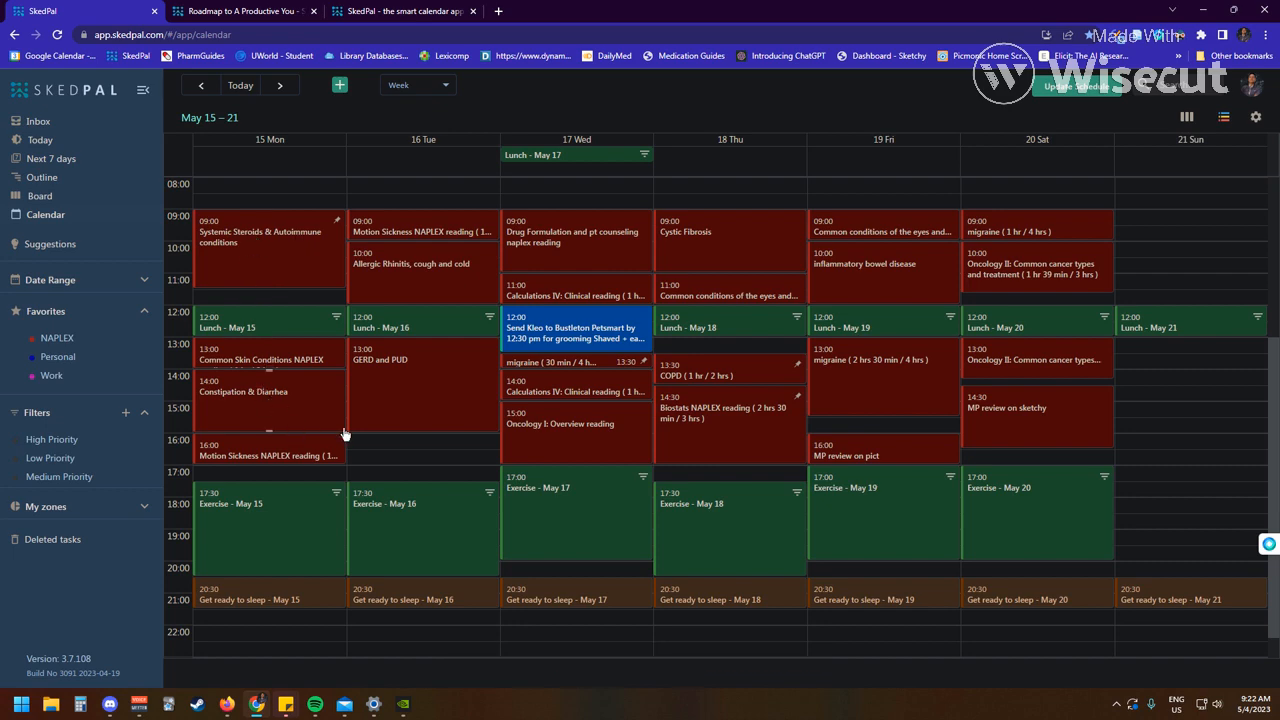
{"action": "mouse_move", "coordinate": [222, 206]}
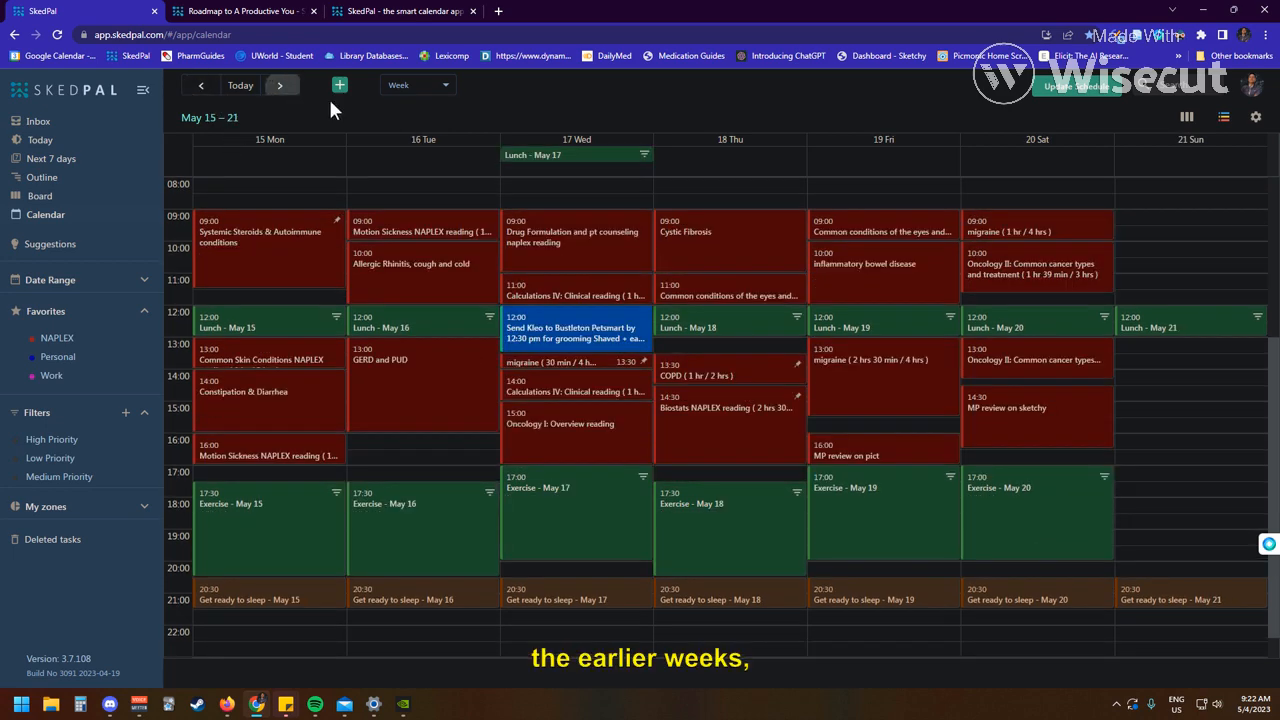
{"action": "mouse_move", "coordinate": [836, 272]}
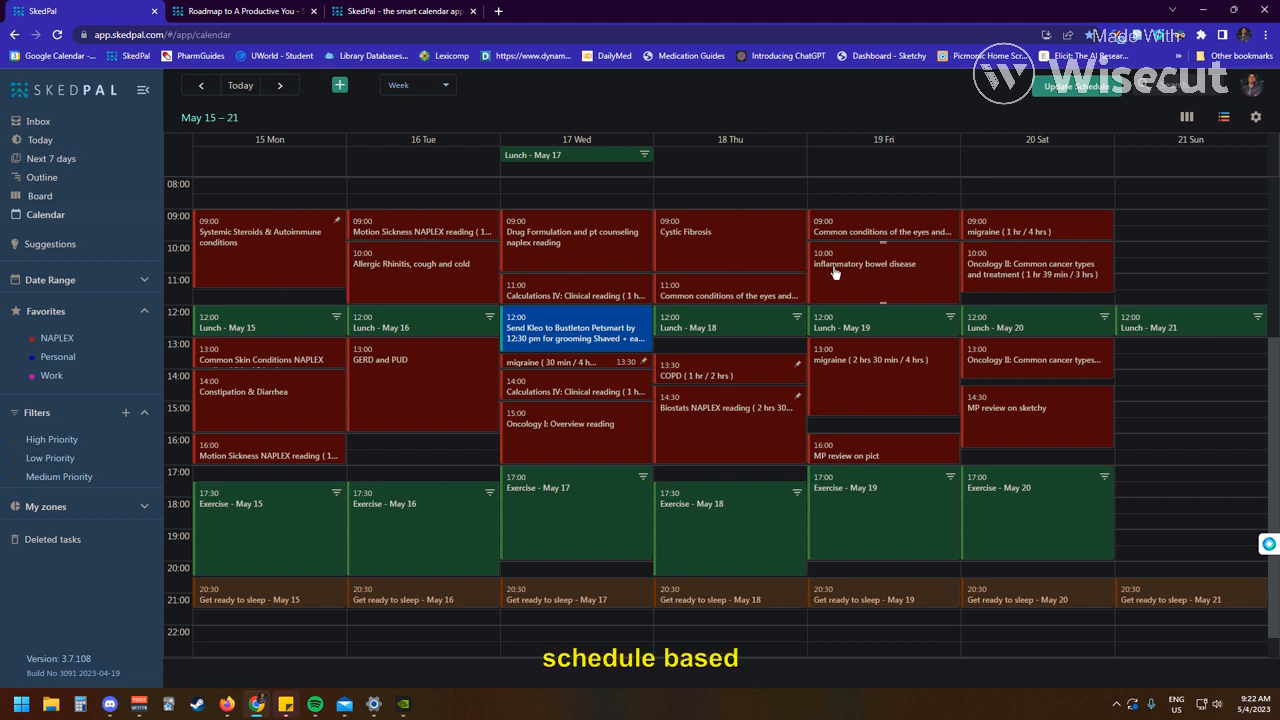
{"action": "mouse_move", "coordinate": [448, 300]}
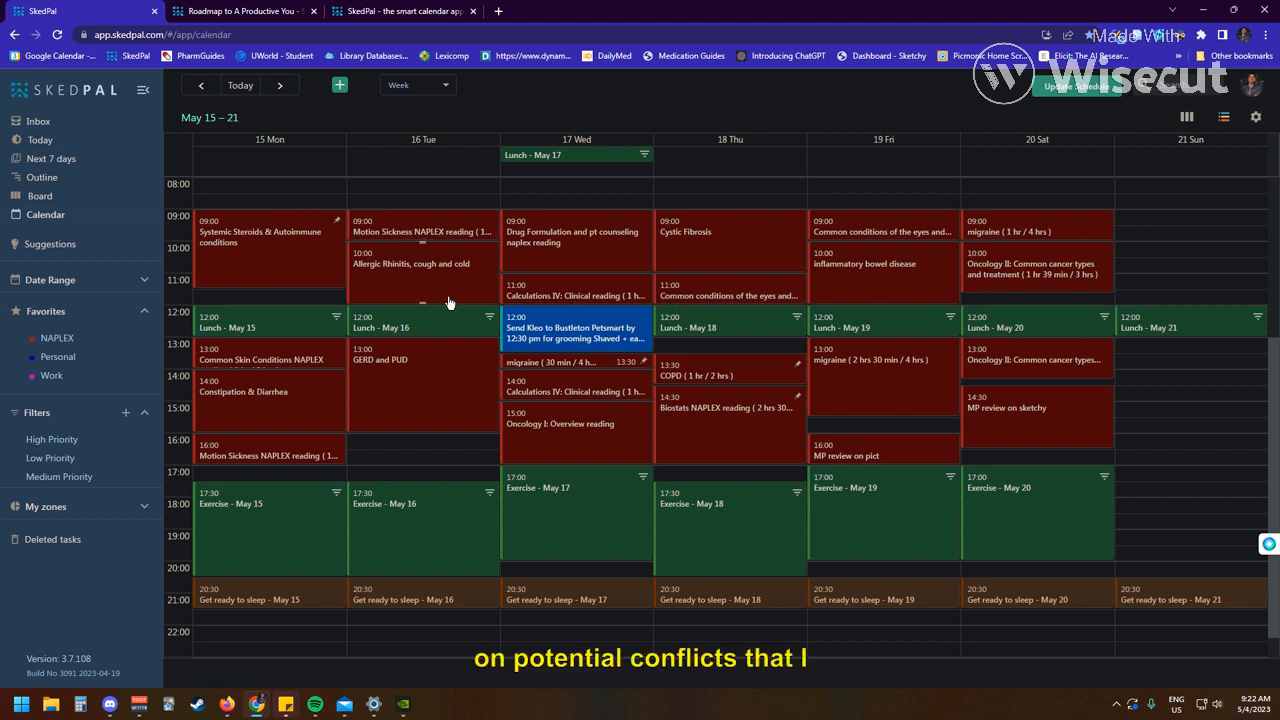
{"action": "mouse_move", "coordinate": [428, 276]}
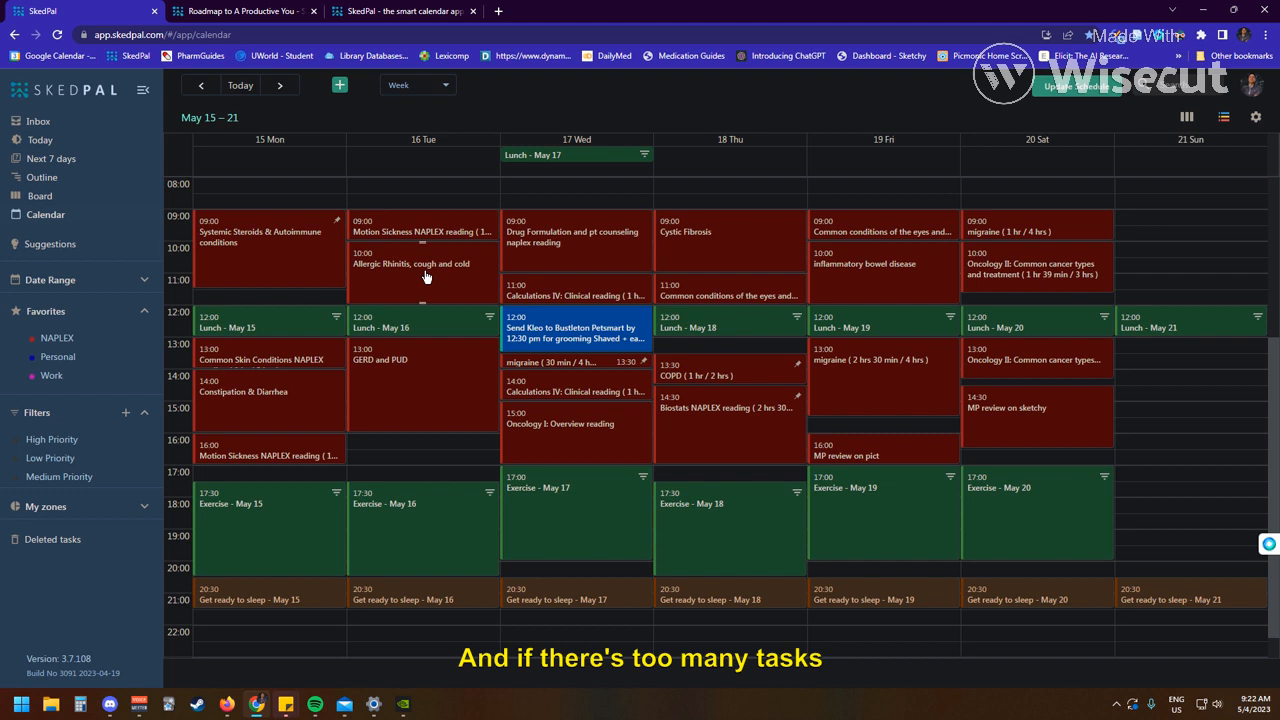
{"action": "mouse_move", "coordinate": [424, 248]}
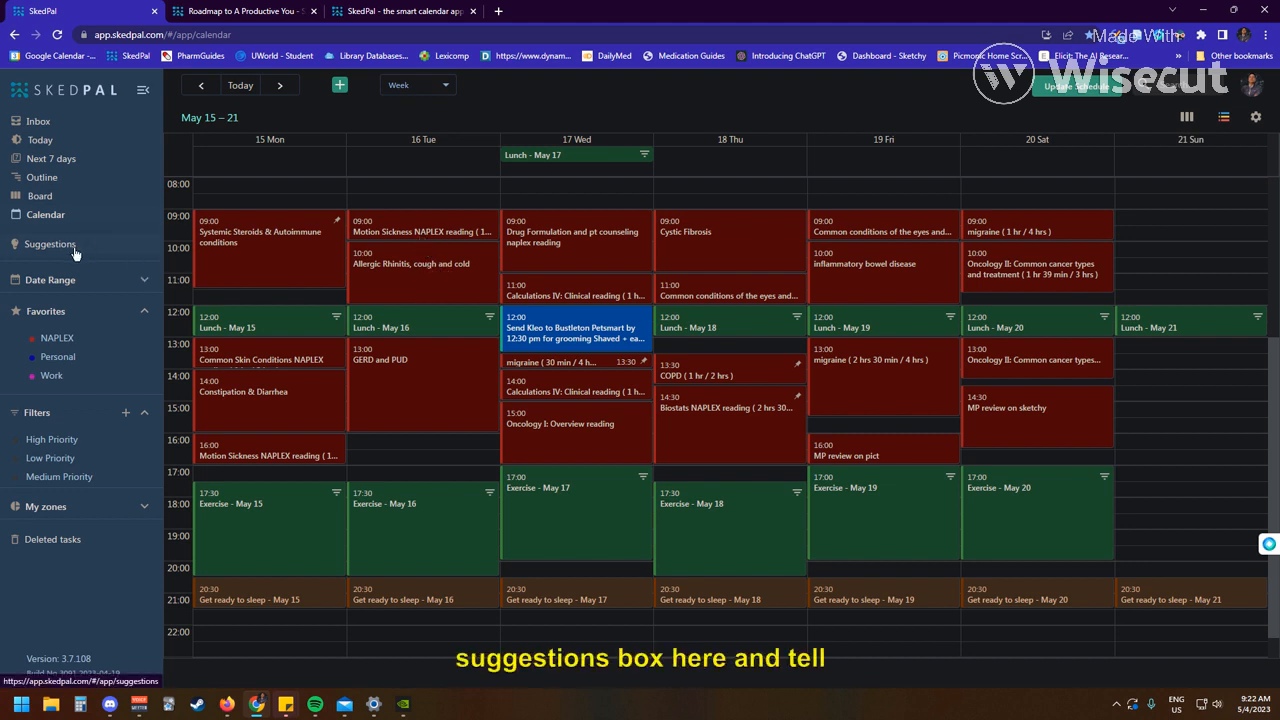
Show the scheduling Suggestions page, which reports All Good.
{"action": "left_click", "coordinate": [50, 244]}
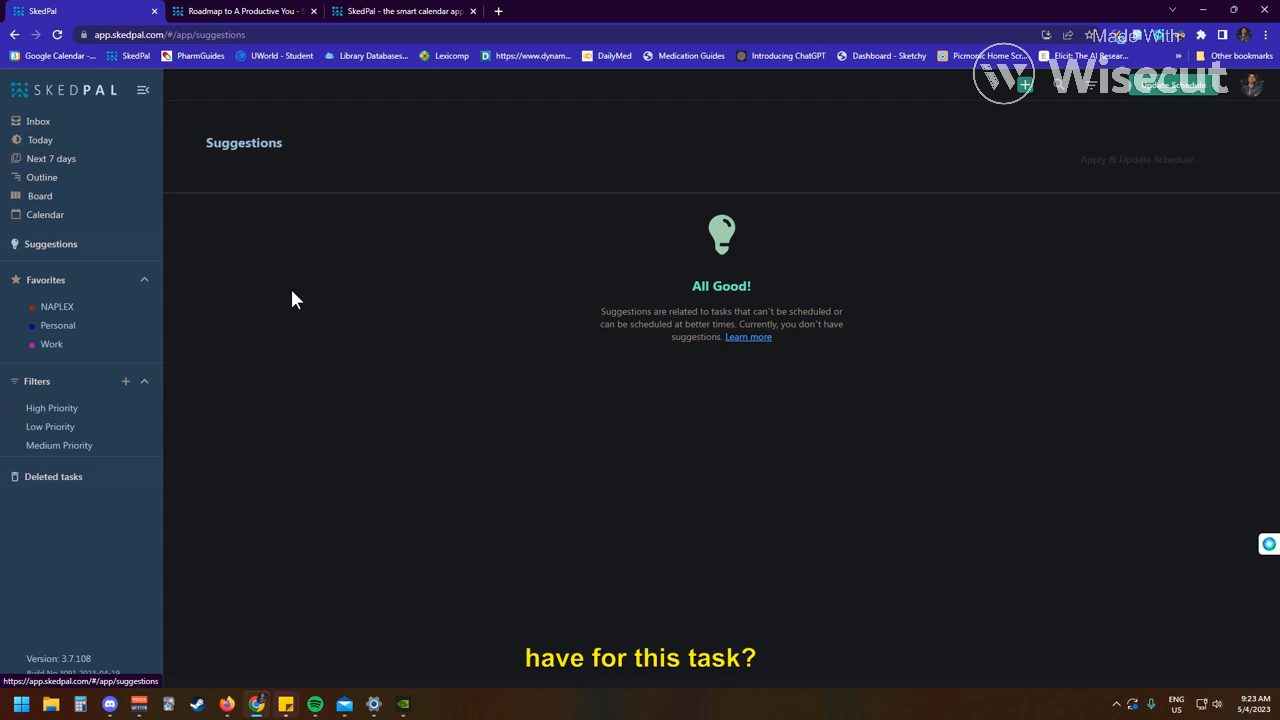
On the priority board, add an ANemia NAPLEX reading task under High priority.
{"action": "left_click", "coordinate": [40, 196]}
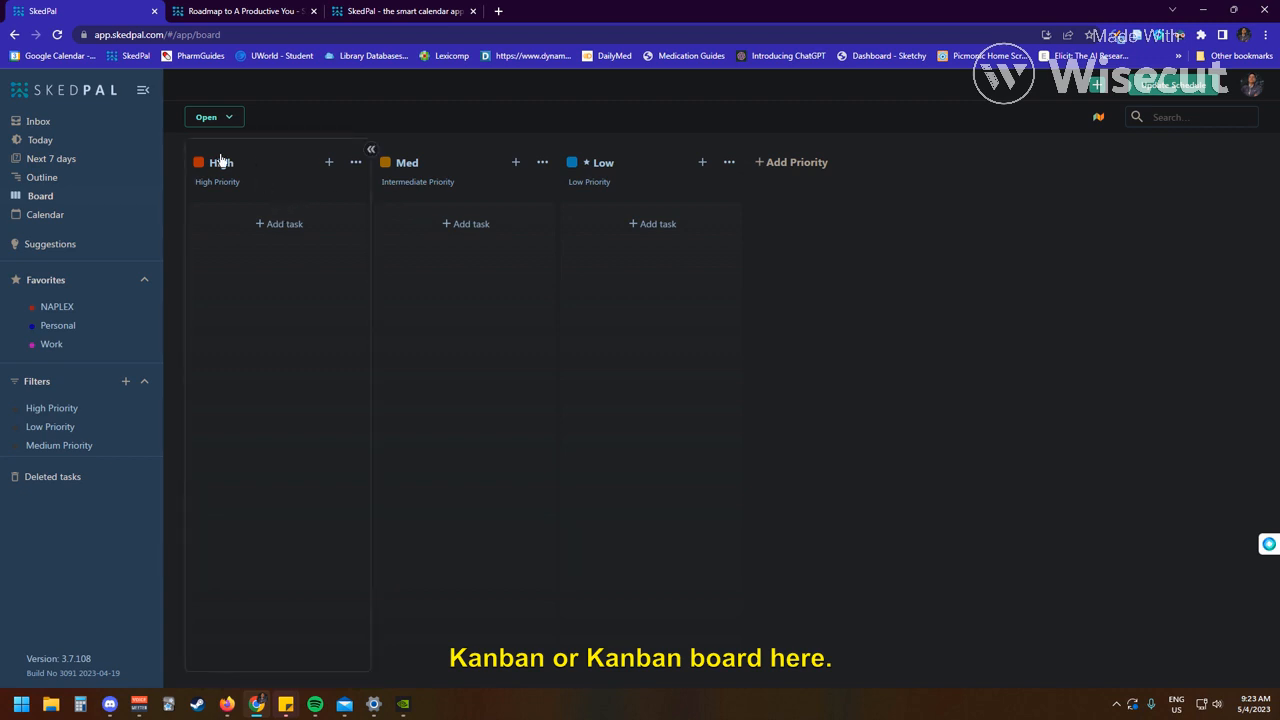
{"action": "left_click", "coordinate": [278, 224]}
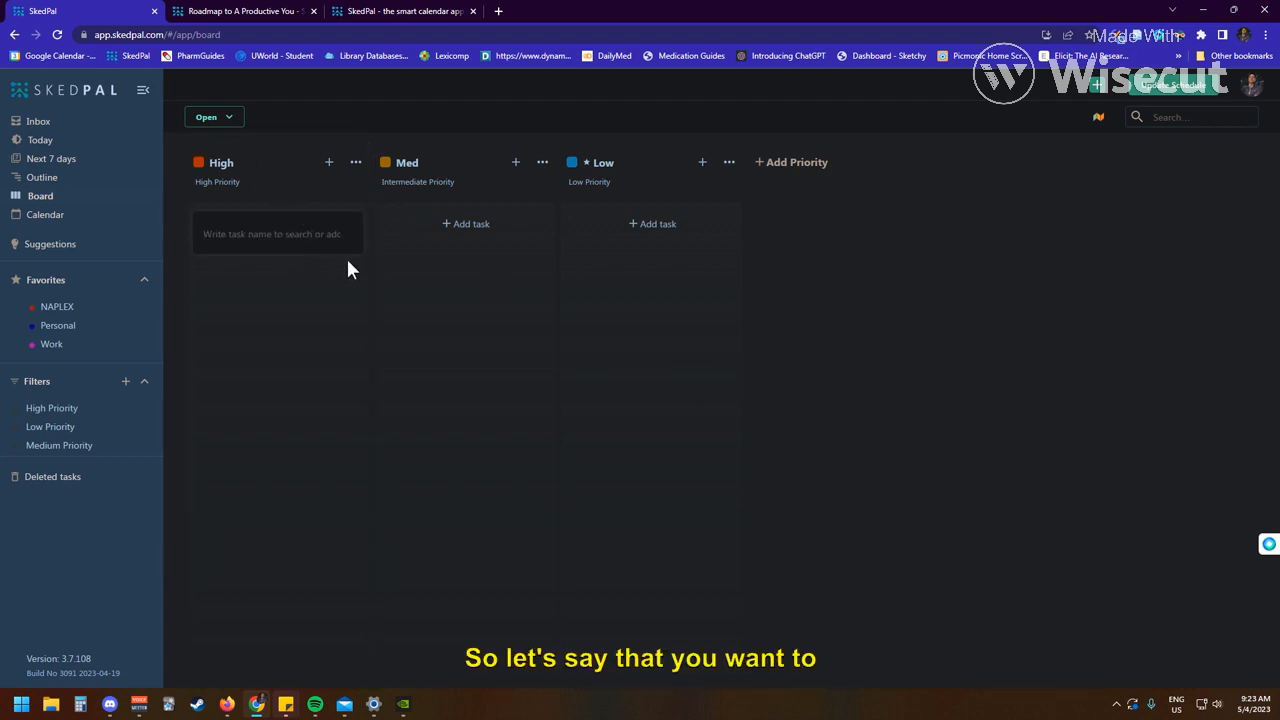
{"action": "type", "text": "naplex"}
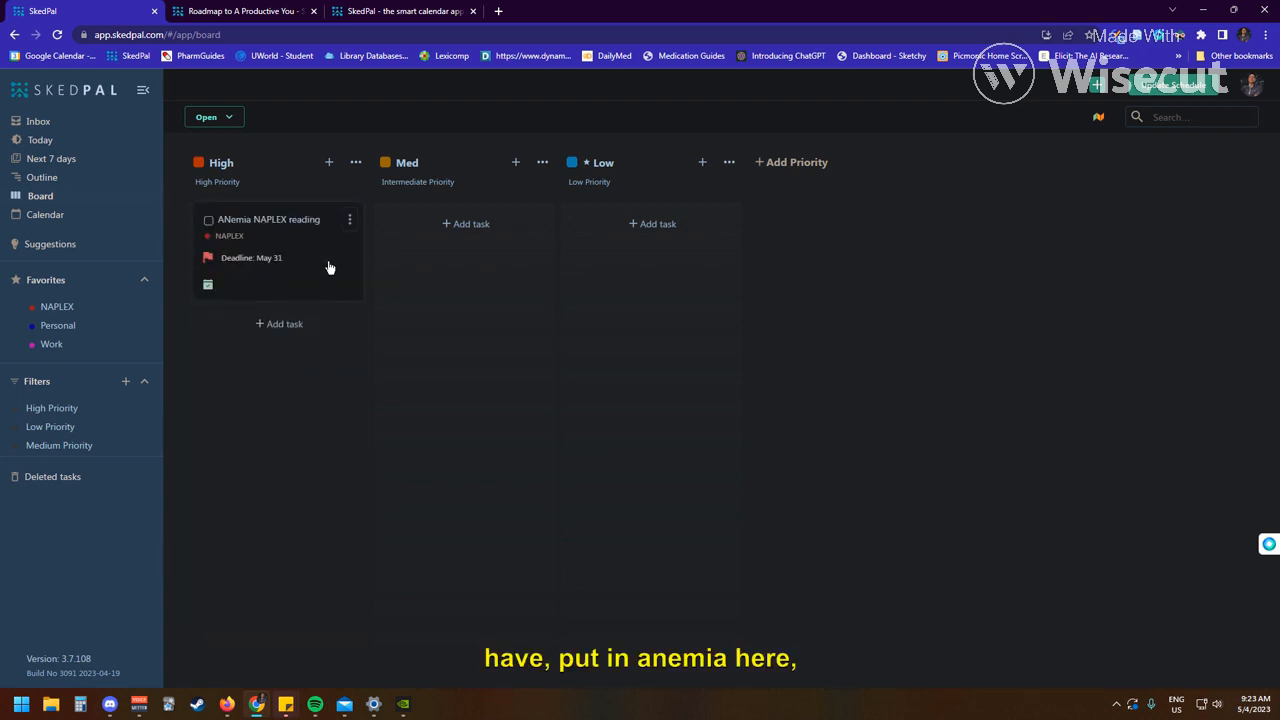
{"action": "mouse_move", "coordinate": [440, 252]}
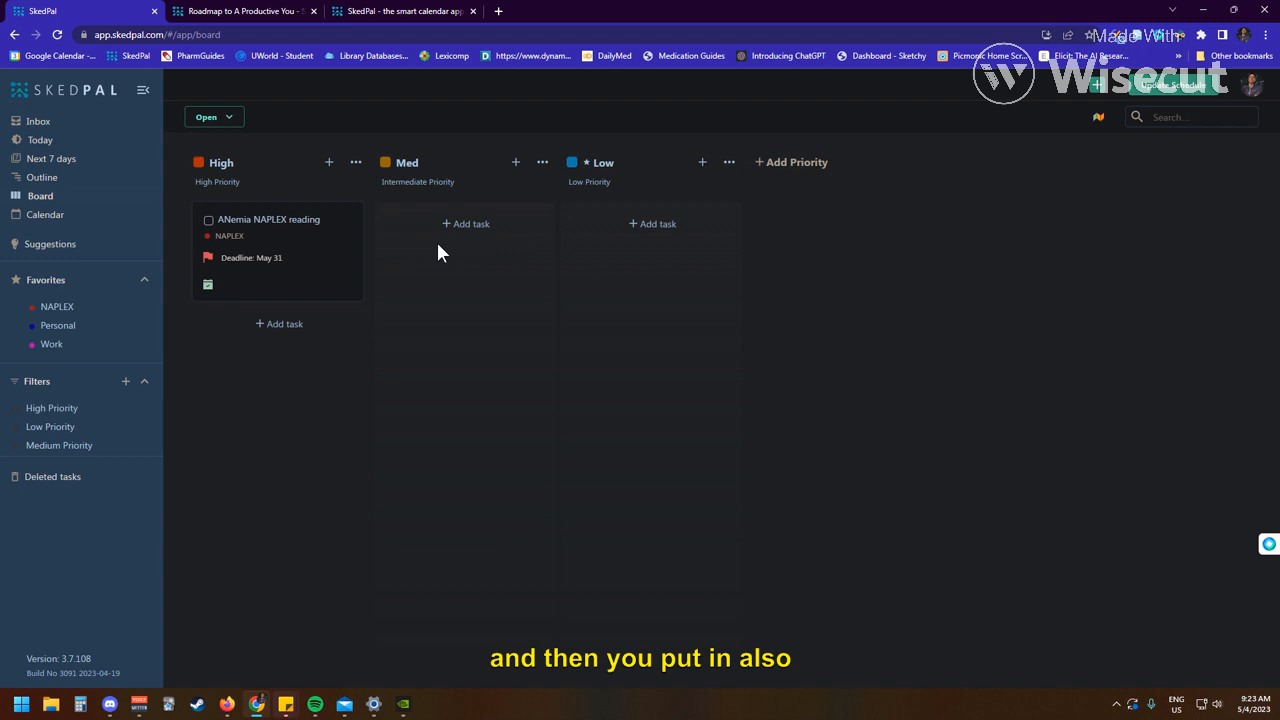
Start a task under Med and relabel the Med column's description as Medium Priority.
{"action": "left_click", "coordinate": [464, 224]}
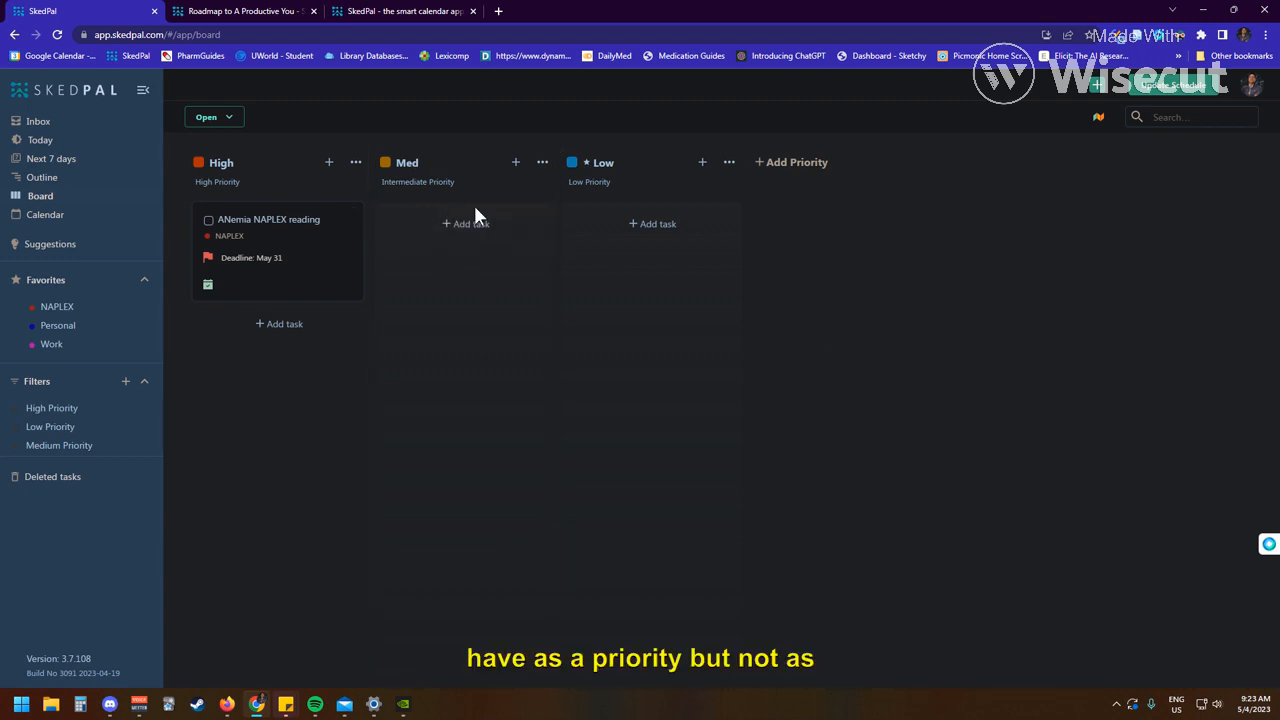
{"action": "mouse_move", "coordinate": [238, 196]}
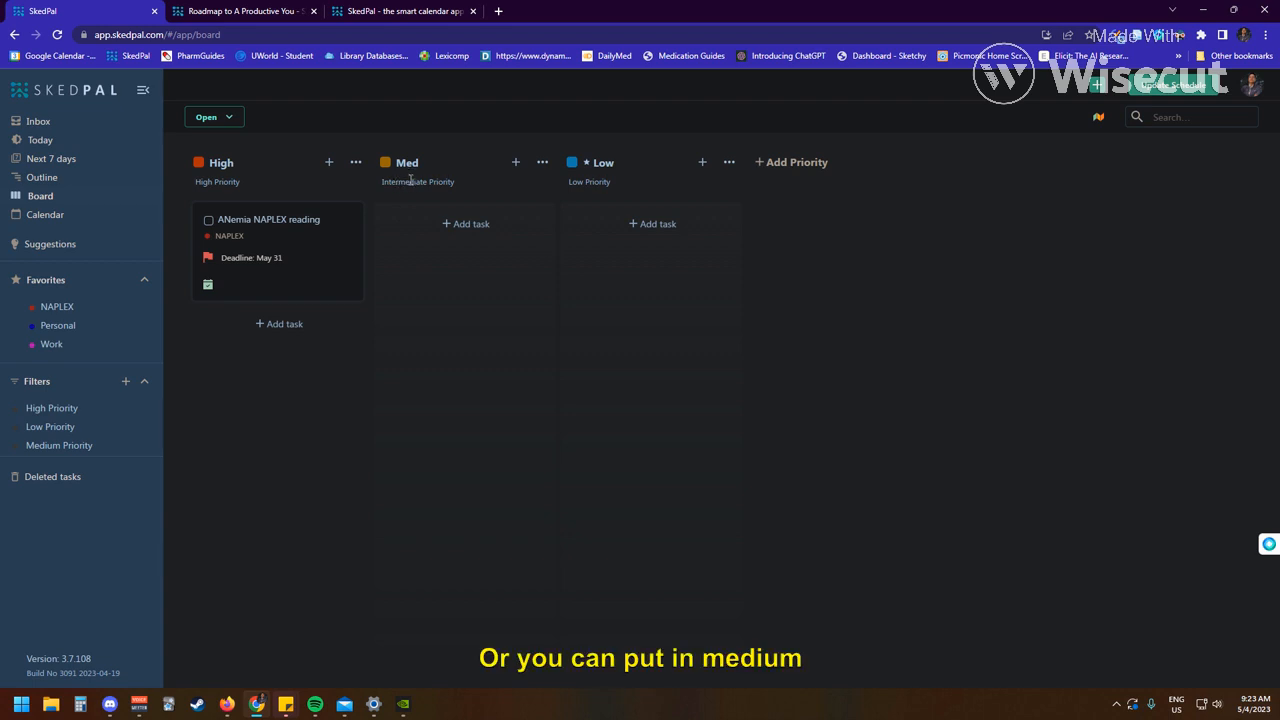
{"action": "double_click", "coordinate": [416, 180]}
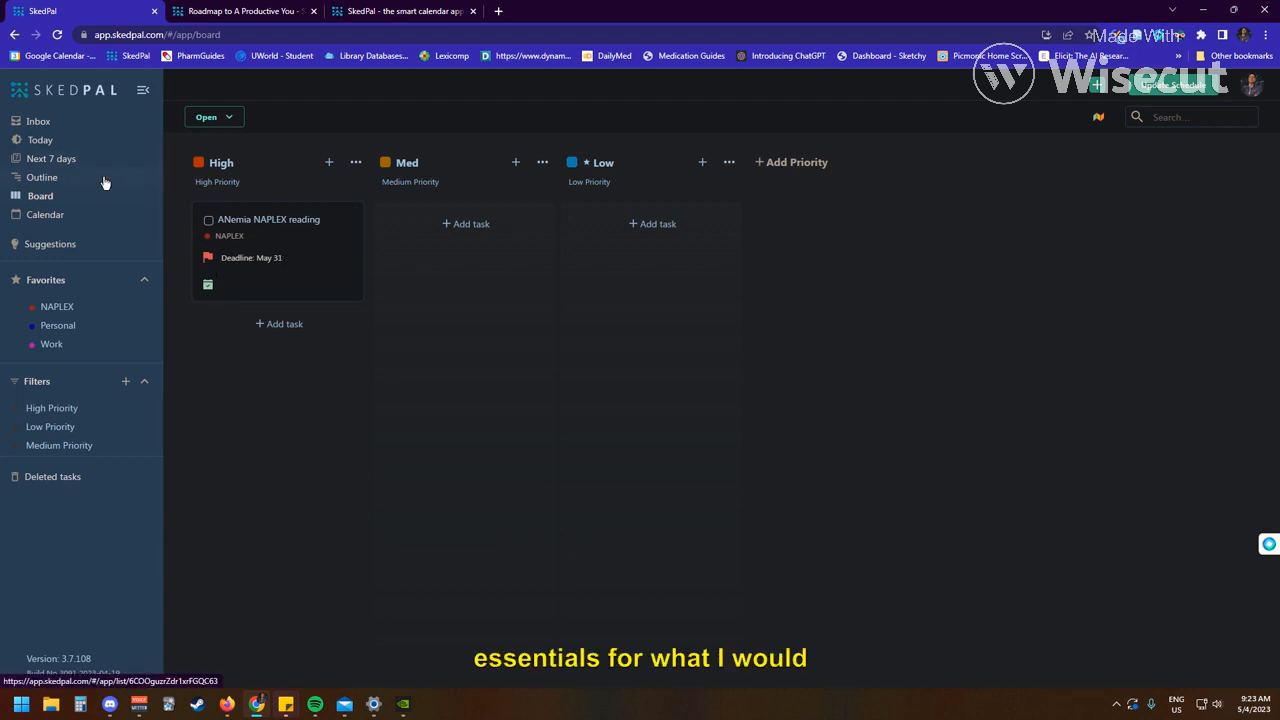
In the Outline, add a COPD chapter reading task at the bottom of the NAPLEX folder.
{"action": "left_click", "coordinate": [40, 176]}
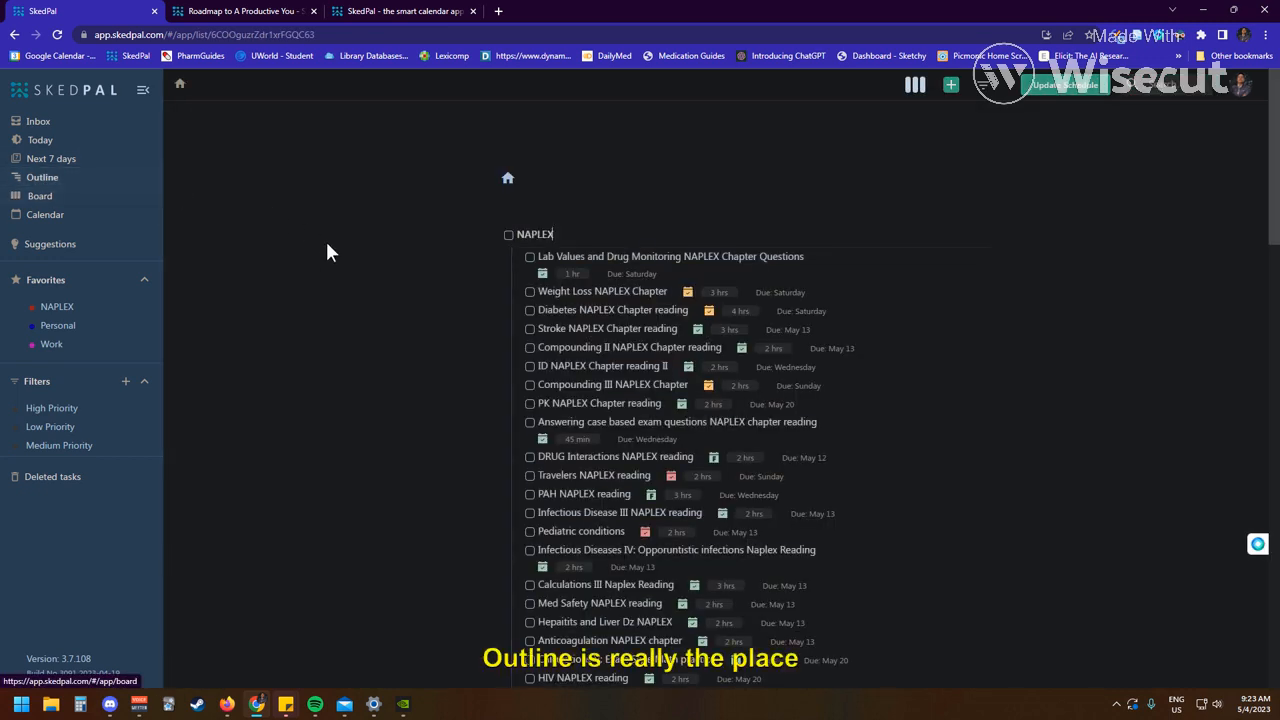
{"action": "scroll", "scroll_direction": "down", "scroll_amount": 3}
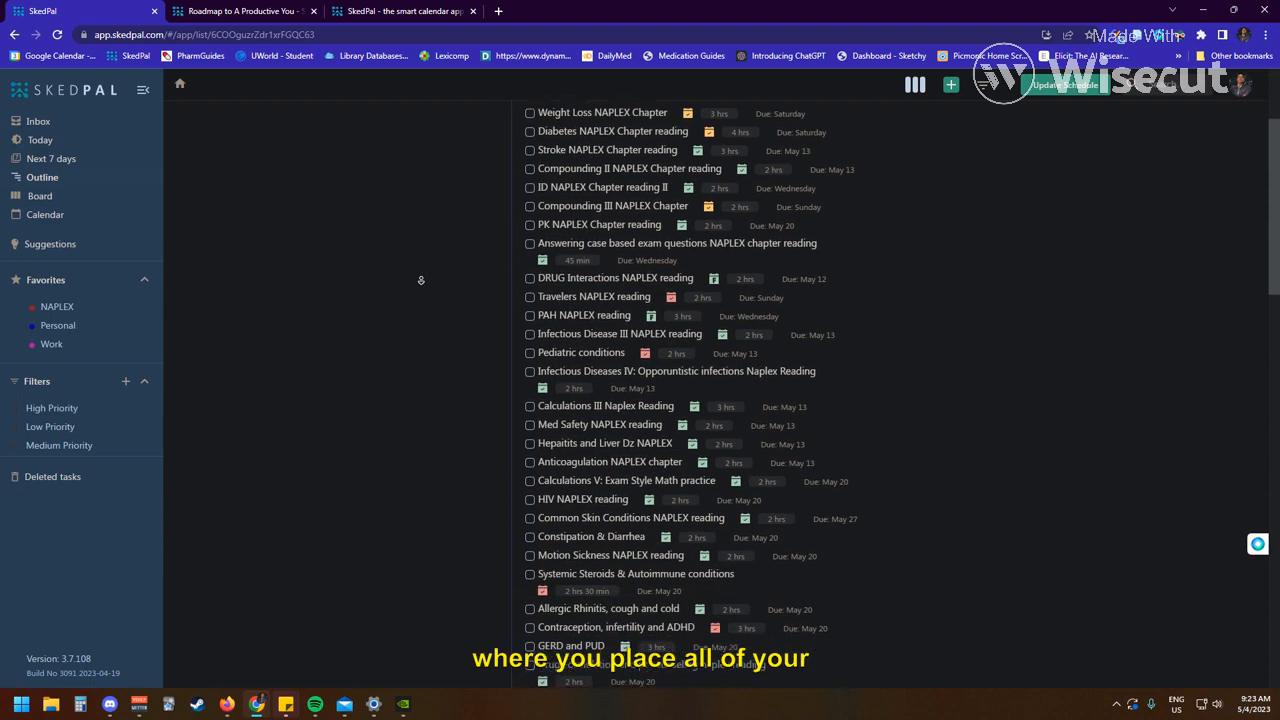
{"action": "scroll", "scroll_direction": "down", "scroll_amount": 3}
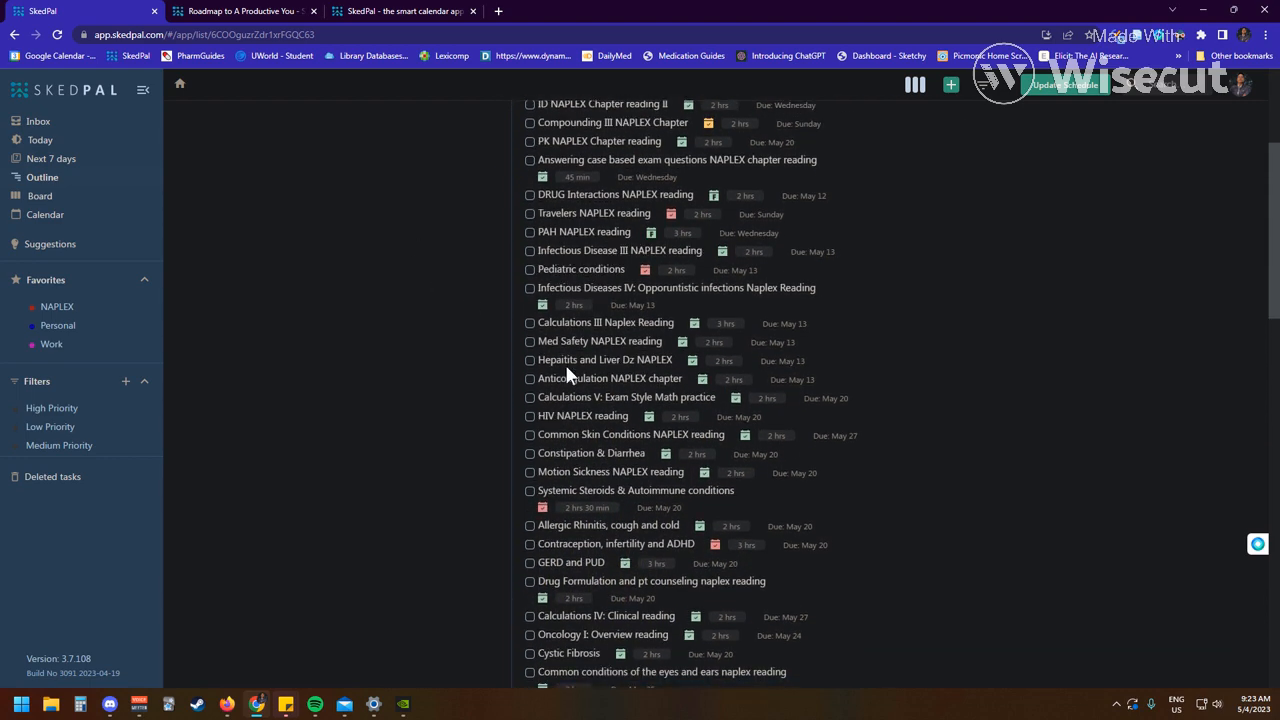
{"action": "scroll", "scroll_direction": "down", "scroll_amount": 3}
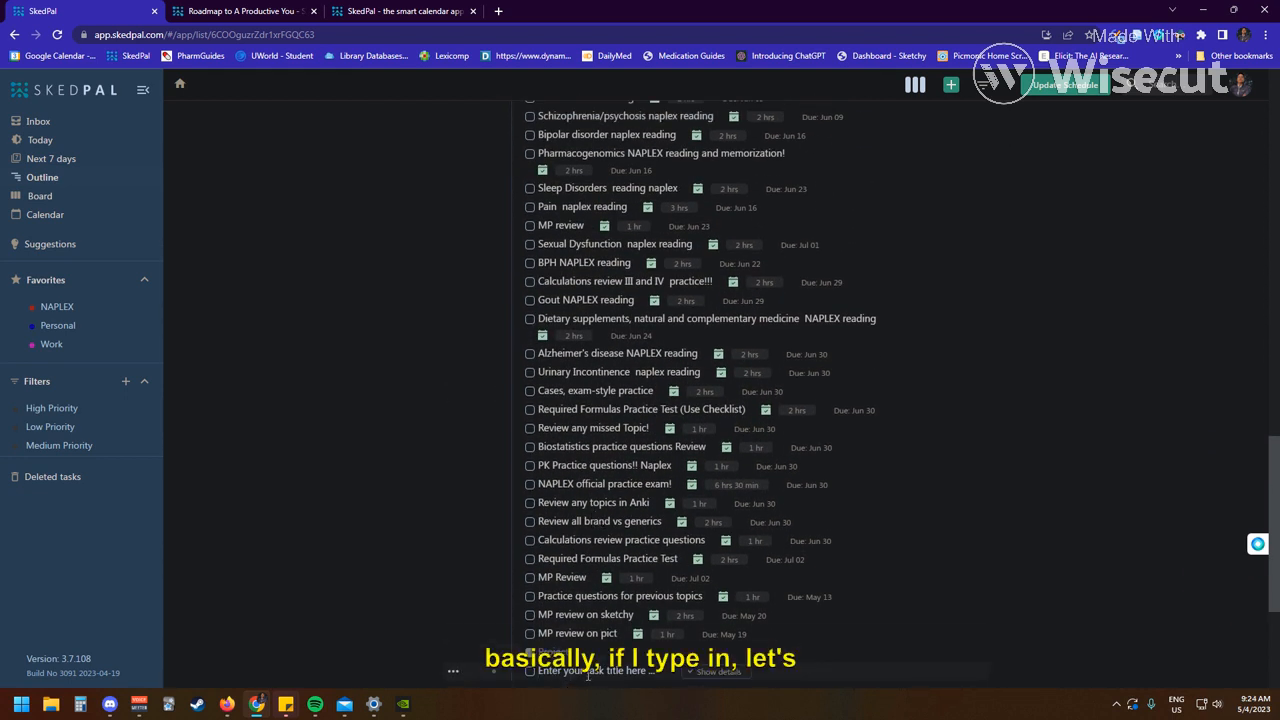
{"action": "type", "text": "COPD chapter reading 2hr"}
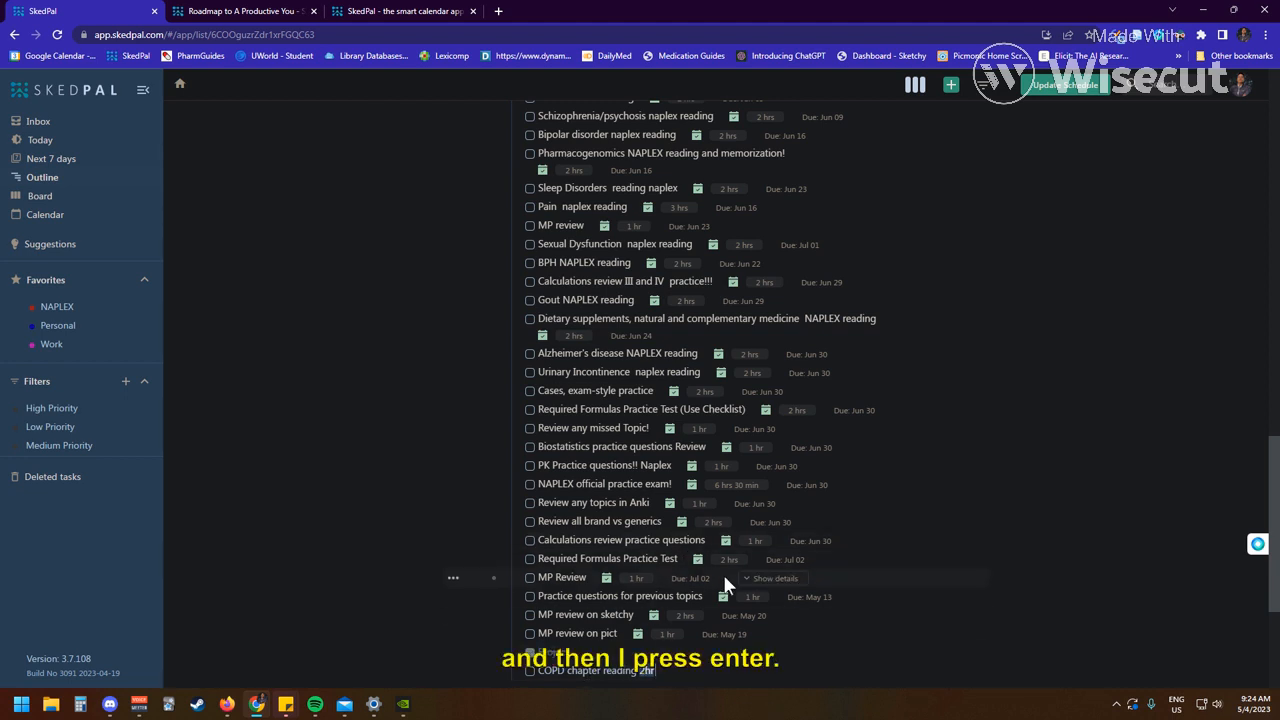
{"action": "scroll", "scroll_direction": "down", "scroll_amount": 3}
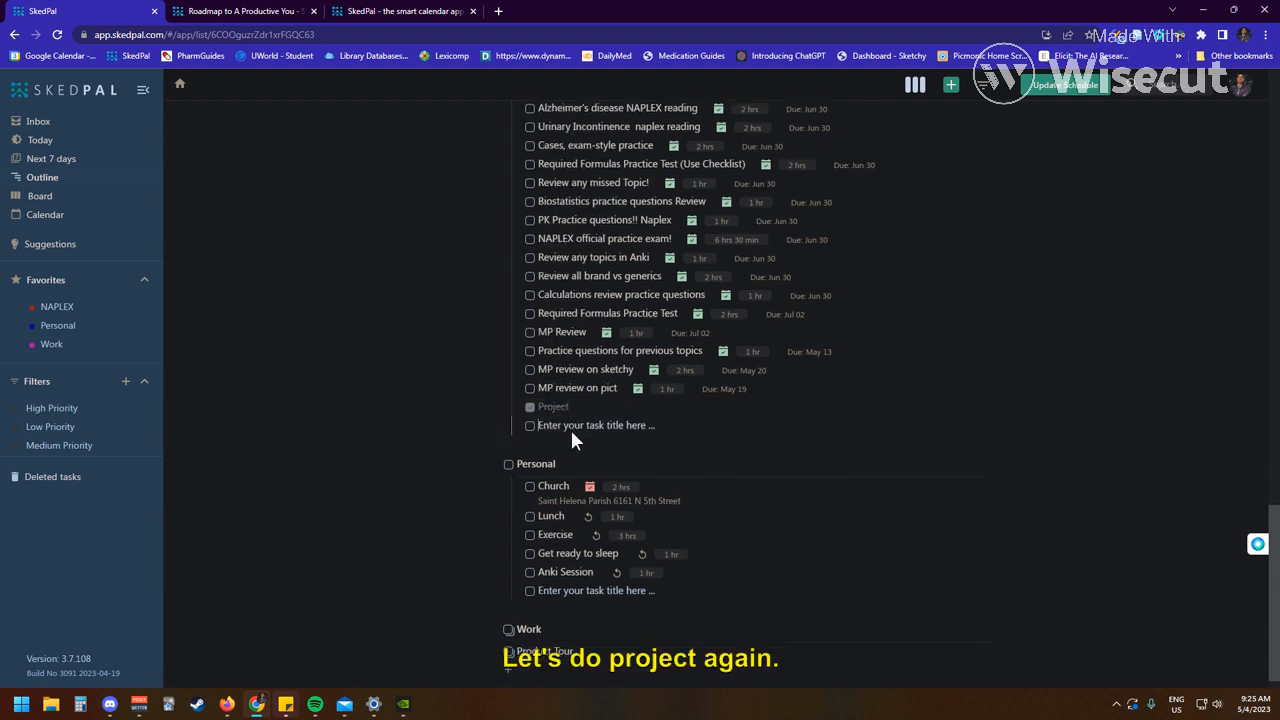
Add a 'Project' entry at the end of the NAPLEX list and review down to the Personal project.
{"action": "type", "text": "Project"}
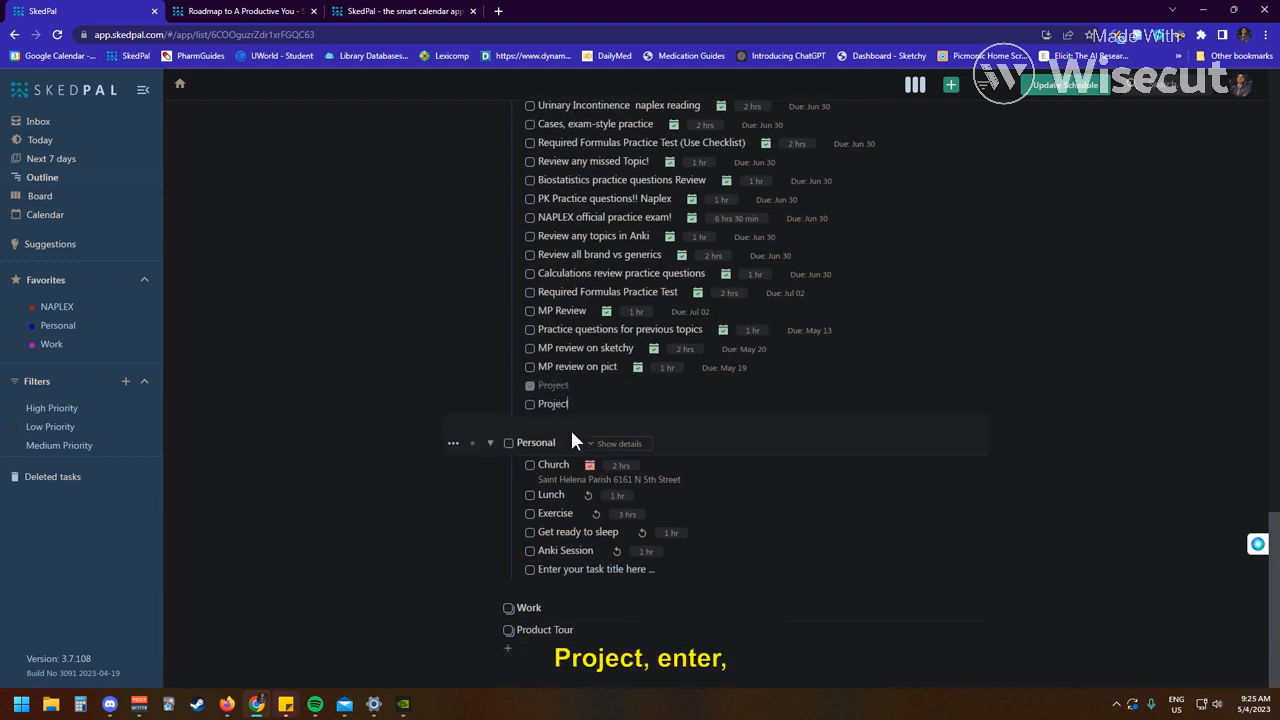
{"action": "key", "text": "Enter"}
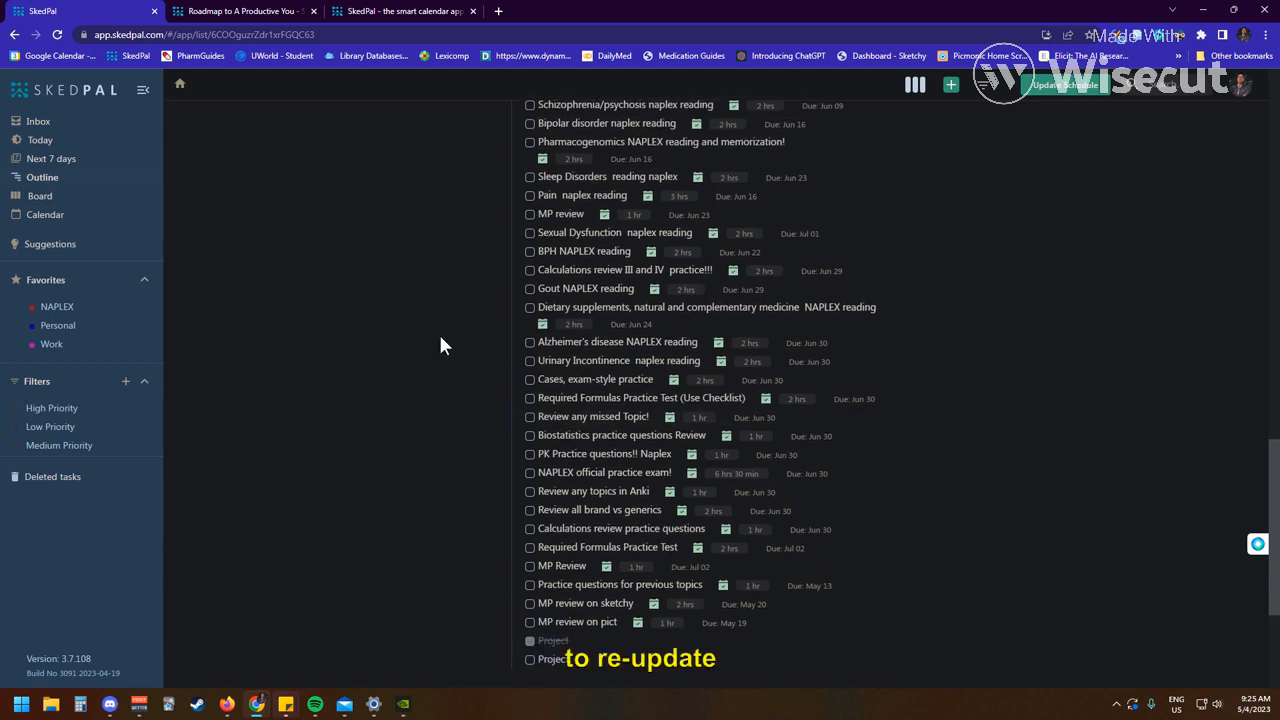
{"action": "scroll", "scroll_direction": "down", "scroll_amount": 3}
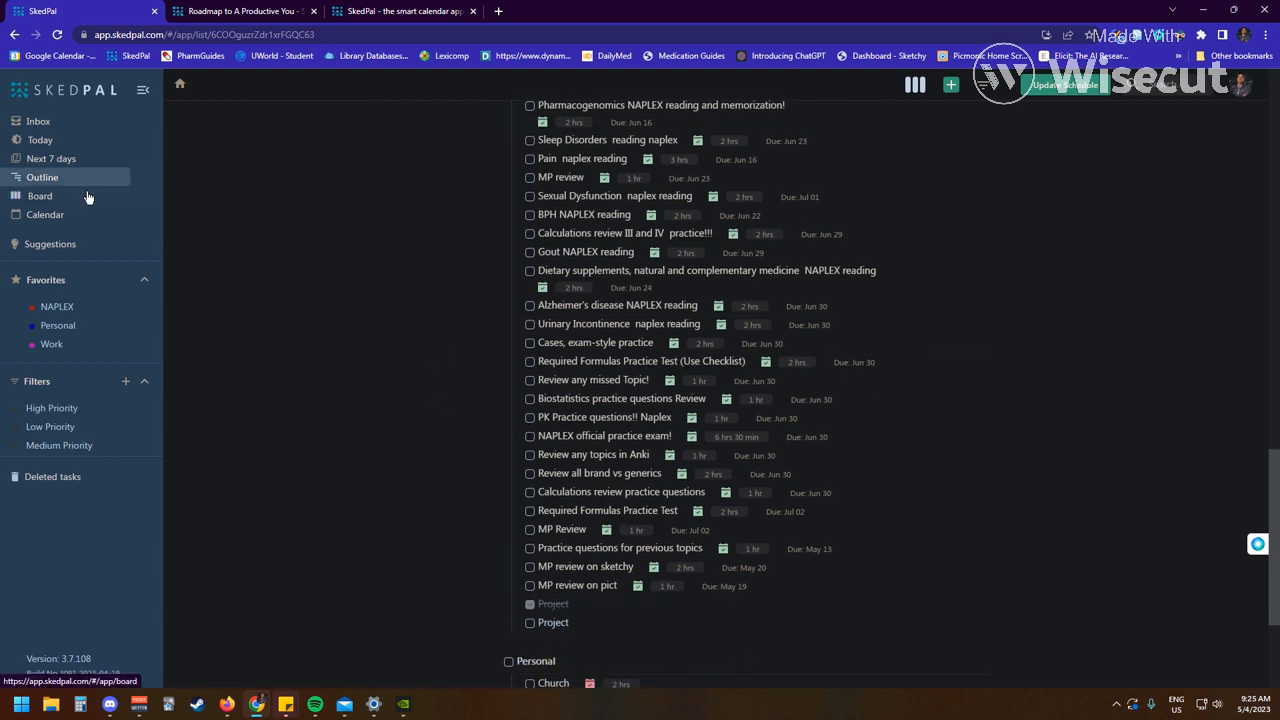
On the May 15–21 calendar, move the Cystic Fibrosis reading from Thursday morning to Sunday afternoon.
{"action": "left_click", "coordinate": [44, 214]}
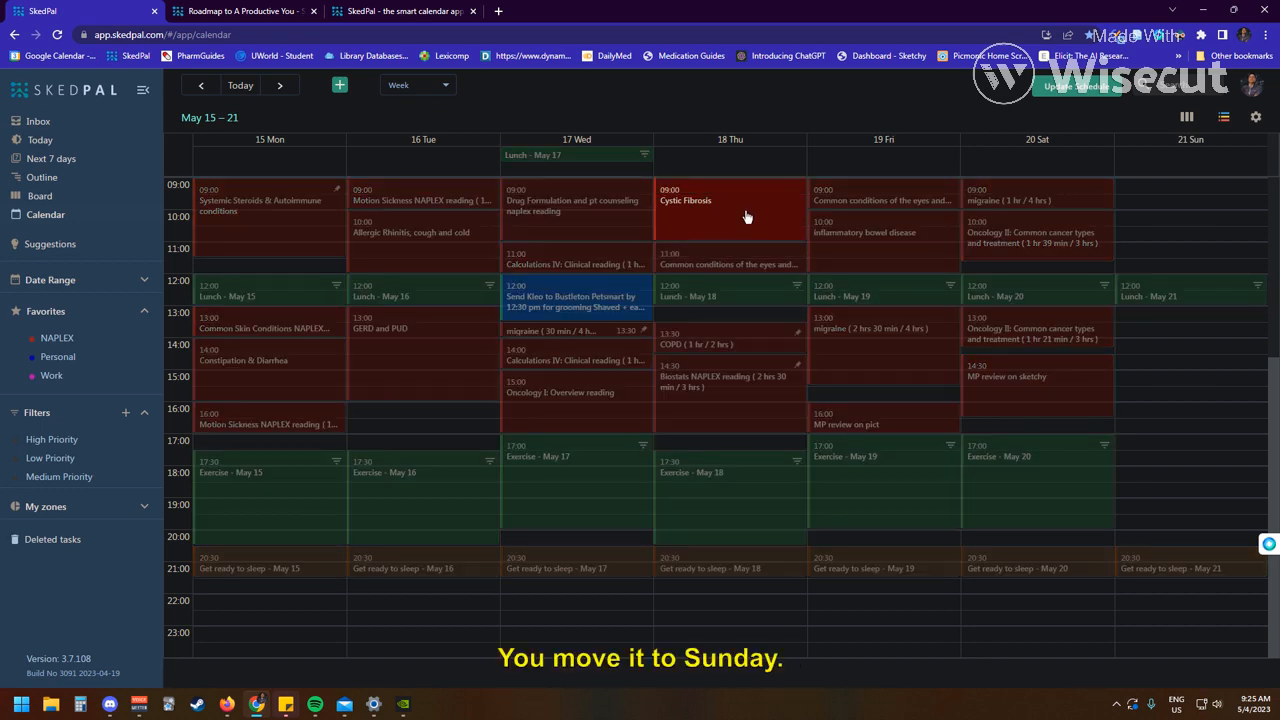
{"action": "left_click_drag", "start_coordinate": [730, 200], "coordinate": [1190, 408]}
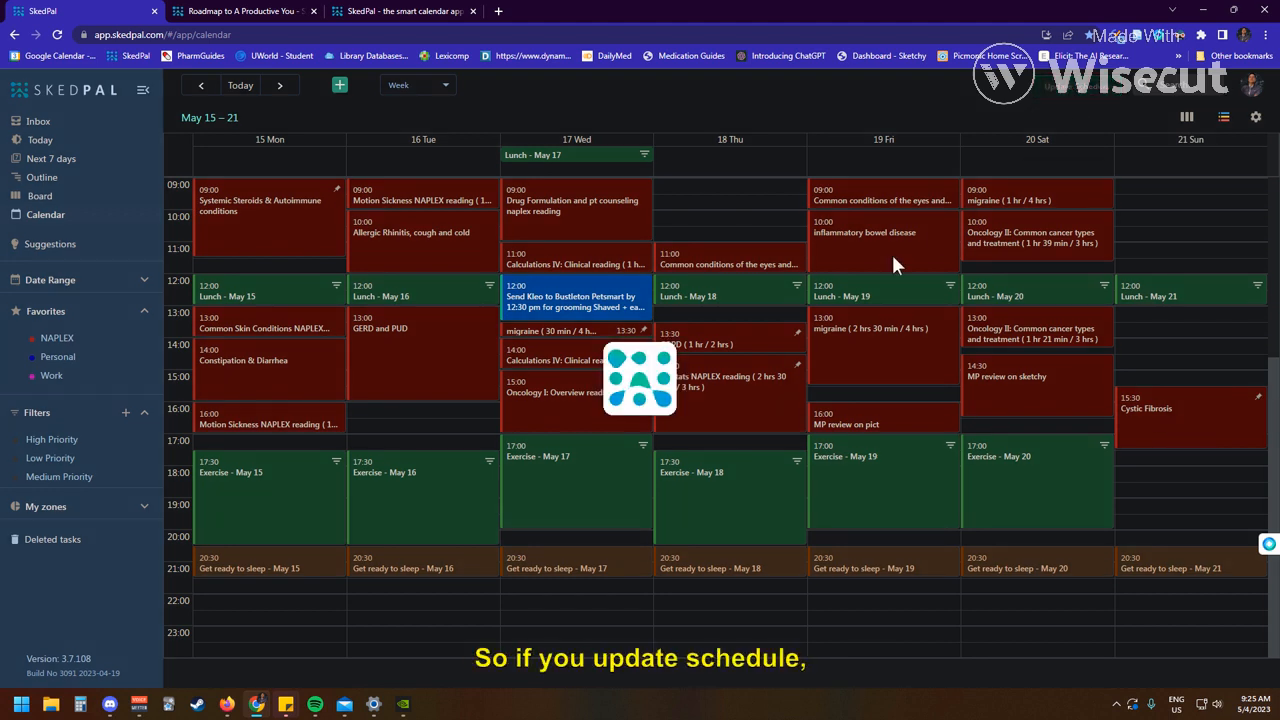
{"action": "mouse_move", "coordinate": [704, 196]}
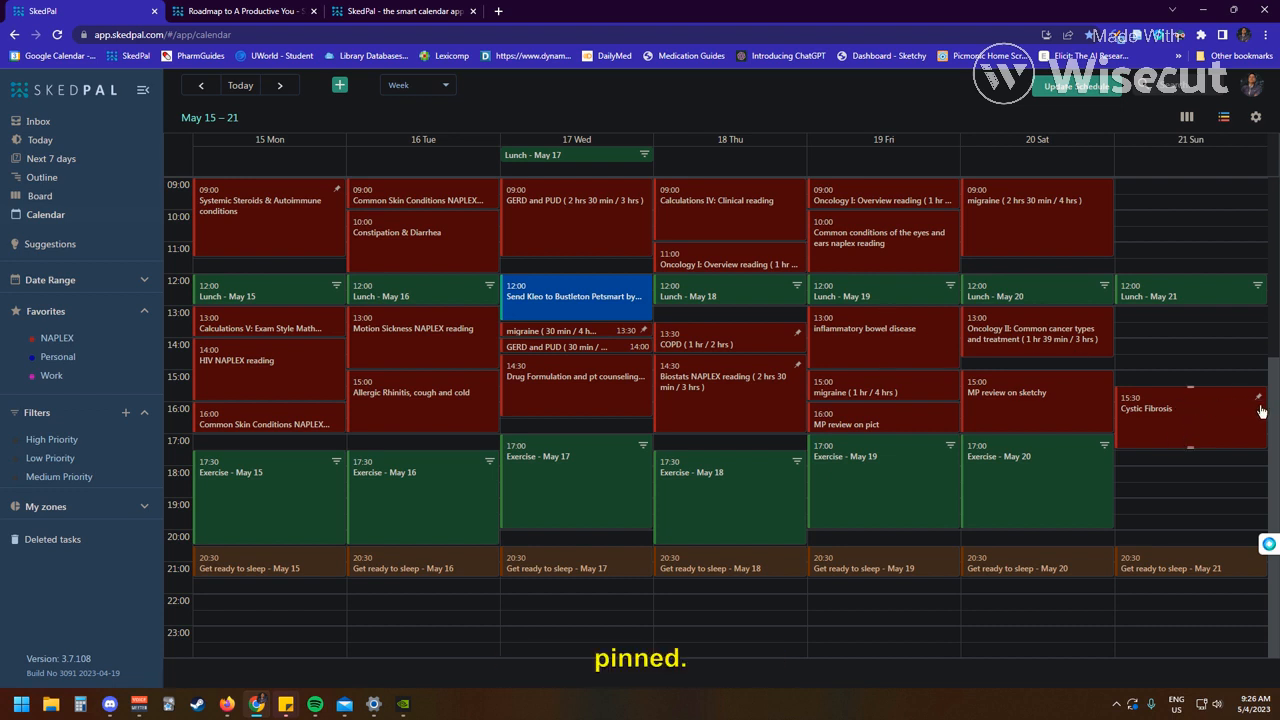
{"action": "mouse_move", "coordinate": [840, 378]}
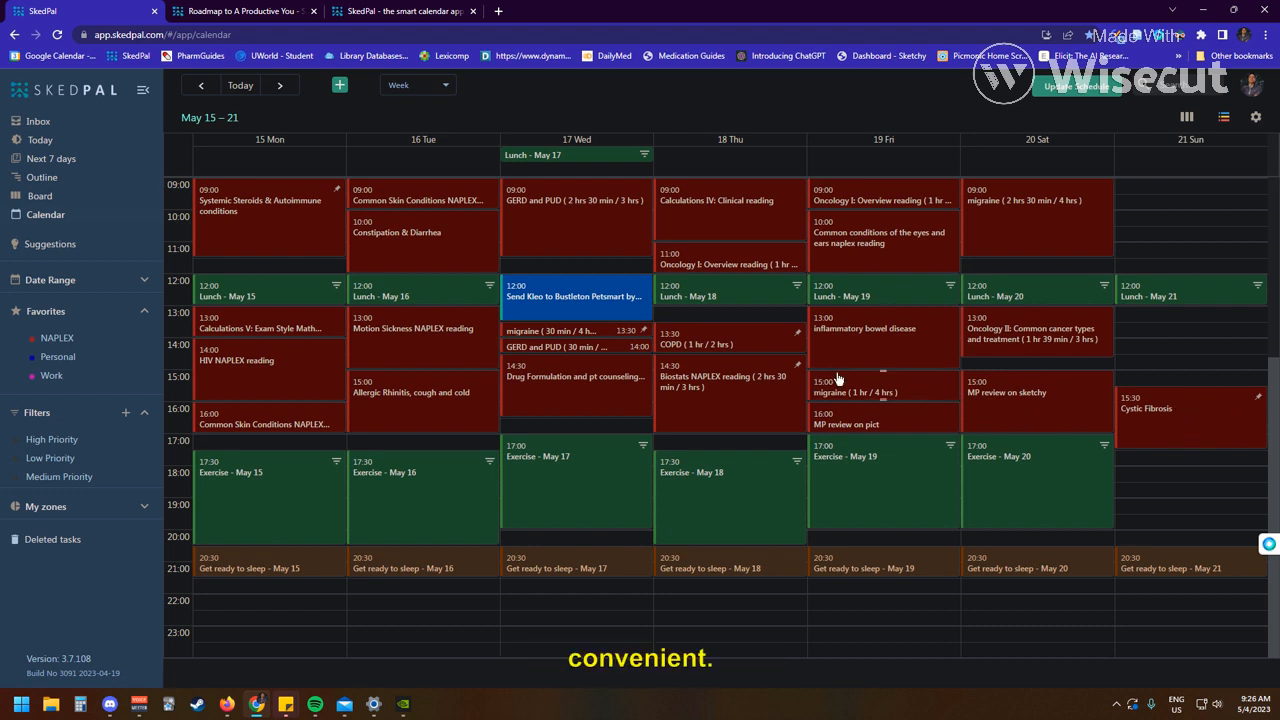
{"action": "mouse_move", "coordinate": [600, 476]}
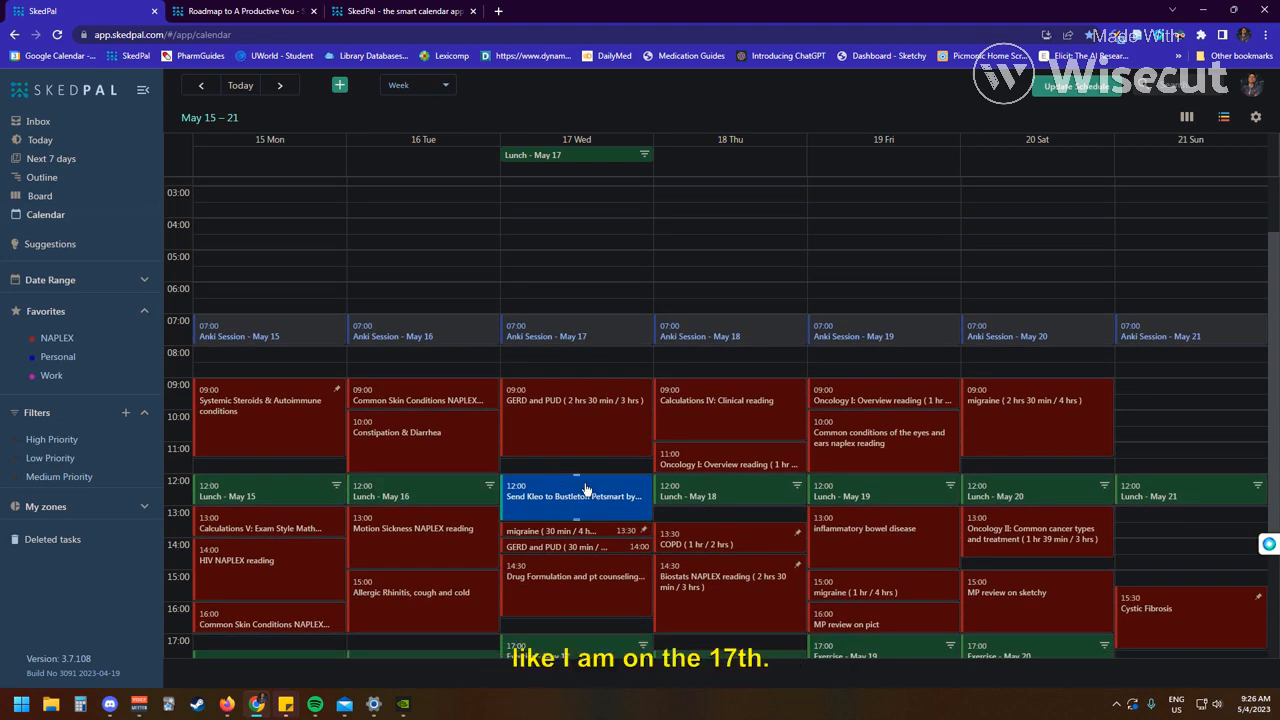
Show the May 29 – June 04 week and review its NAPLEX readings, lunch, exercise and bedtime blocks.
{"action": "left_click", "coordinate": [280, 84]}
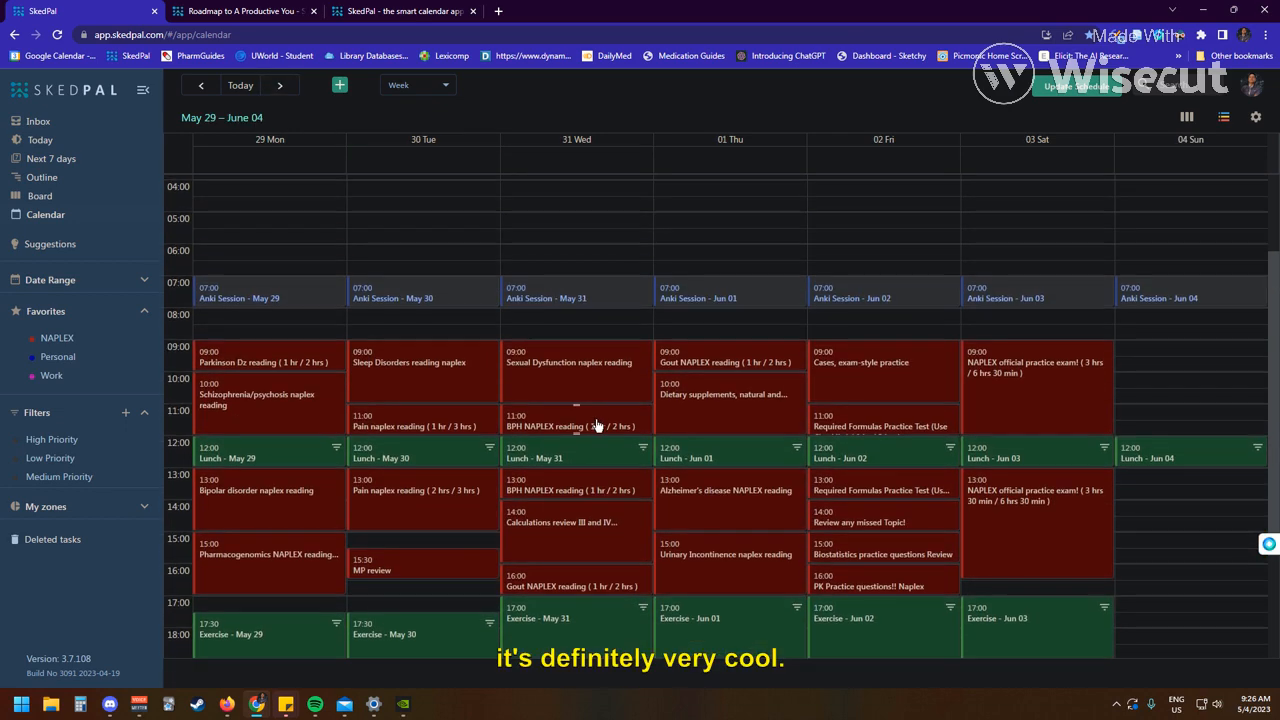
{"action": "scroll", "scroll_direction": "down", "scroll_amount": 3}
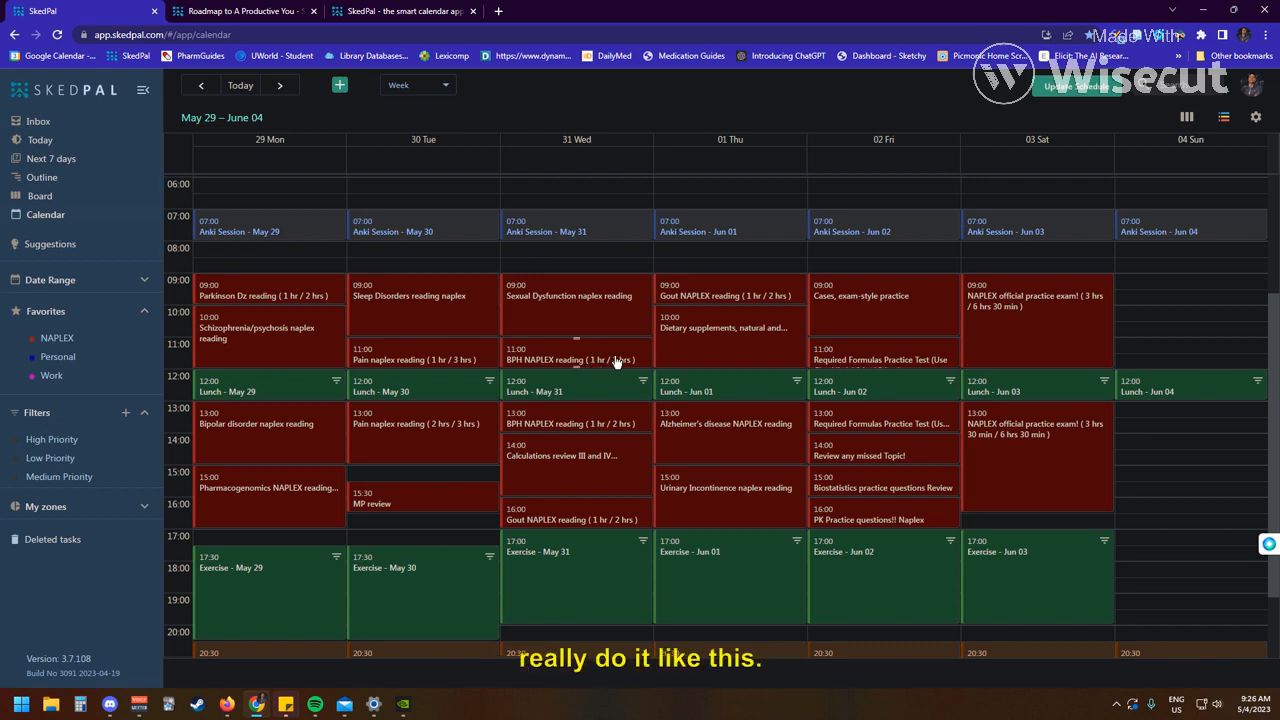
{"action": "scroll", "scroll_direction": "down", "scroll_amount": 3}
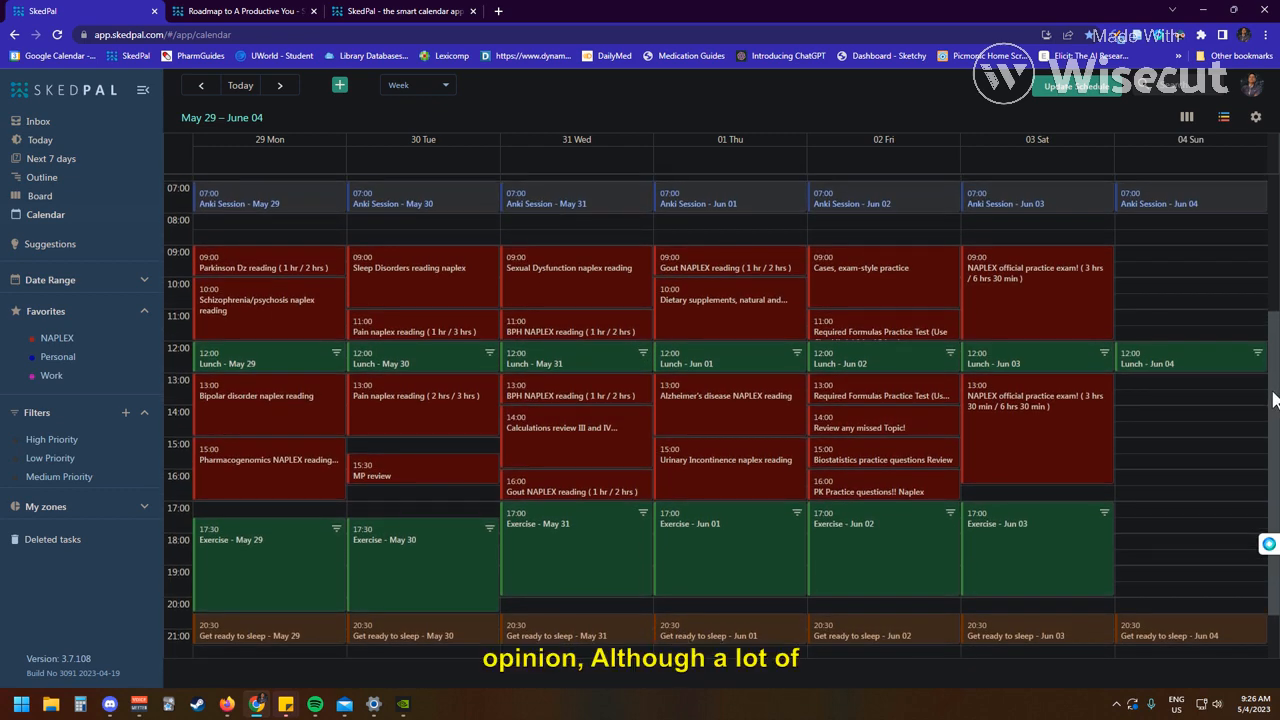
{"action": "mouse_move", "coordinate": [1048, 324]}
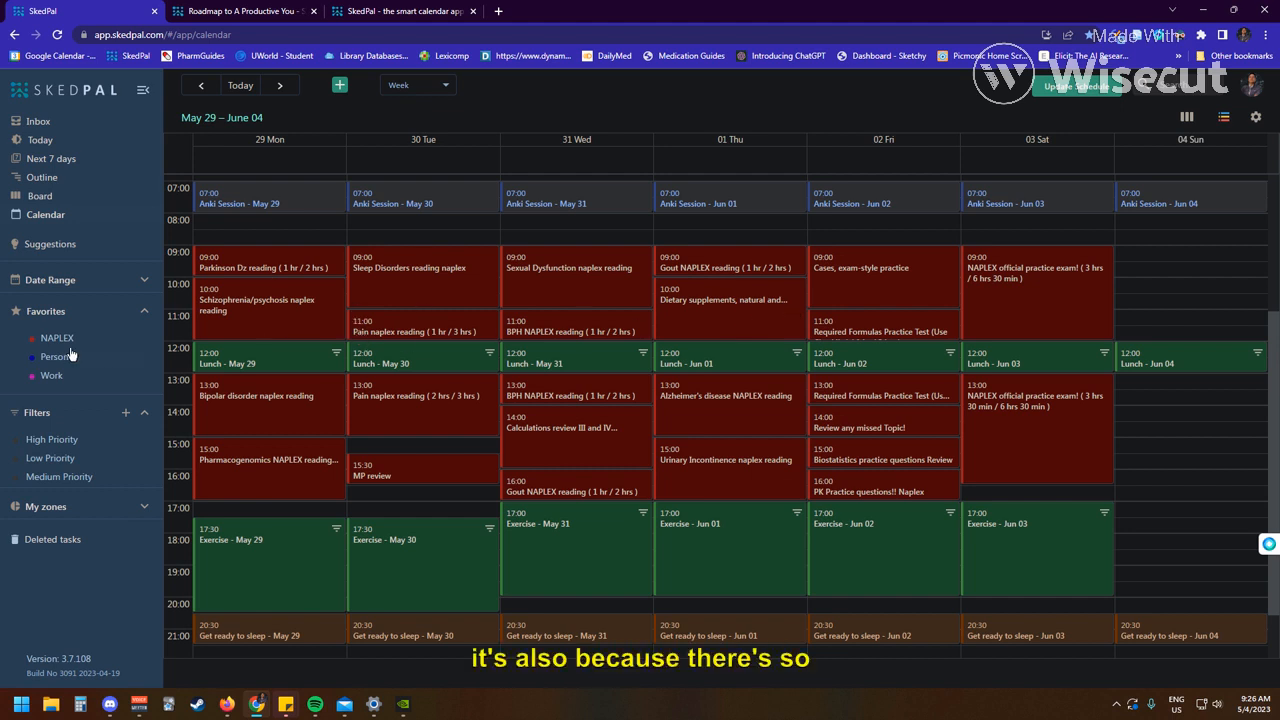
{"action": "mouse_move", "coordinate": [40, 196]}
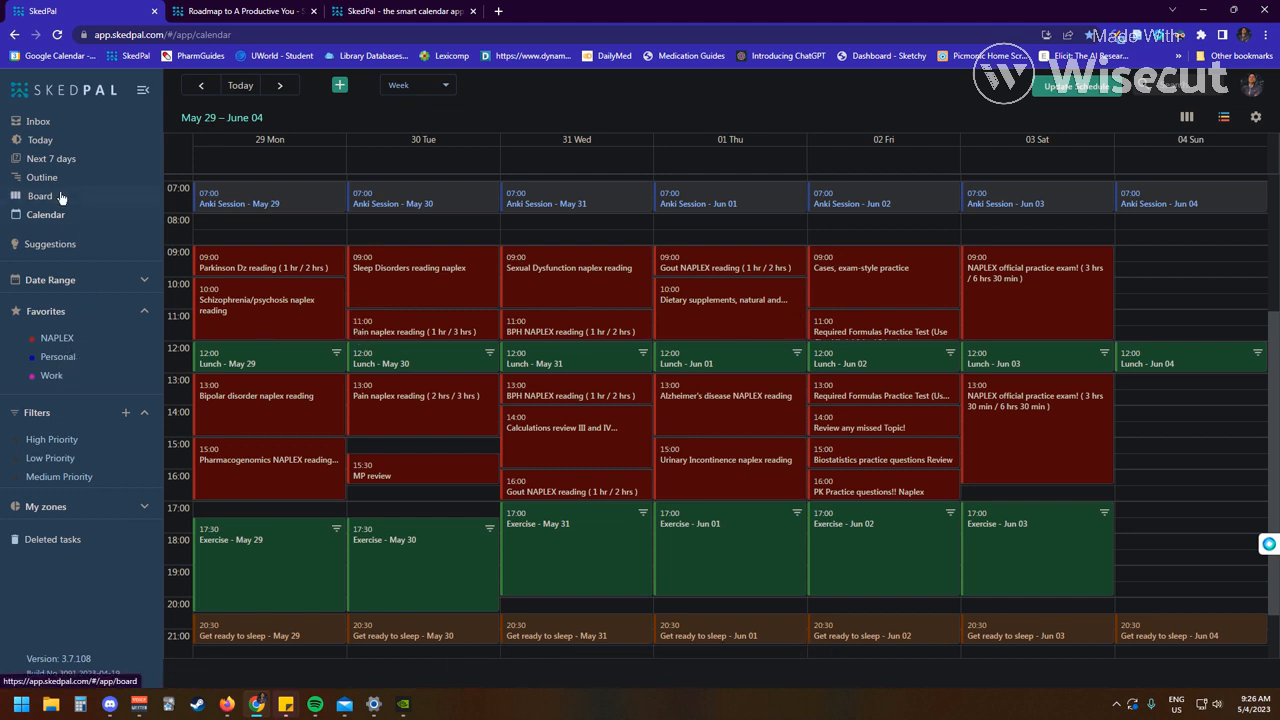
{"action": "mouse_move", "coordinate": [78, 206]}
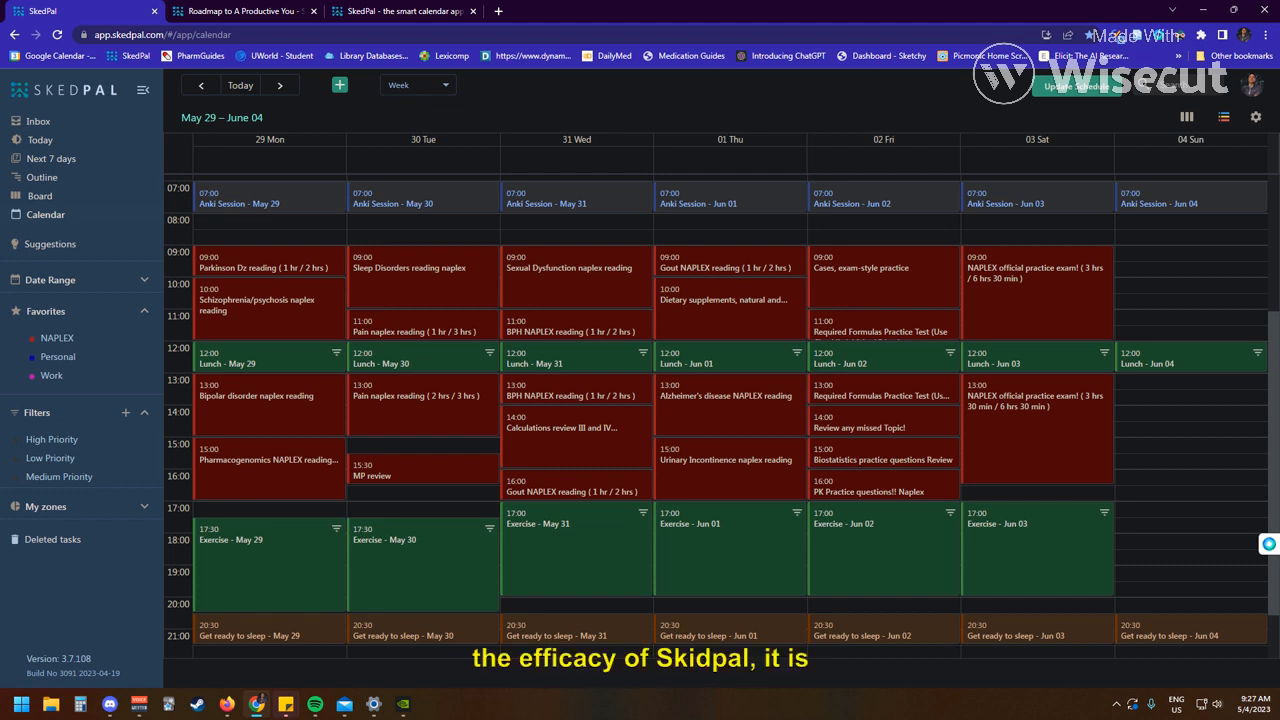
{"action": "scroll", "scroll_direction": "down", "scroll_amount": 3}
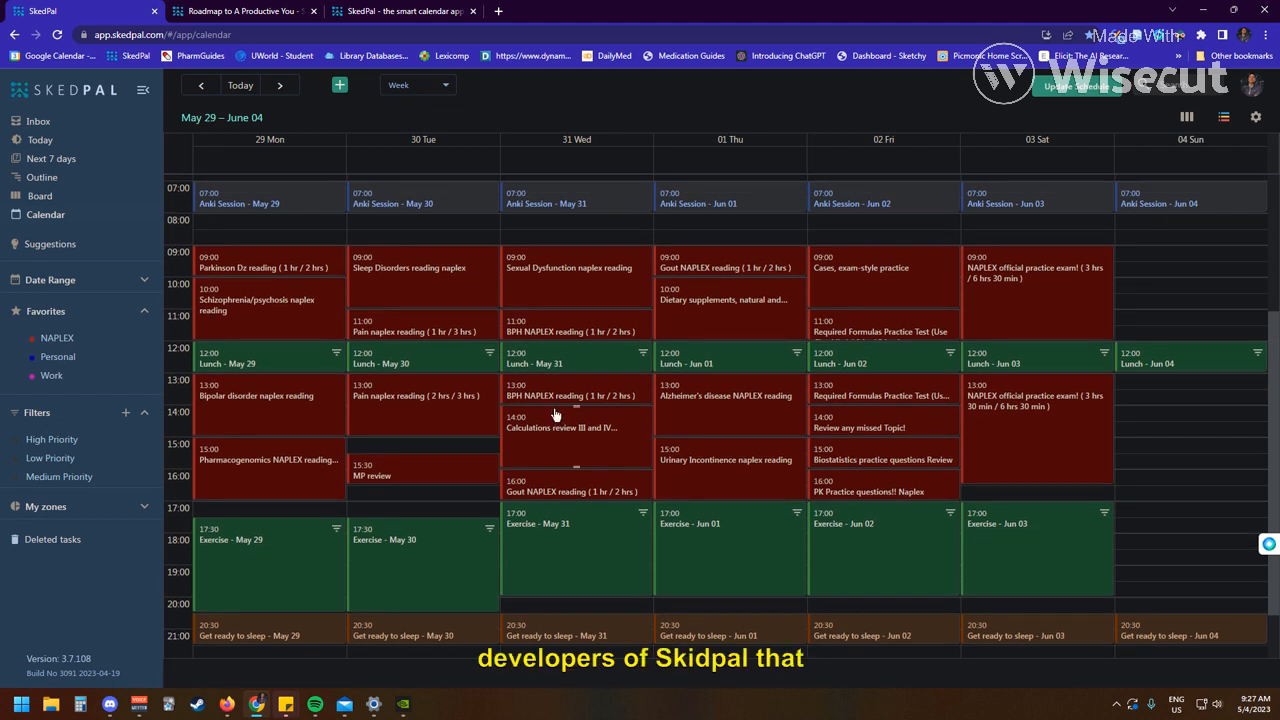
{"action": "mouse_move", "coordinate": [486, 350]}
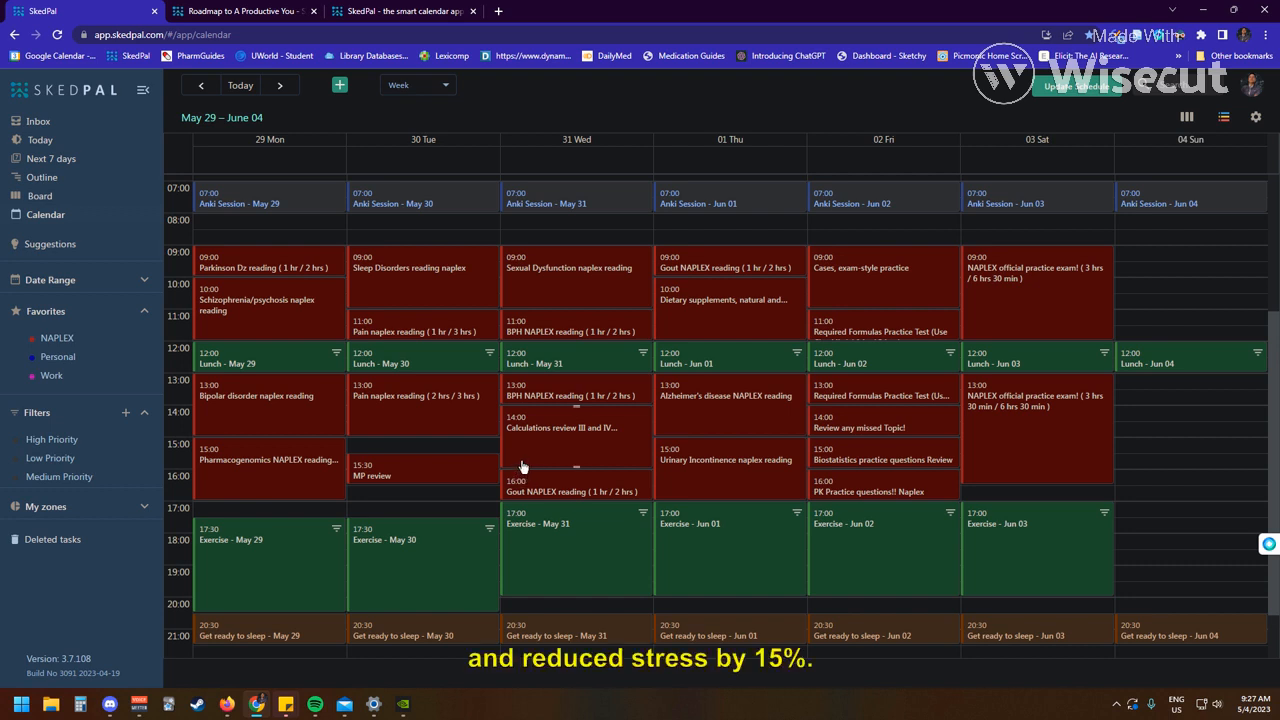
{"action": "mouse_move", "coordinate": [544, 438]}
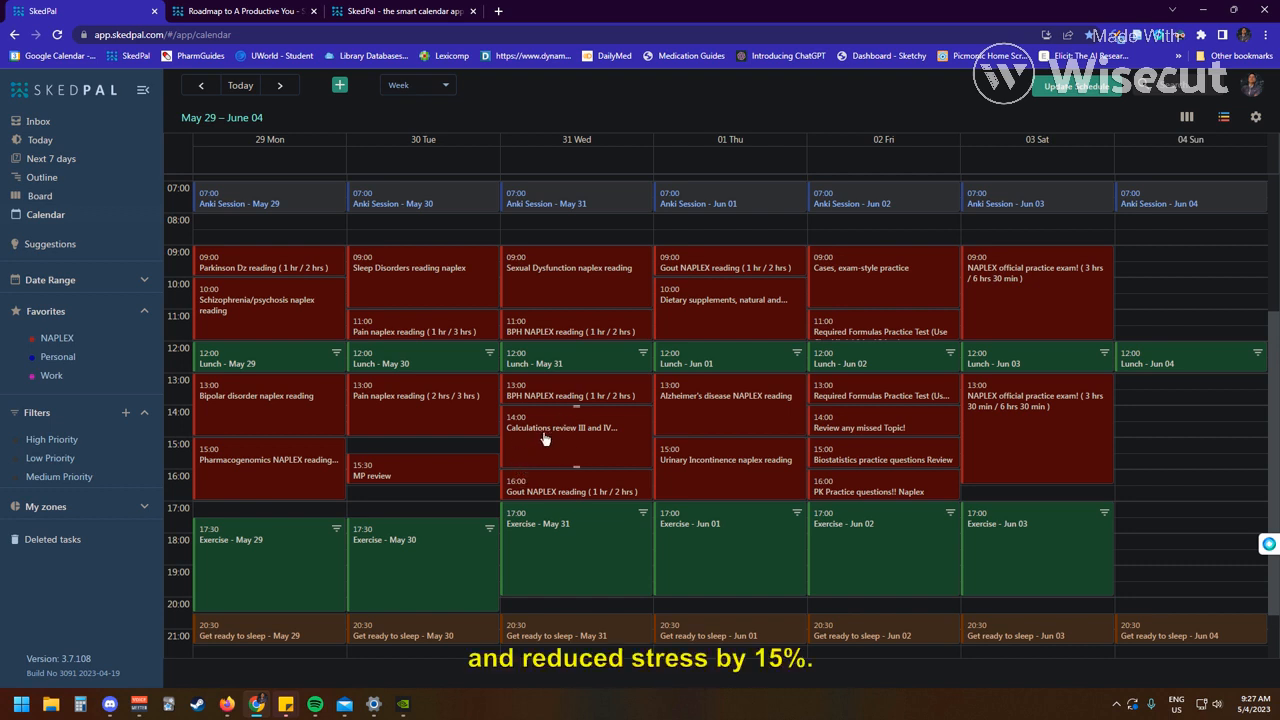
{"action": "mouse_move", "coordinate": [556, 446]}
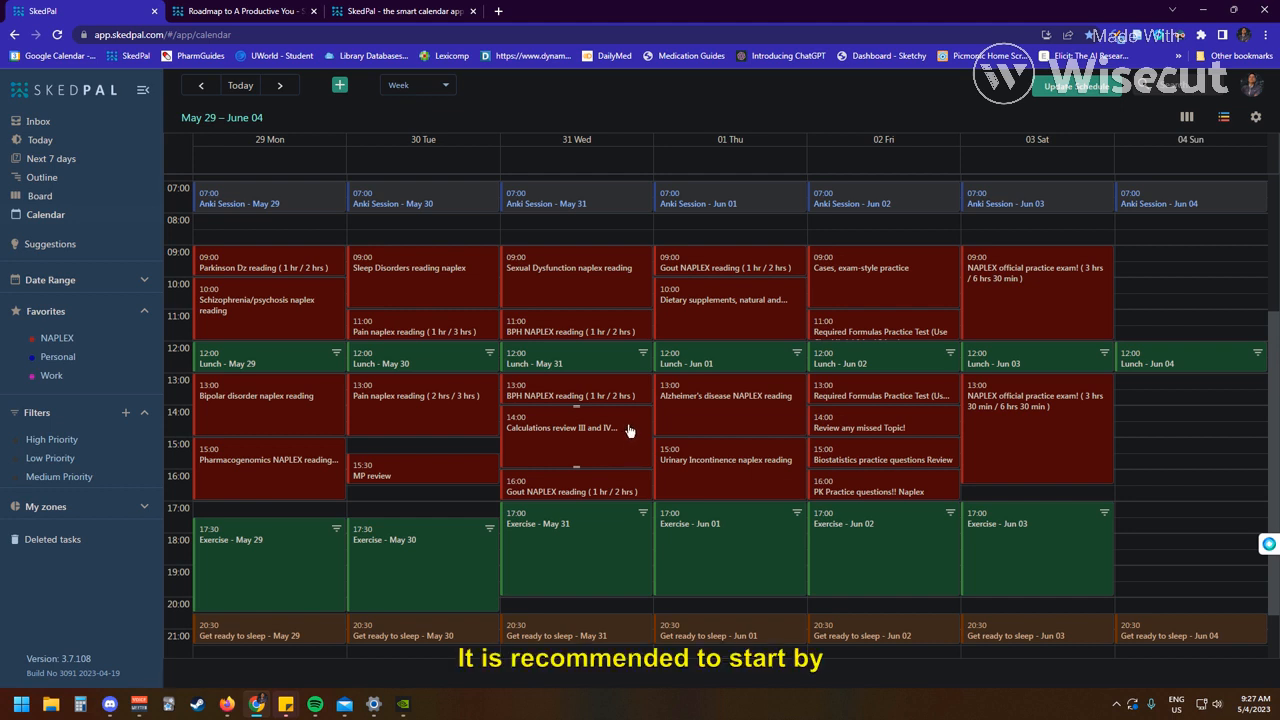
{"action": "mouse_move", "coordinate": [644, 418]}
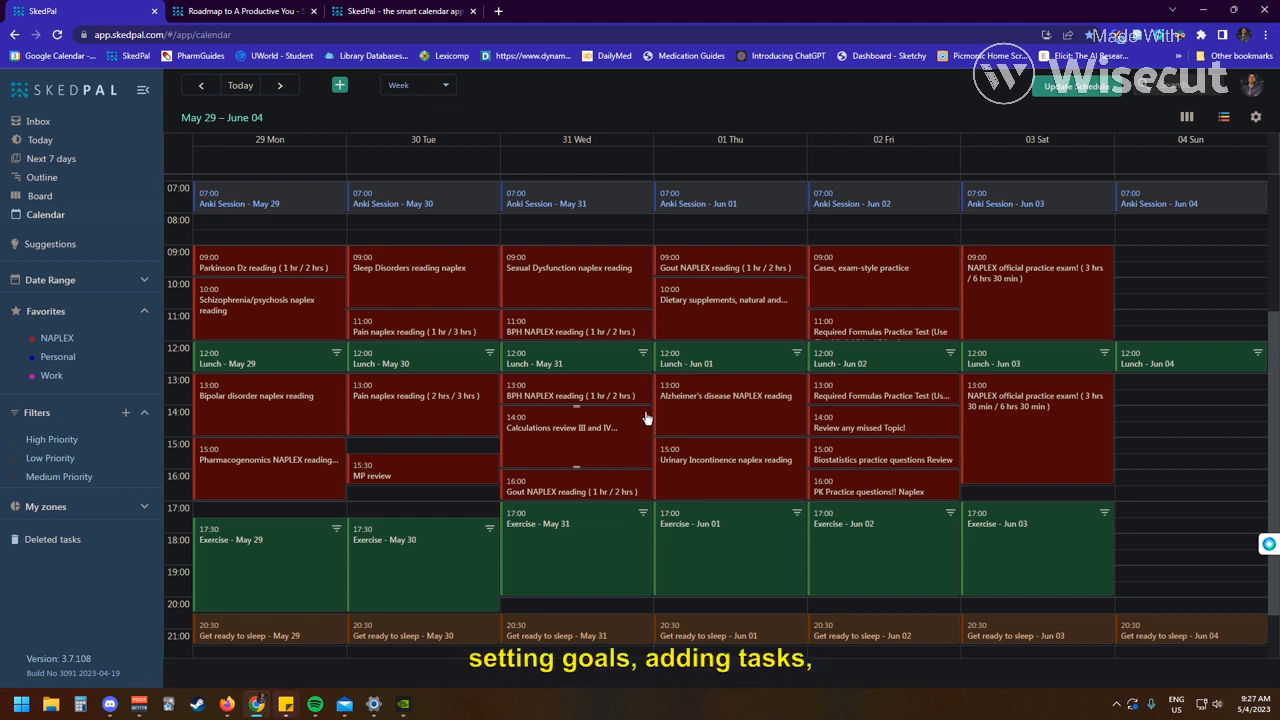
{"action": "mouse_move", "coordinate": [690, 398]}
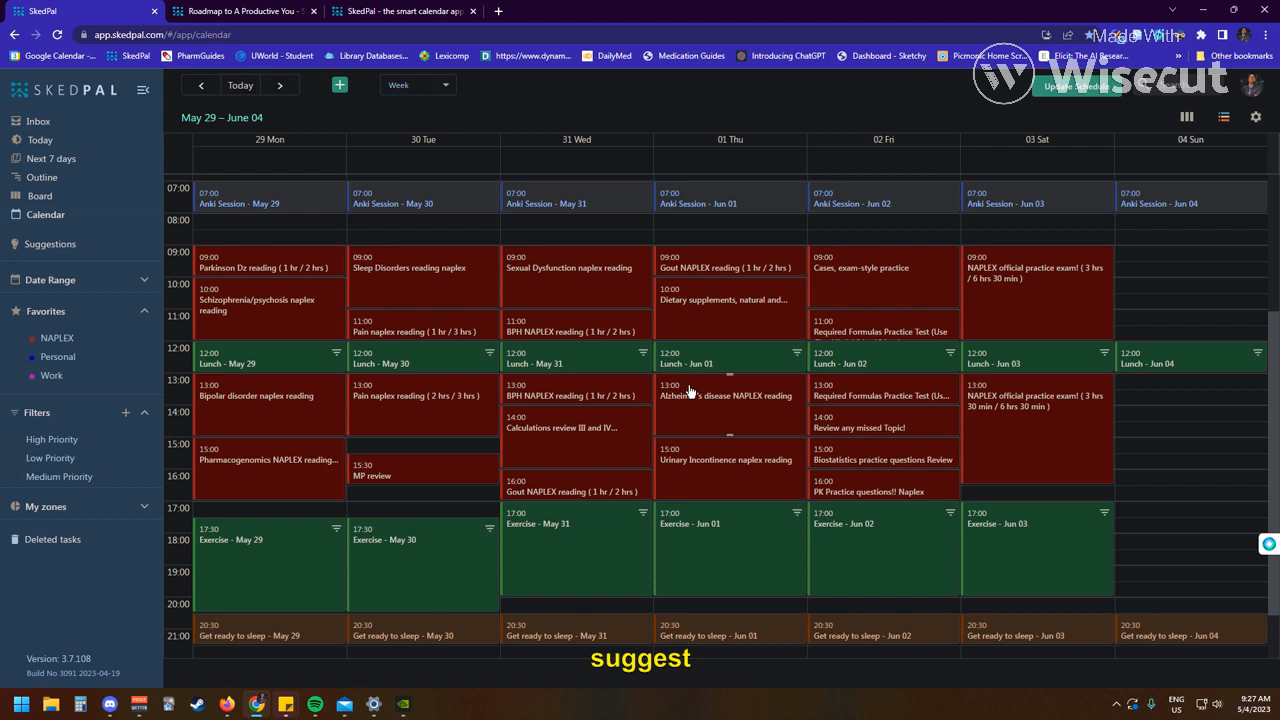
{"action": "mouse_move", "coordinate": [704, 406]}
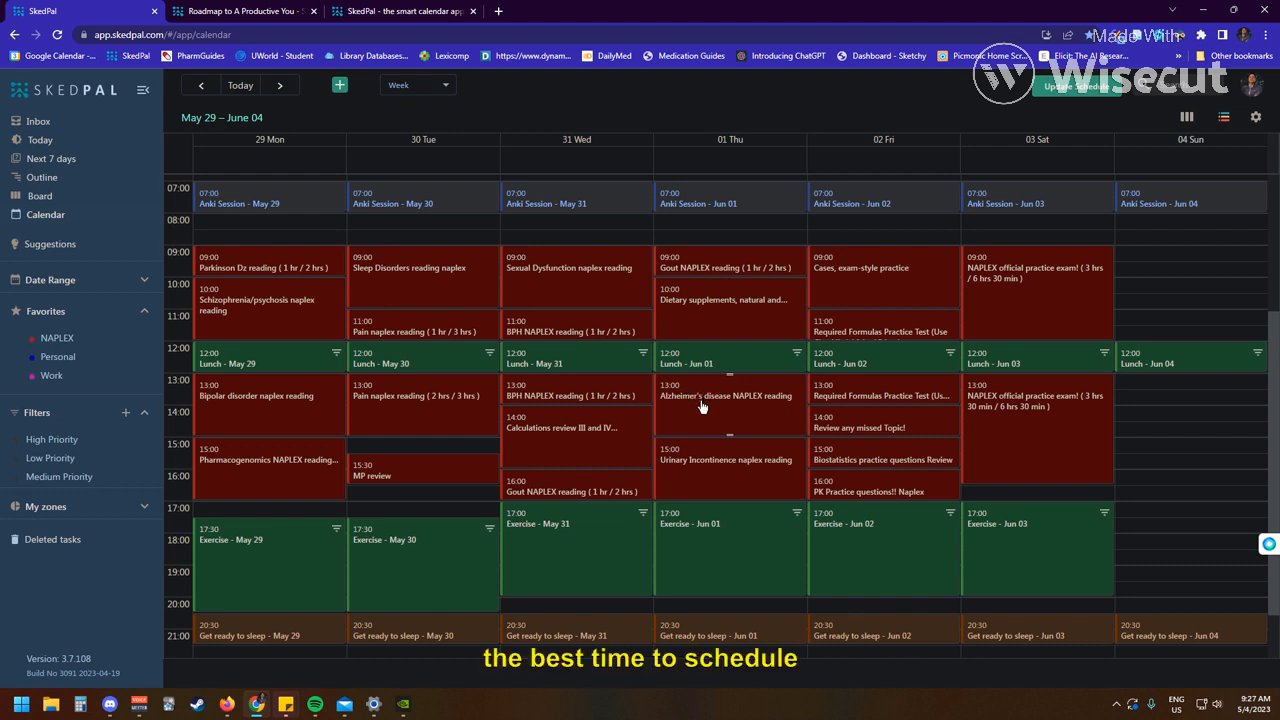
{"action": "mouse_move", "coordinate": [700, 412]}
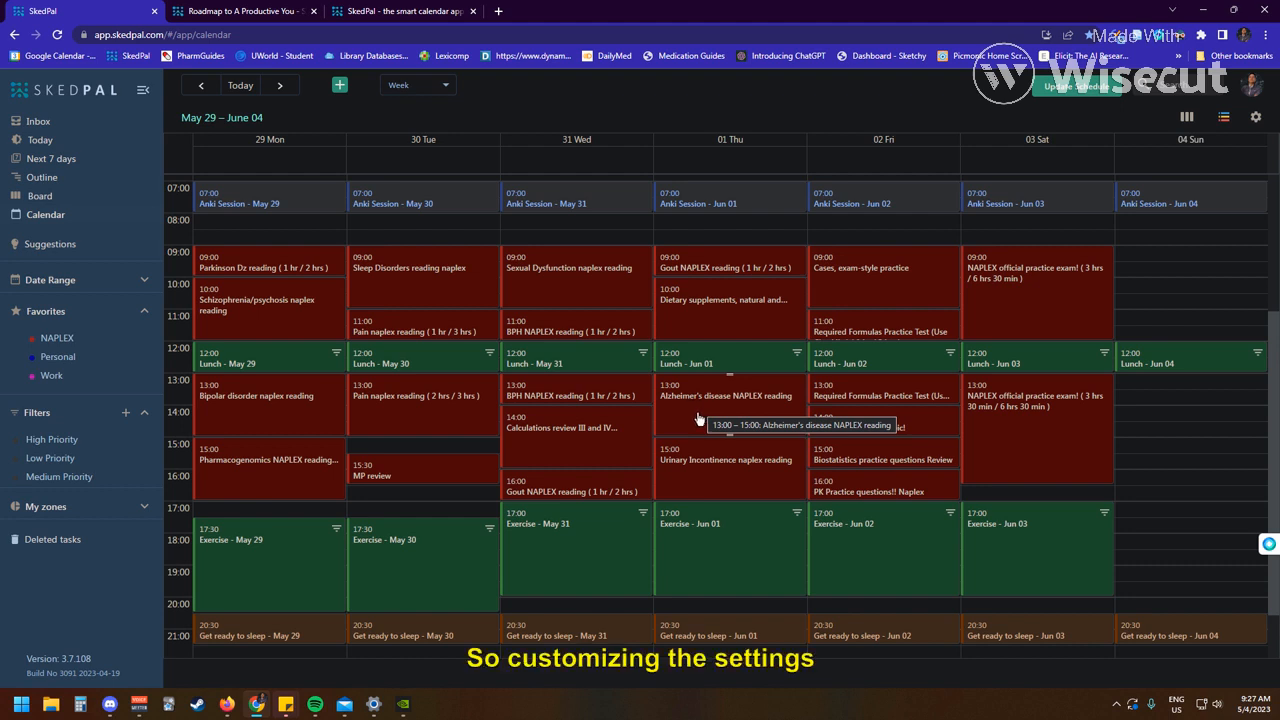
{"action": "mouse_move", "coordinate": [540, 380]}
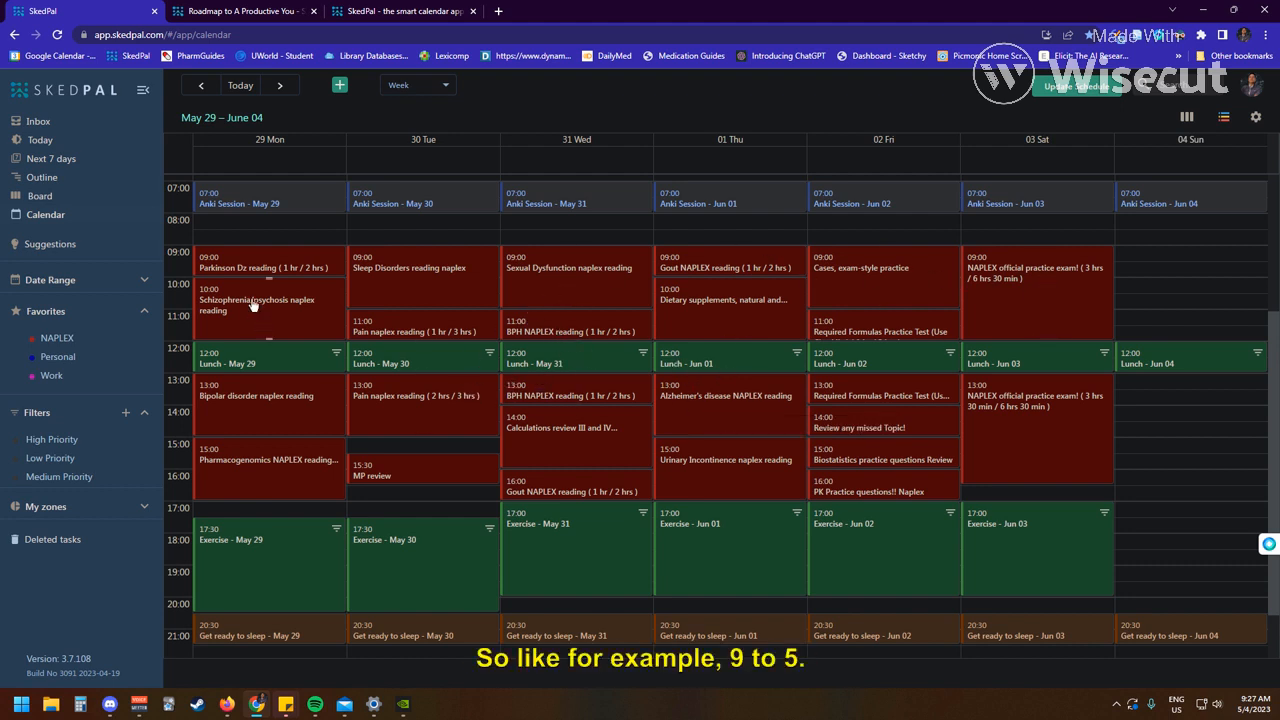
{"action": "mouse_move", "coordinate": [270, 572]}
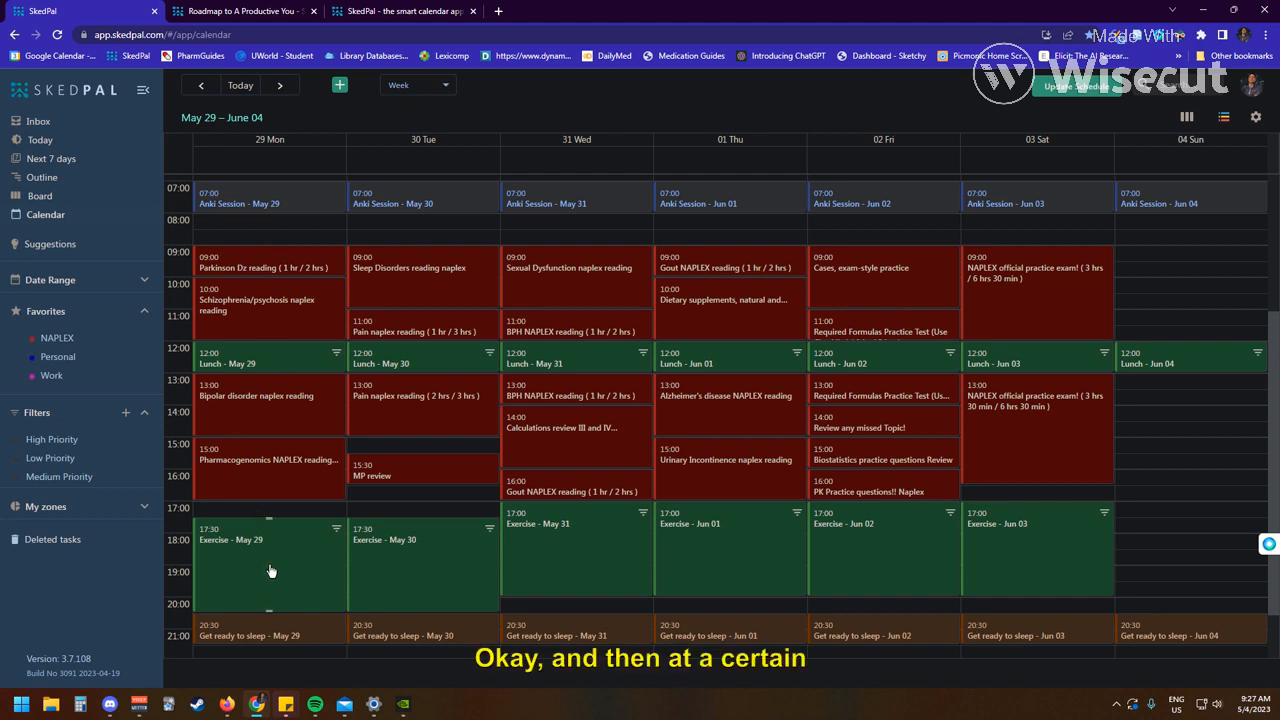
{"action": "mouse_move", "coordinate": [300, 580]}
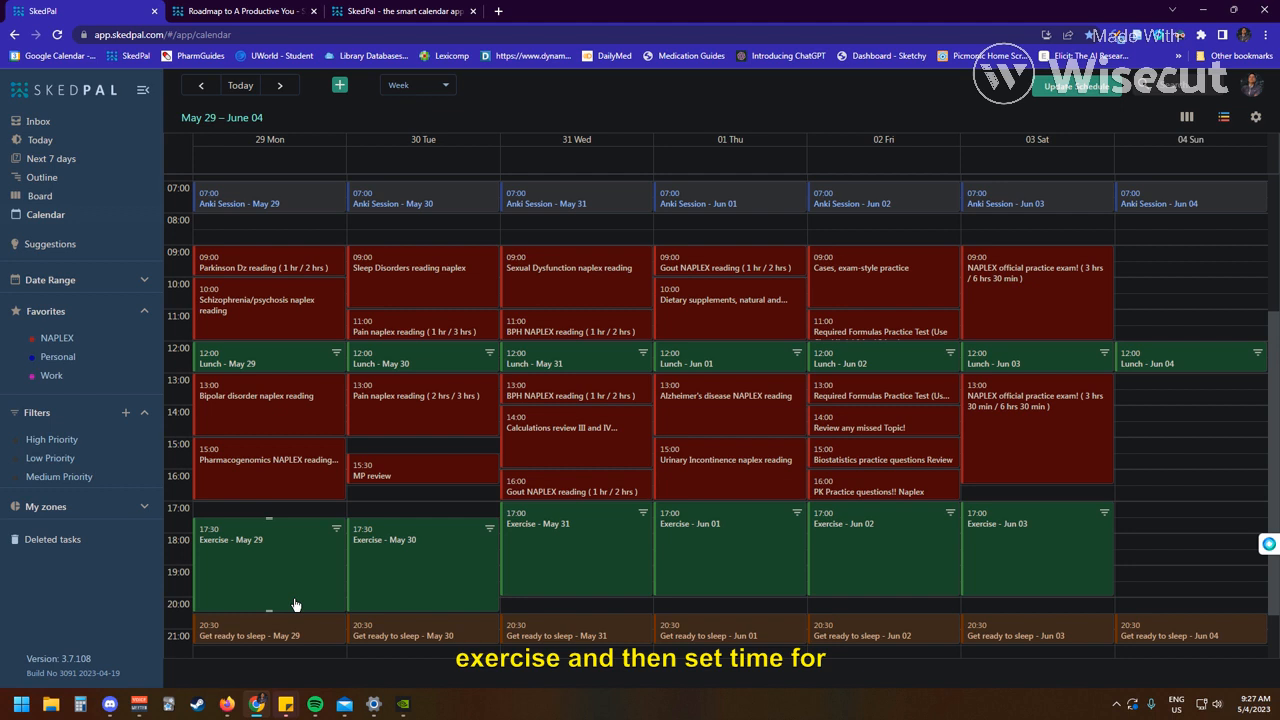
{"action": "mouse_move", "coordinate": [456, 328]}
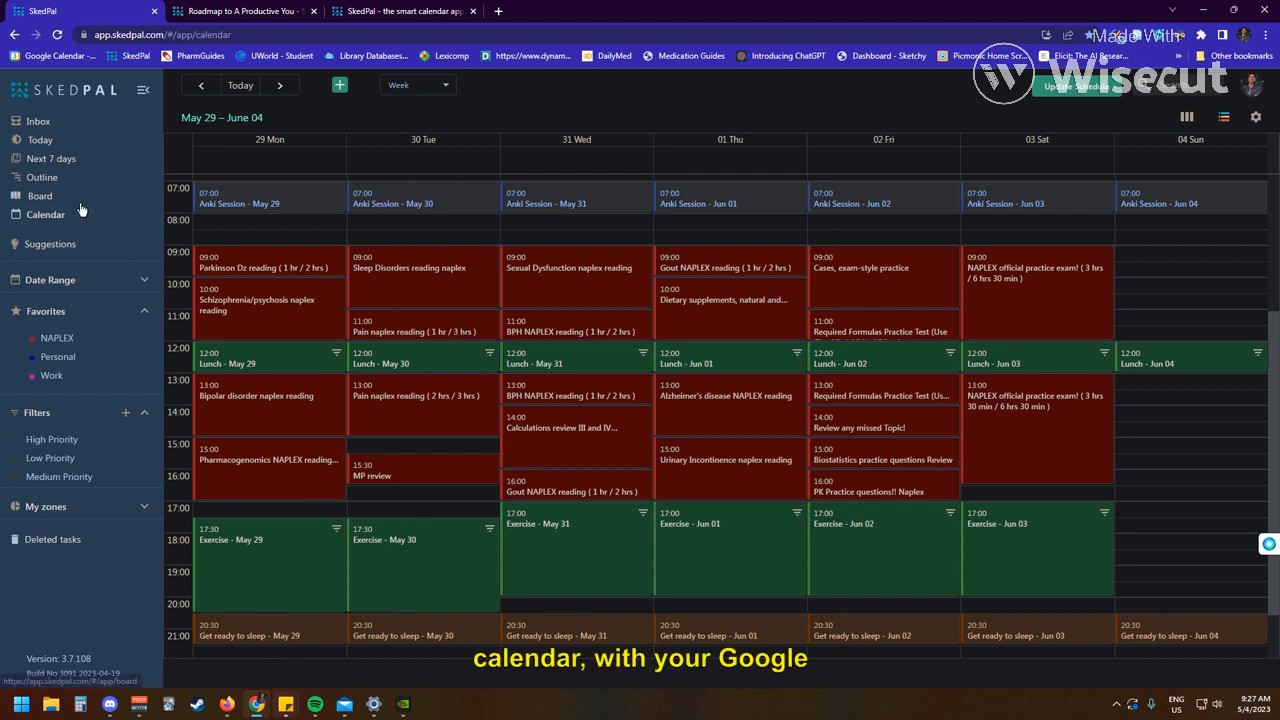
{"action": "mouse_move", "coordinate": [468, 454]}
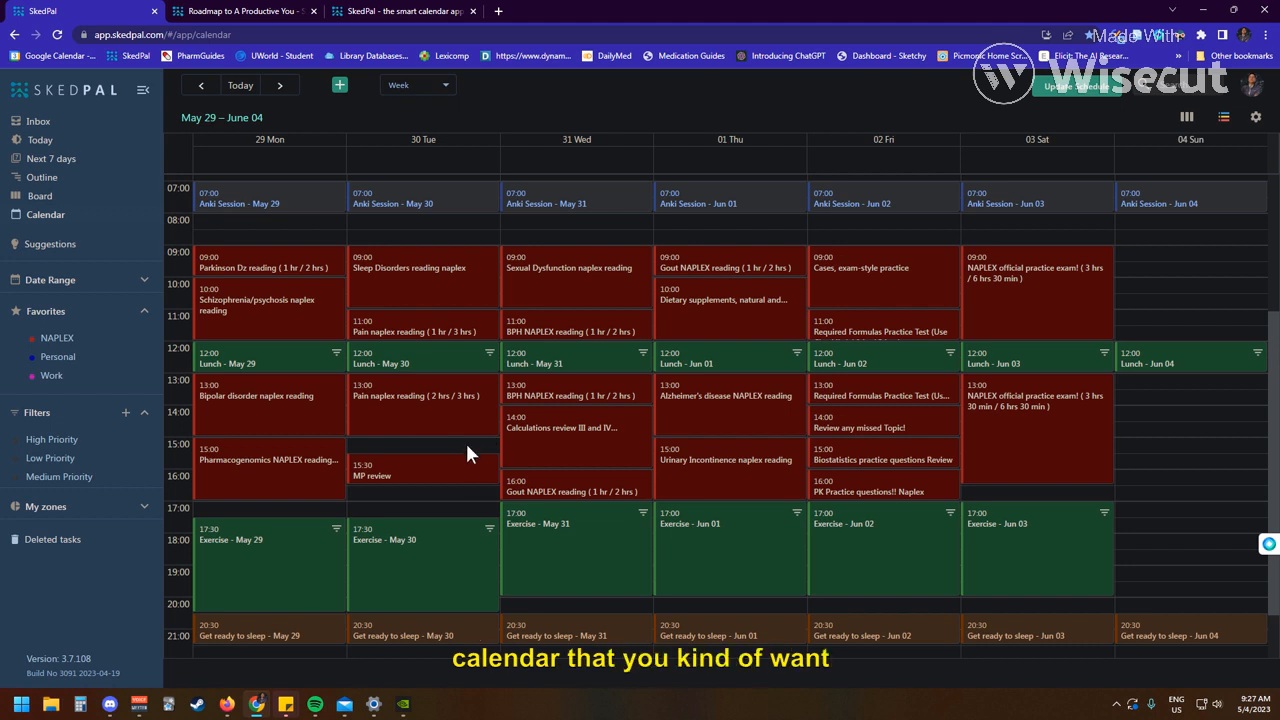
{"action": "mouse_move", "coordinate": [470, 196]}
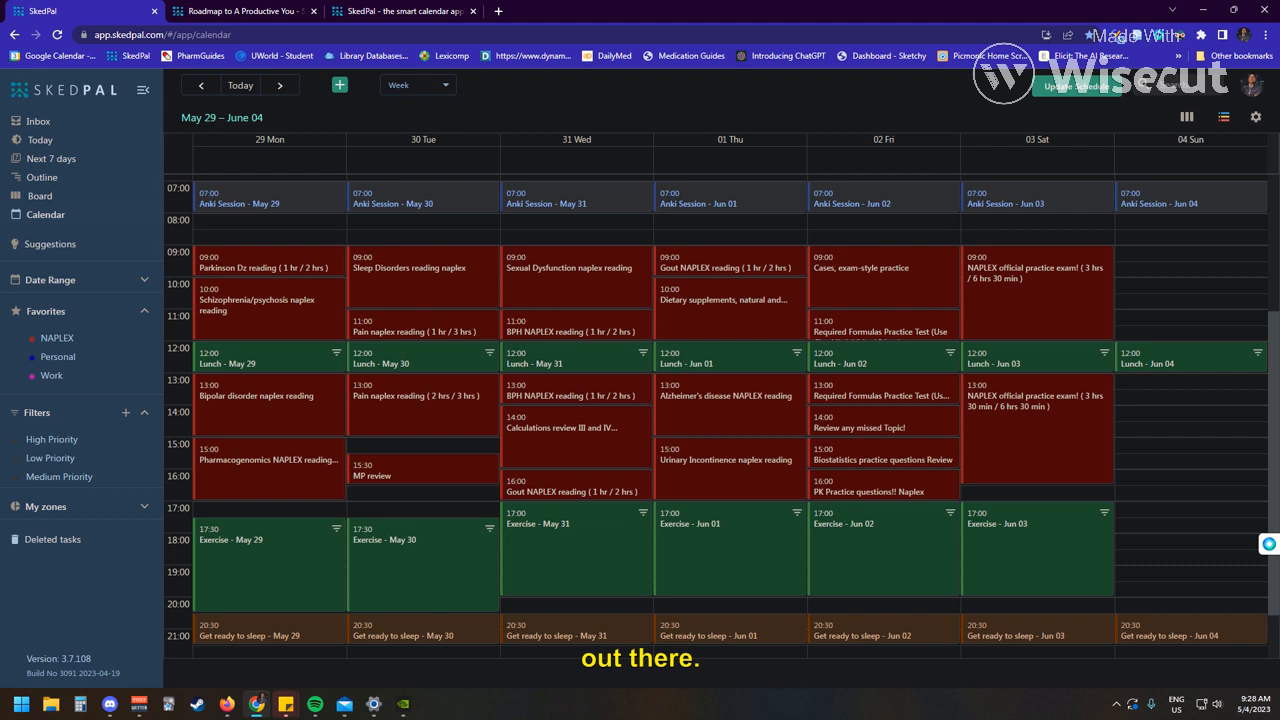
{"action": "mouse_move", "coordinate": [704, 116]}
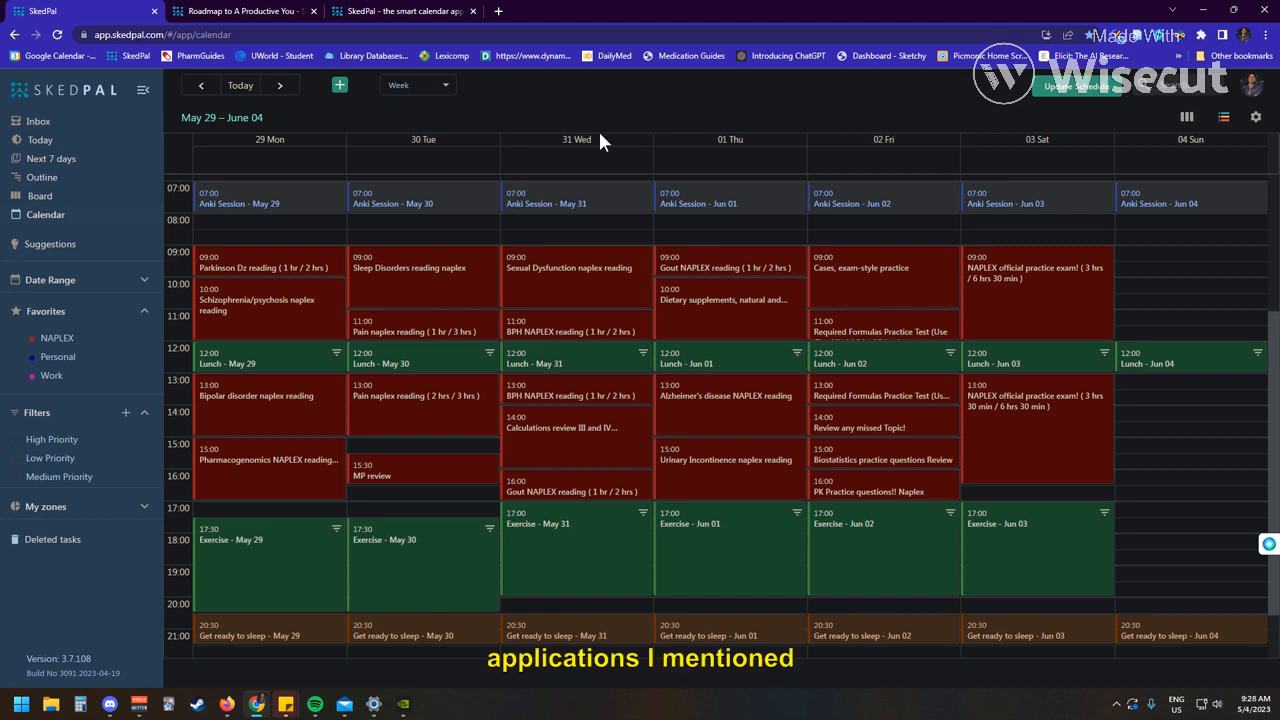
{"action": "mouse_move", "coordinate": [628, 120]}
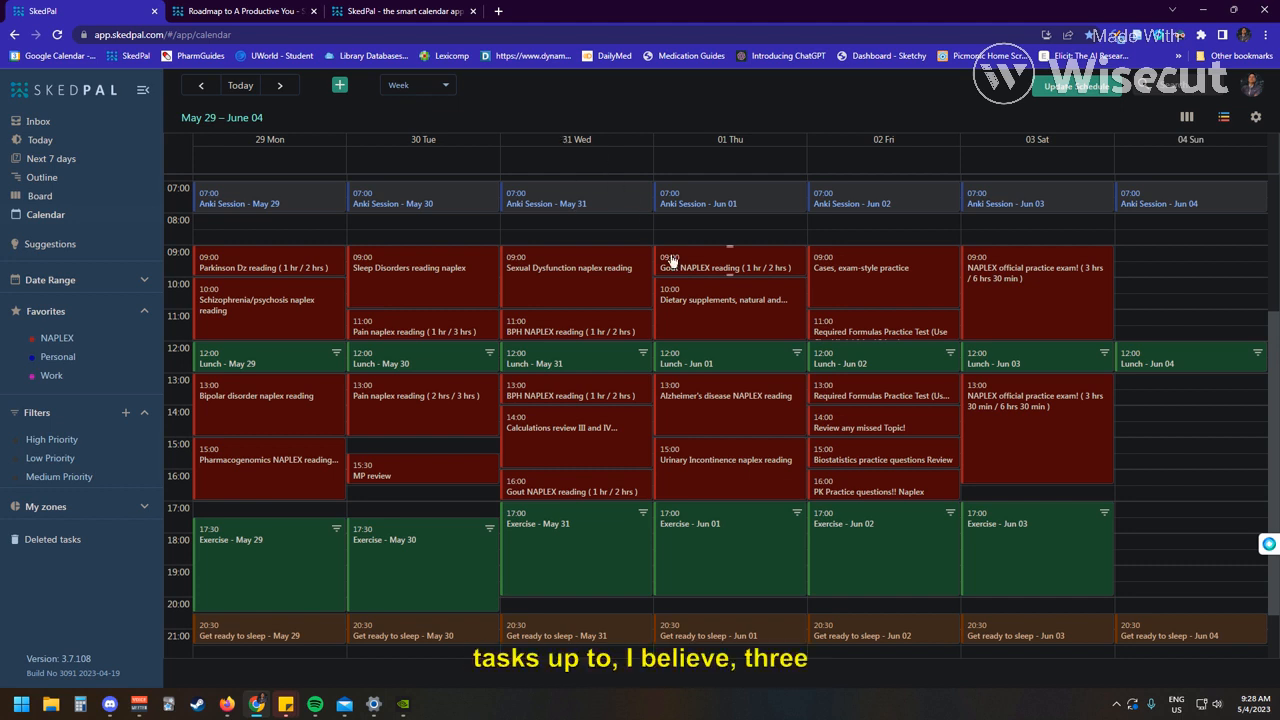
{"action": "mouse_move", "coordinate": [732, 122]}
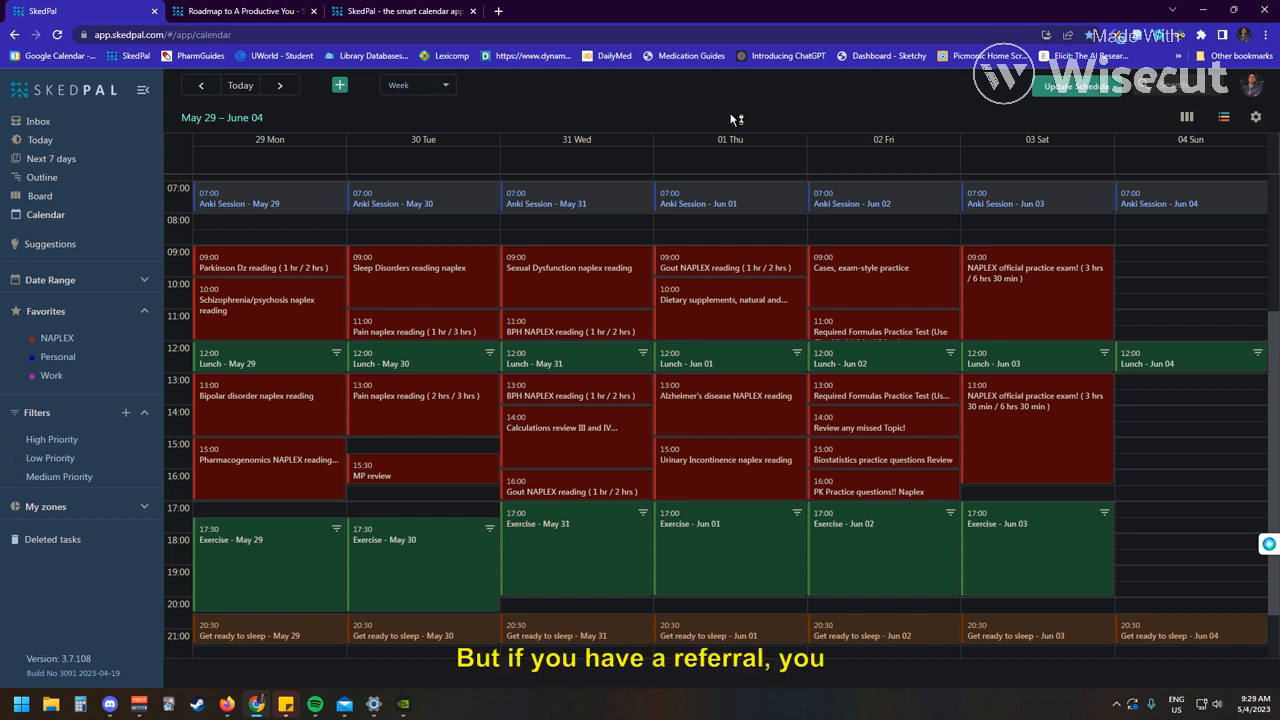
{"action": "mouse_move", "coordinate": [732, 122]}
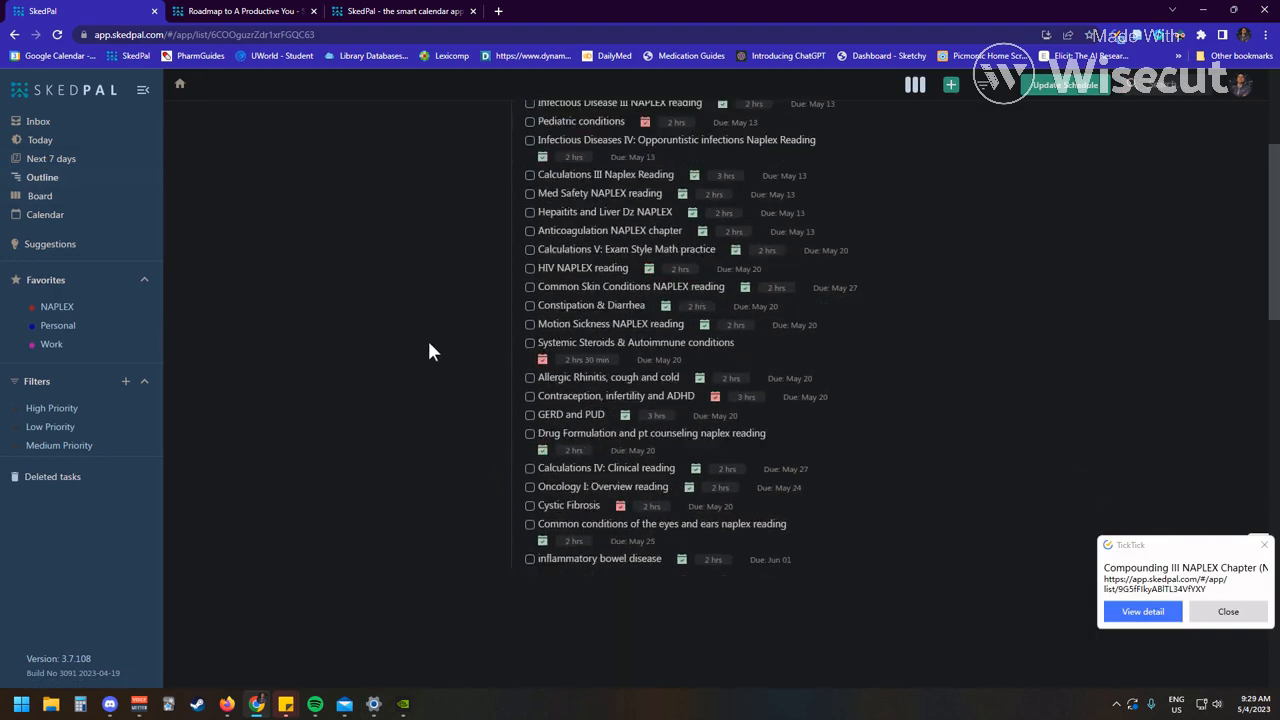
Dismiss the chapter reminder notification and scroll through the Outline's NAPLEX task list.
{"action": "scroll", "scroll_direction": "down", "scroll_amount": 3}
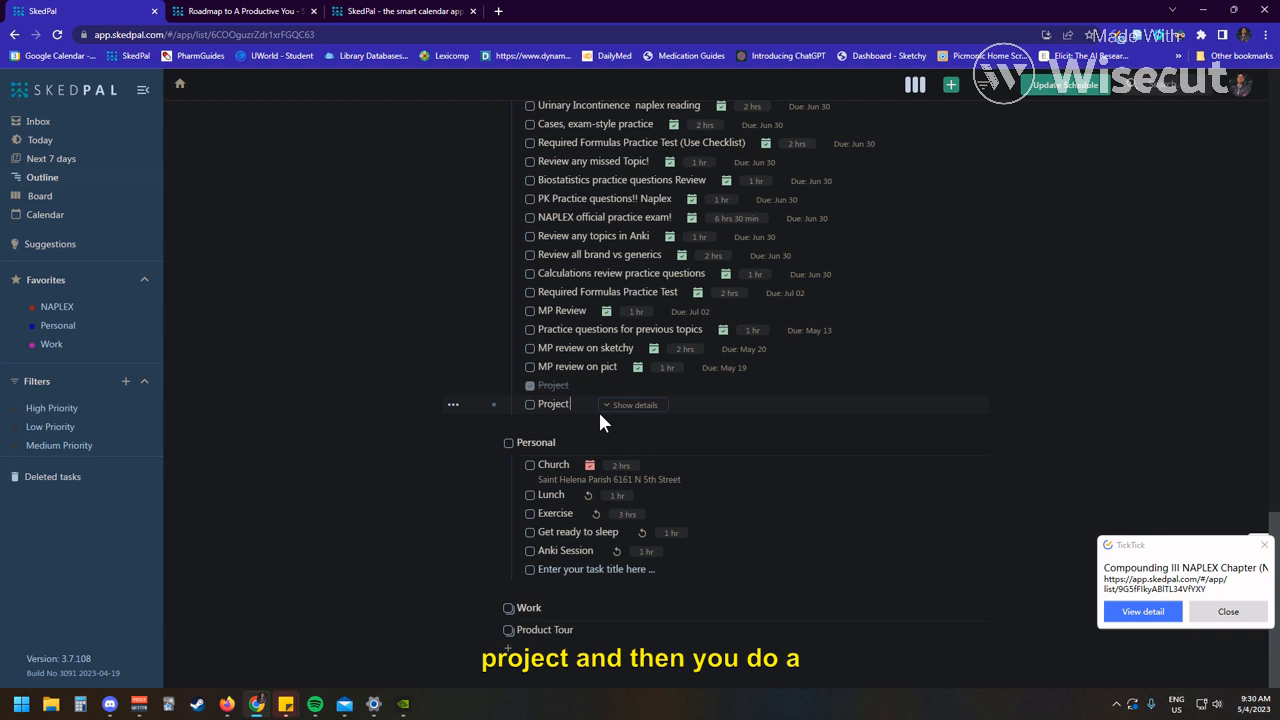
{"action": "type", "text": "/"}
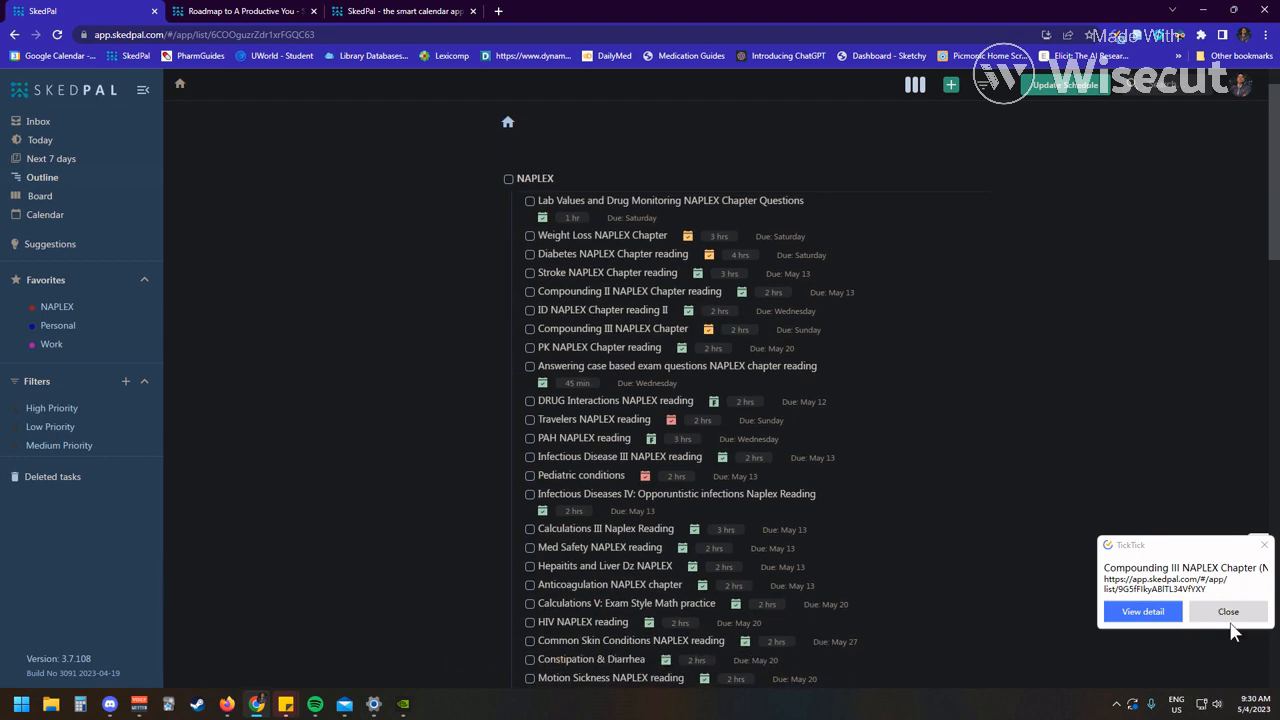
{"action": "left_click", "coordinate": [1228, 612]}
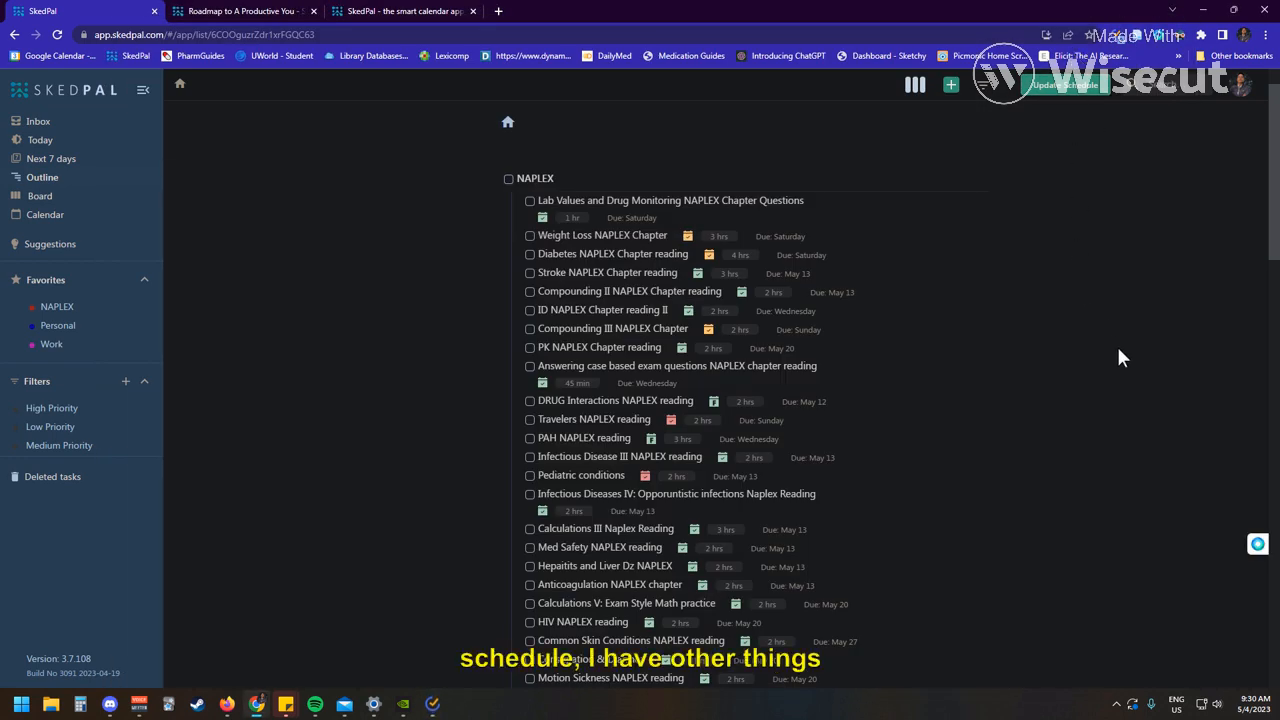
{"action": "scroll", "scroll_direction": "down", "scroll_amount": 3}
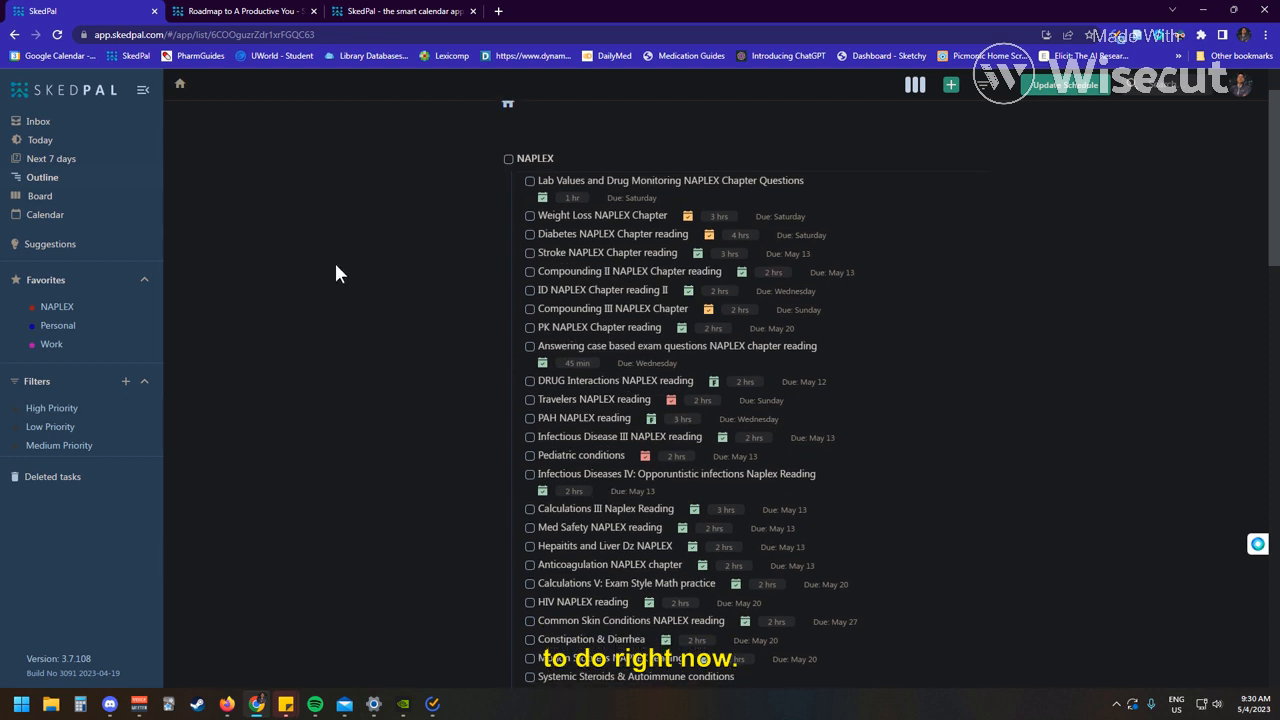
{"action": "scroll", "scroll_direction": "down", "scroll_amount": 3}
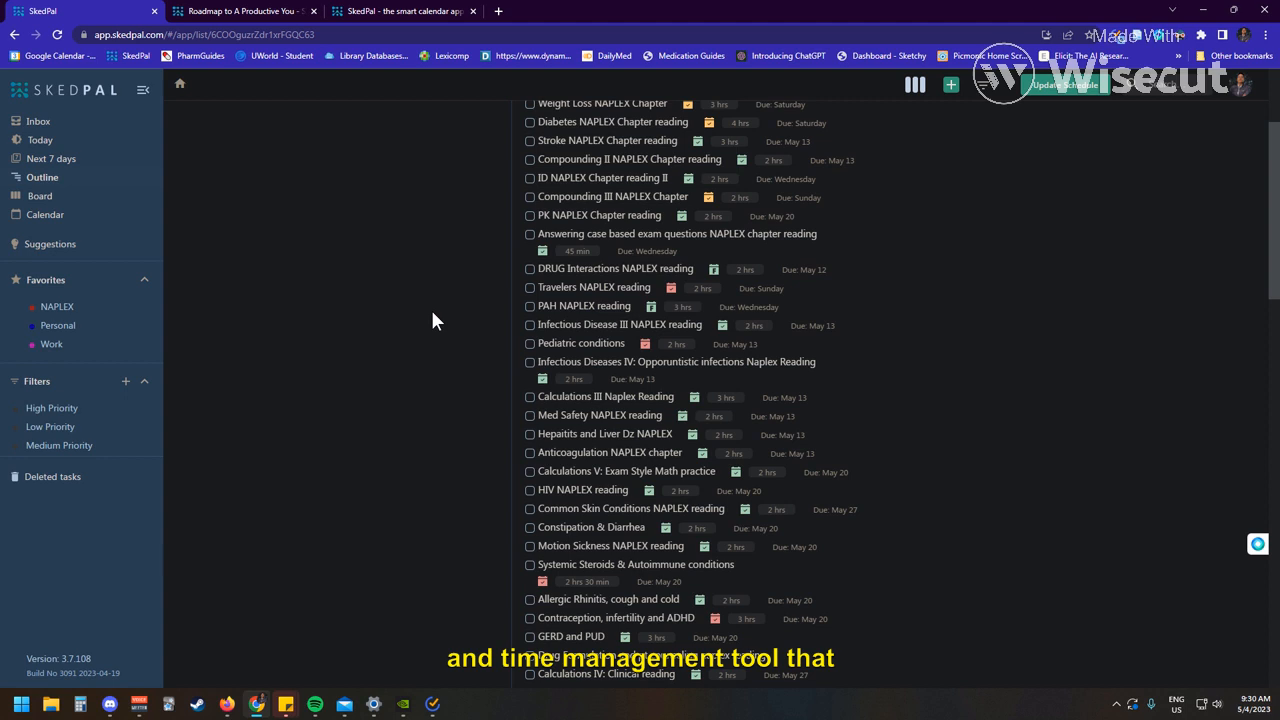
{"action": "mouse_move", "coordinate": [334, 328]}
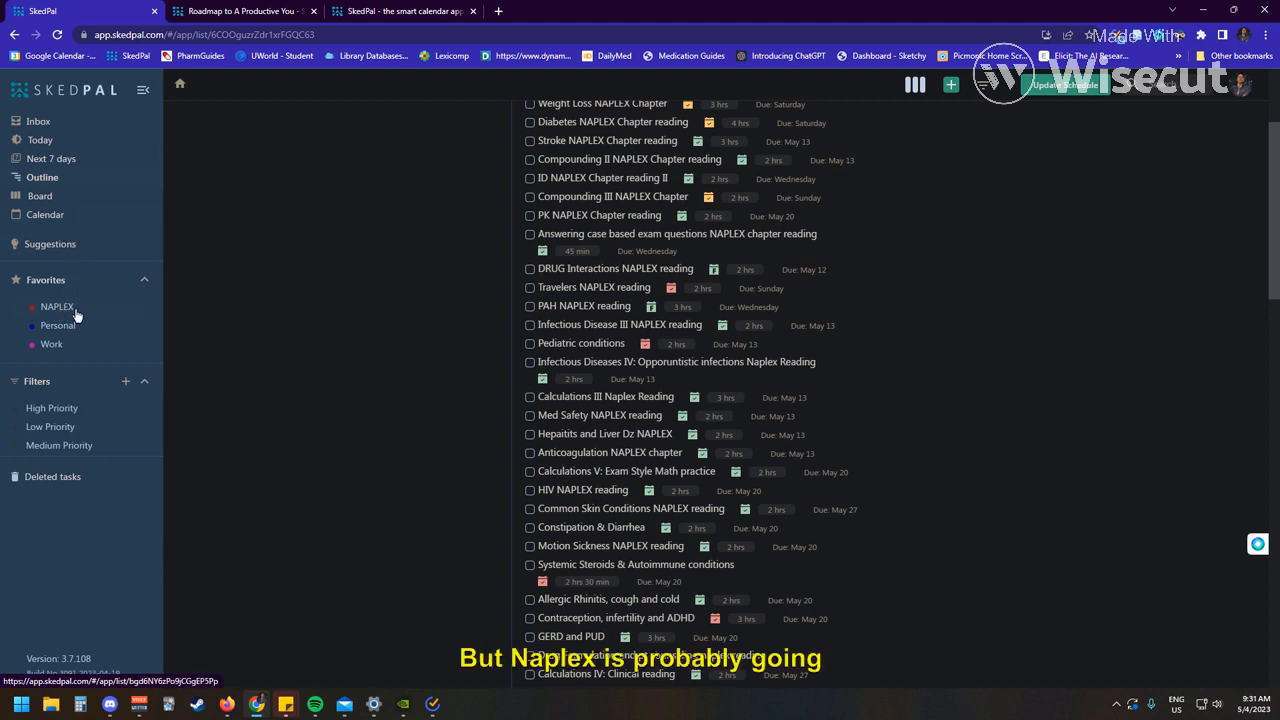
{"action": "mouse_move", "coordinate": [86, 312]}
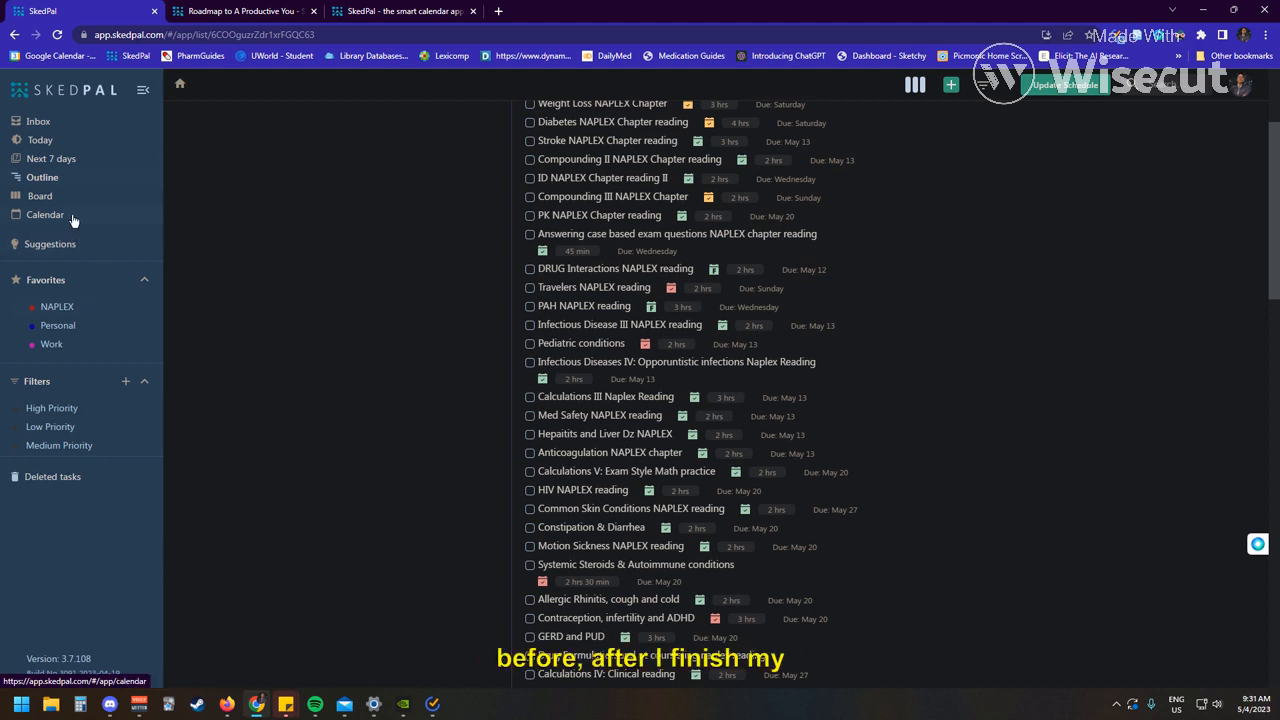
Switch from the Outline to the empty Inbox view.
{"action": "left_click", "coordinate": [38, 122]}
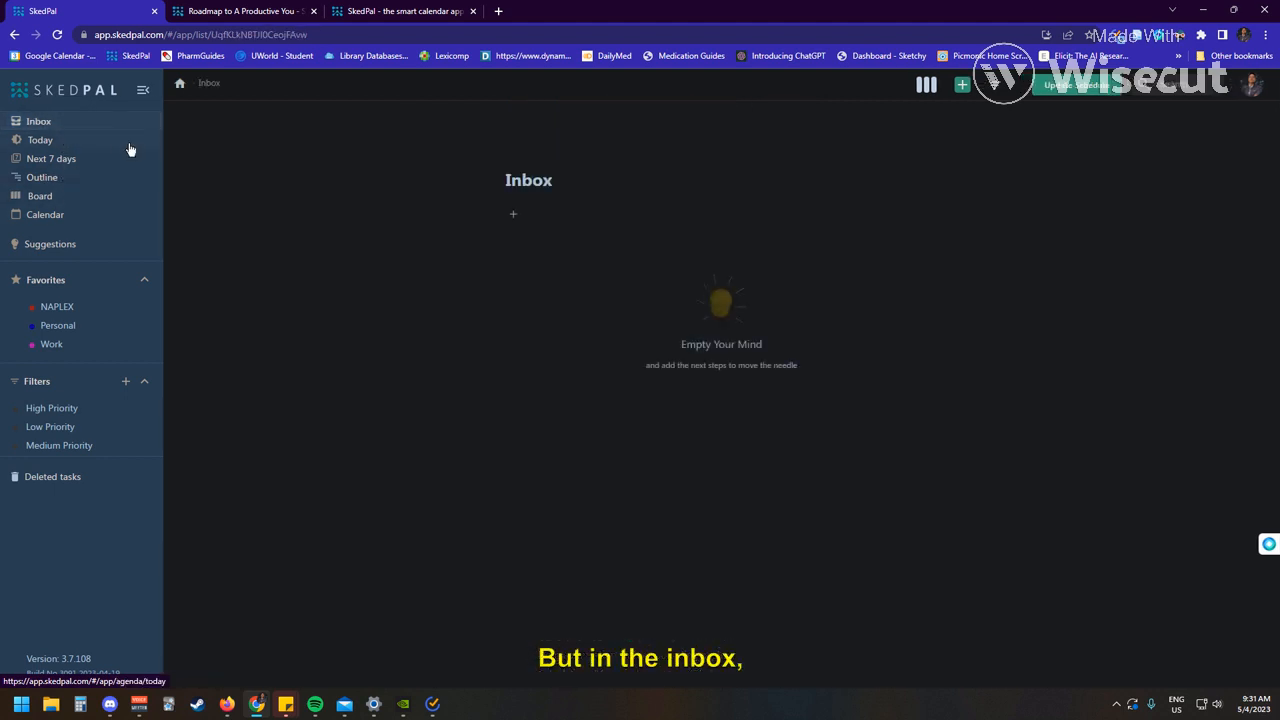
Show the Today agenda listing NAPLEX readings, lunch, Anki session, exercise and bedtime.
{"action": "left_click", "coordinate": [512, 212]}
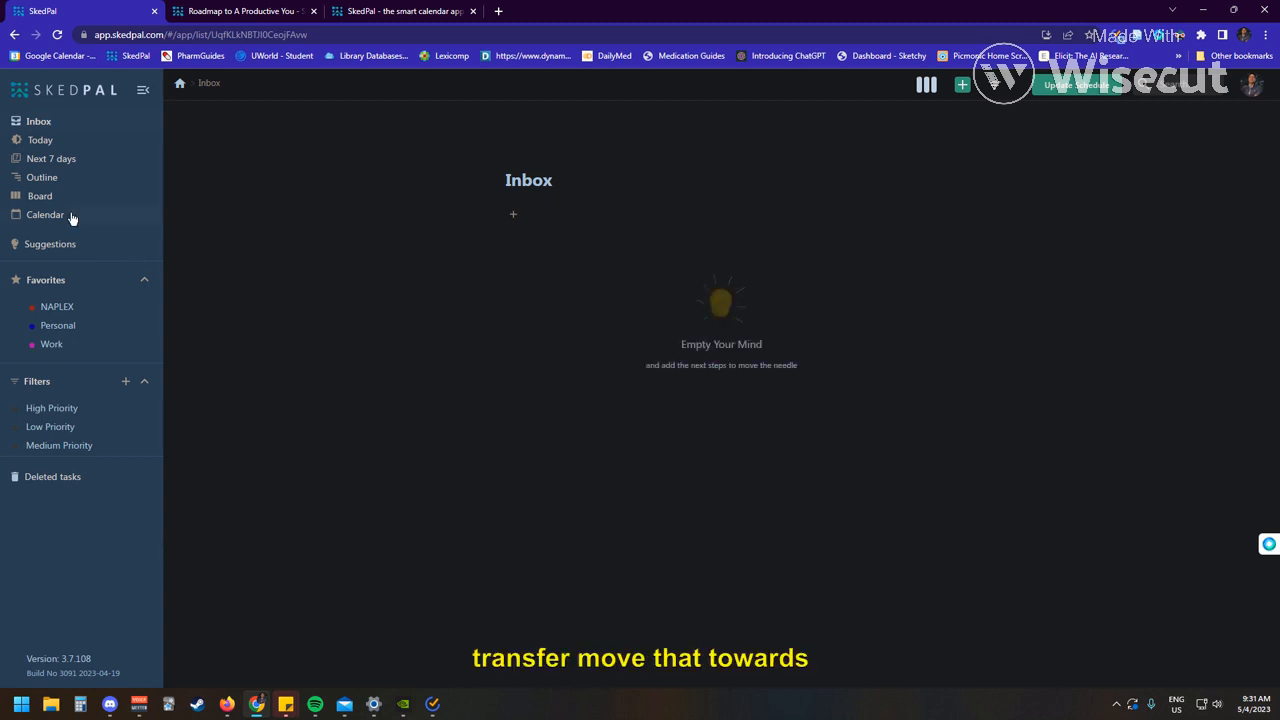
{"action": "mouse_move", "coordinate": [396, 370]}
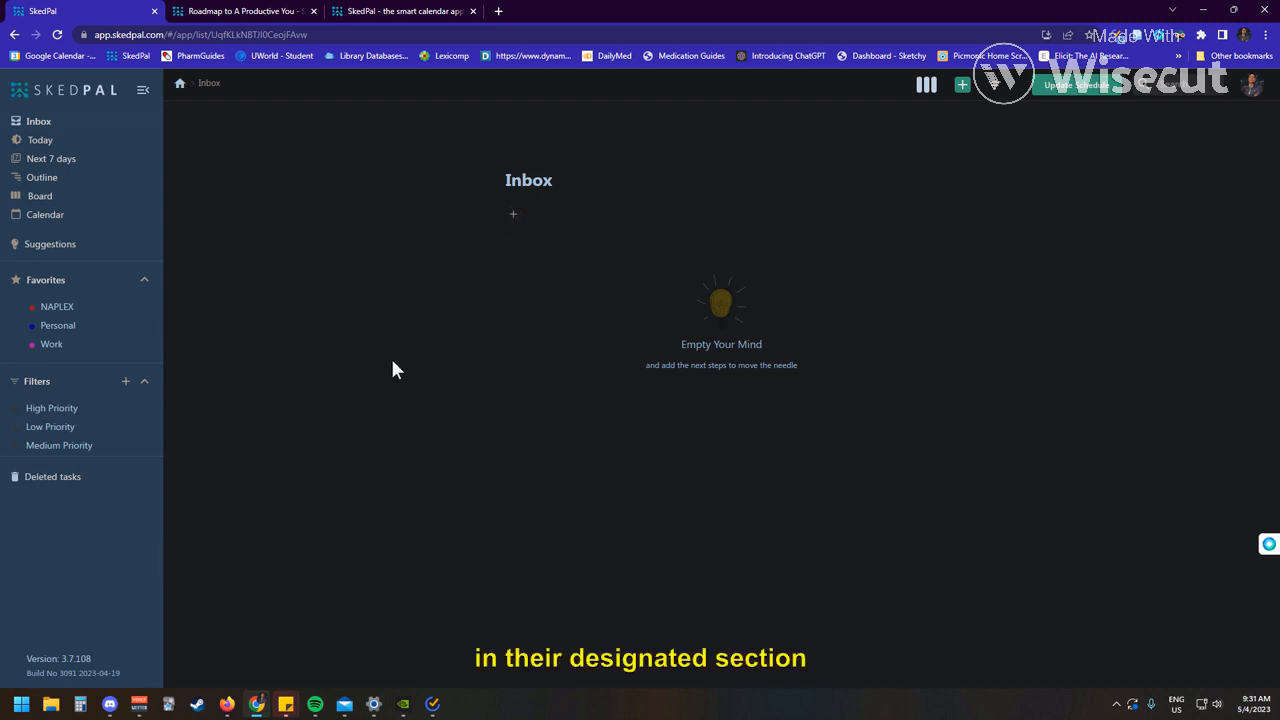
{"action": "mouse_move", "coordinate": [512, 218]}
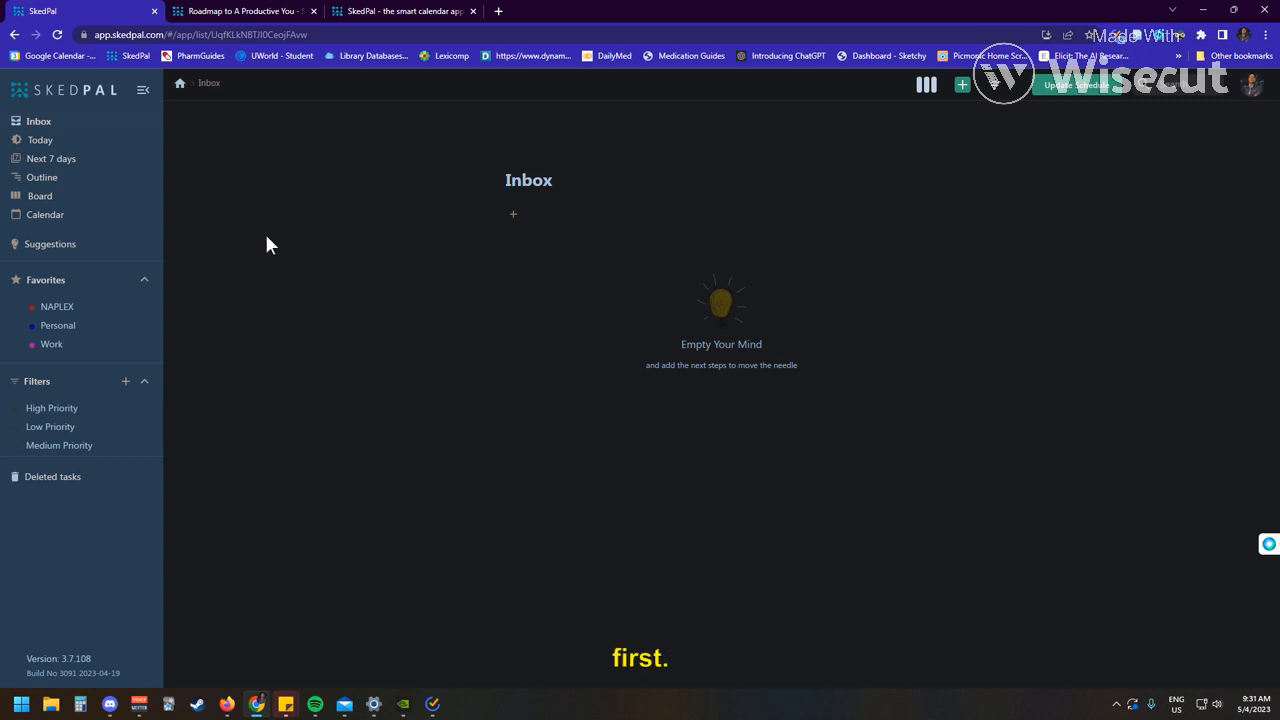
{"action": "left_click", "coordinate": [40, 140]}
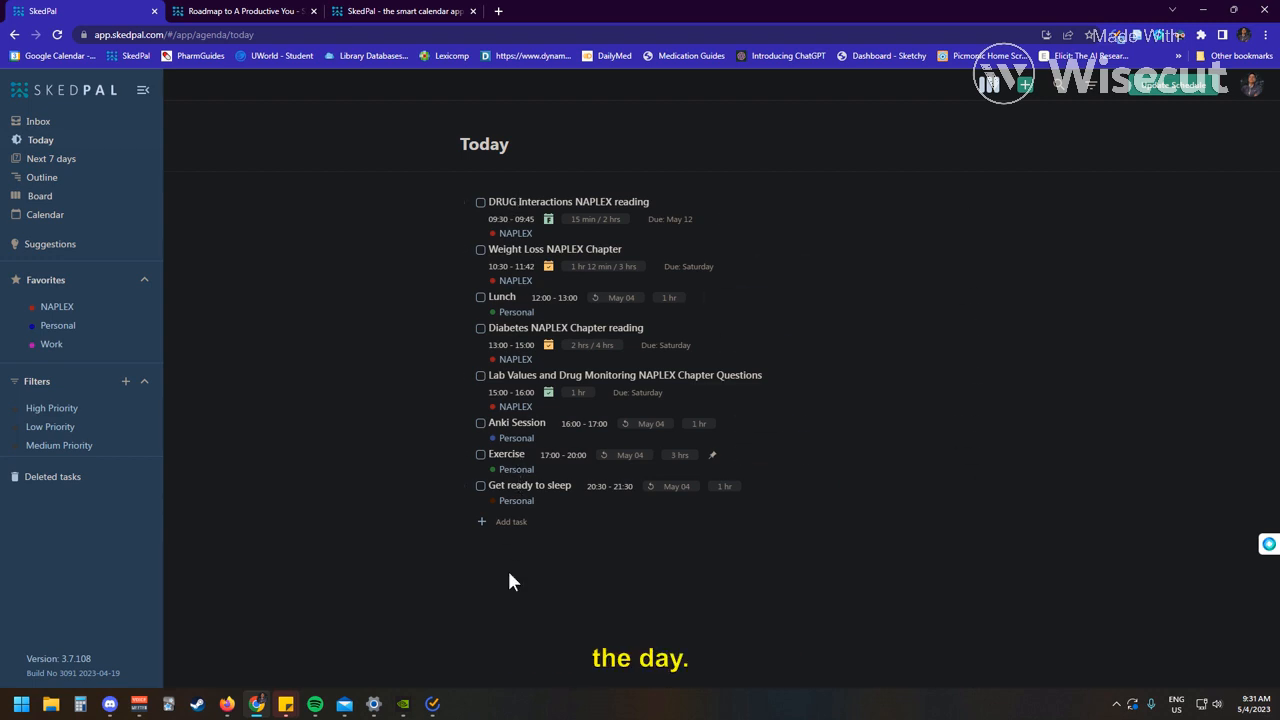
Review the Next 7 Days agenda of today's and tomorrow's tasks.
{"action": "left_click", "coordinate": [52, 158]}
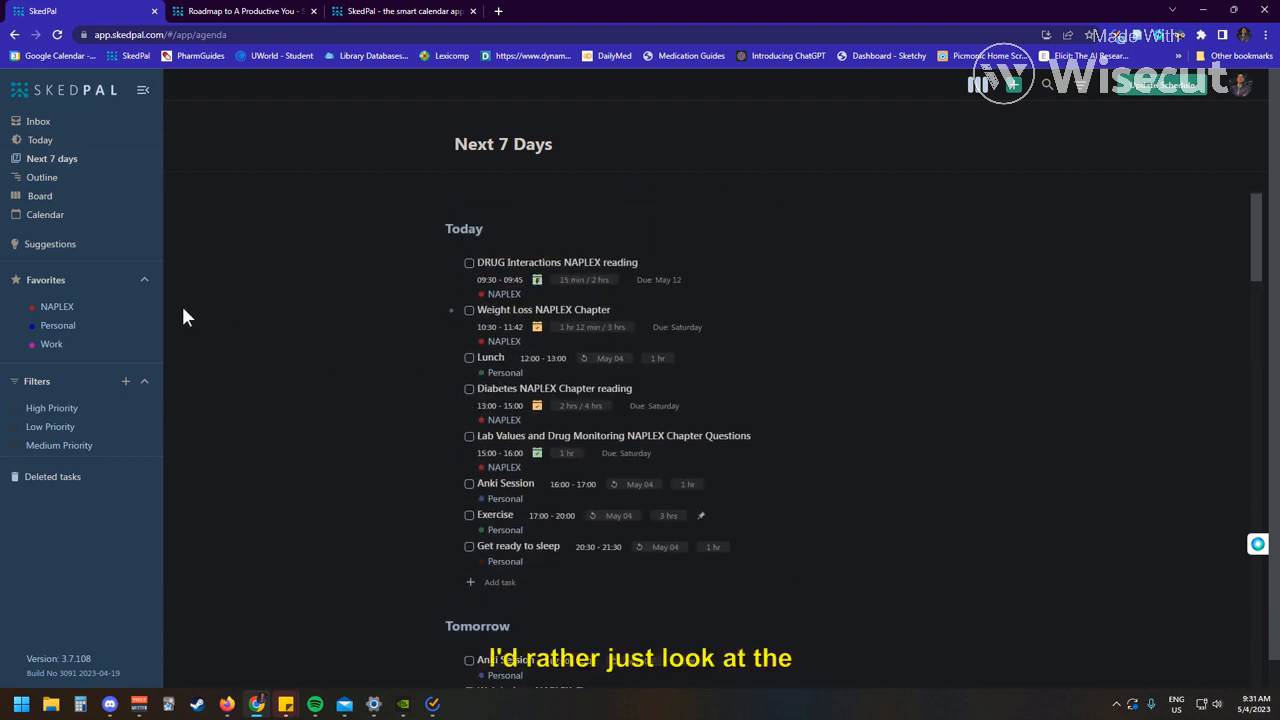
{"action": "mouse_move", "coordinate": [340, 264]}
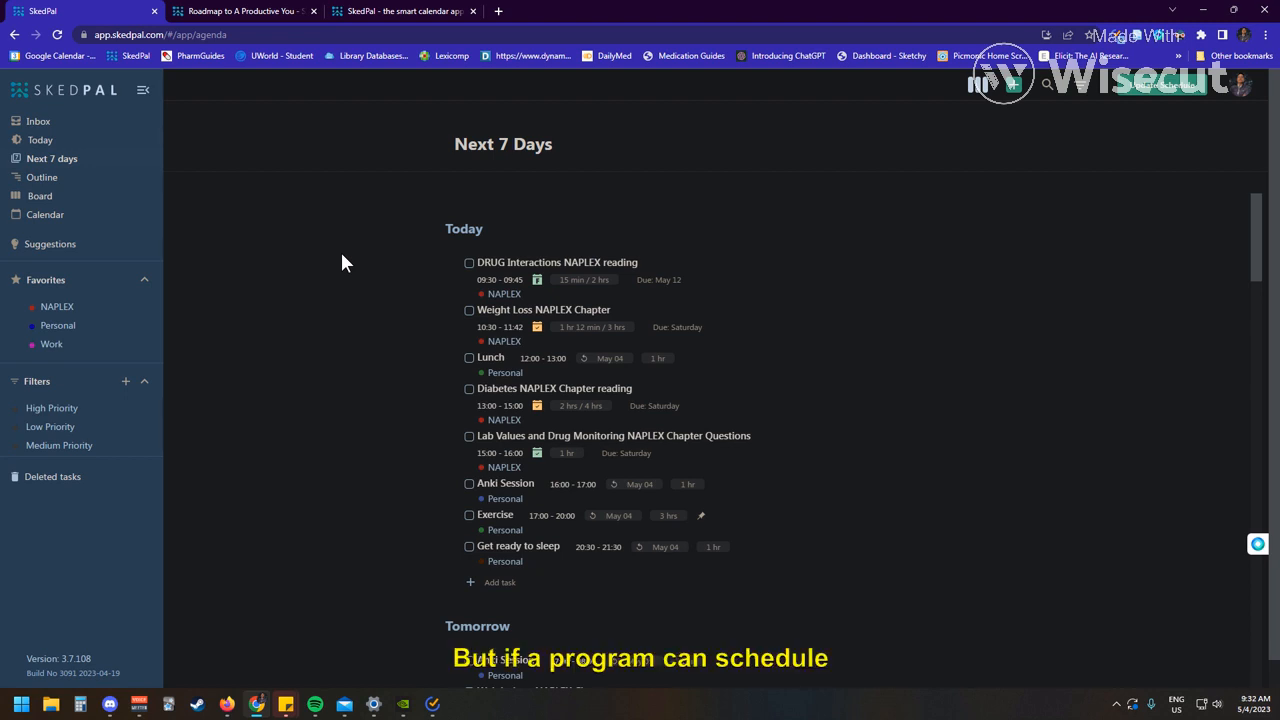
{"action": "mouse_move", "coordinate": [684, 264]}
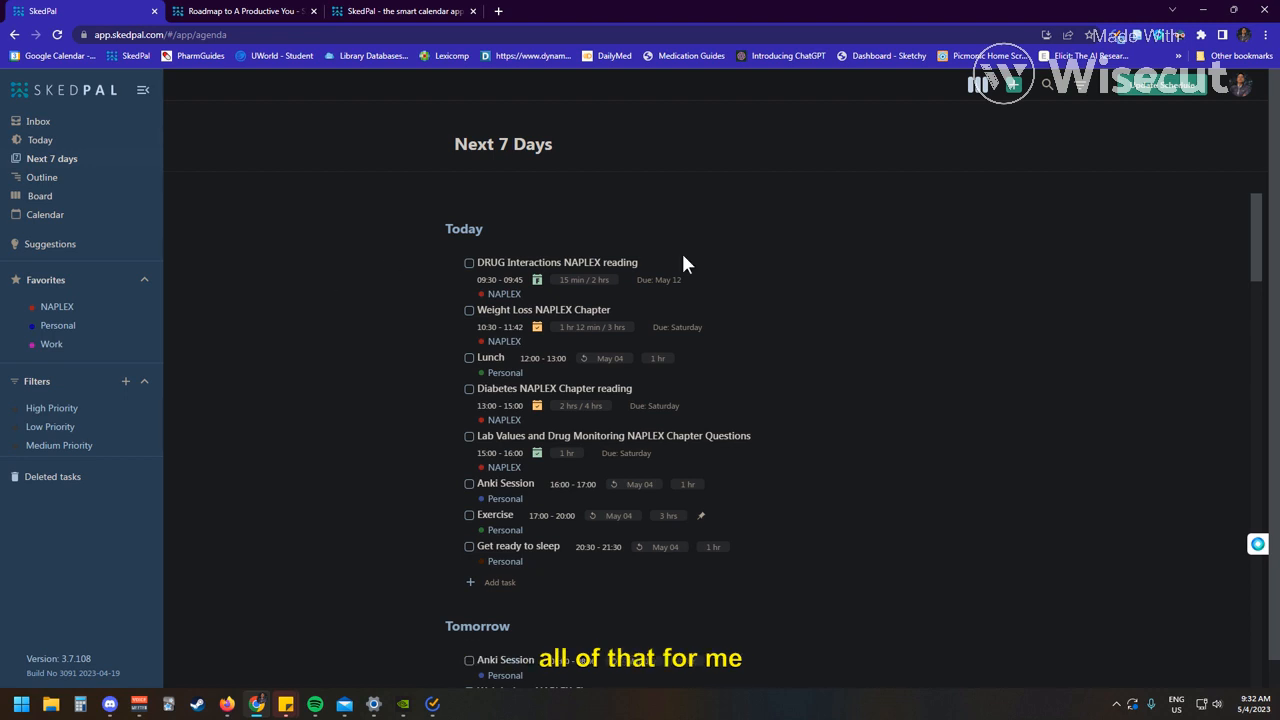
{"action": "scroll", "scroll_direction": "down", "scroll_amount": 3}
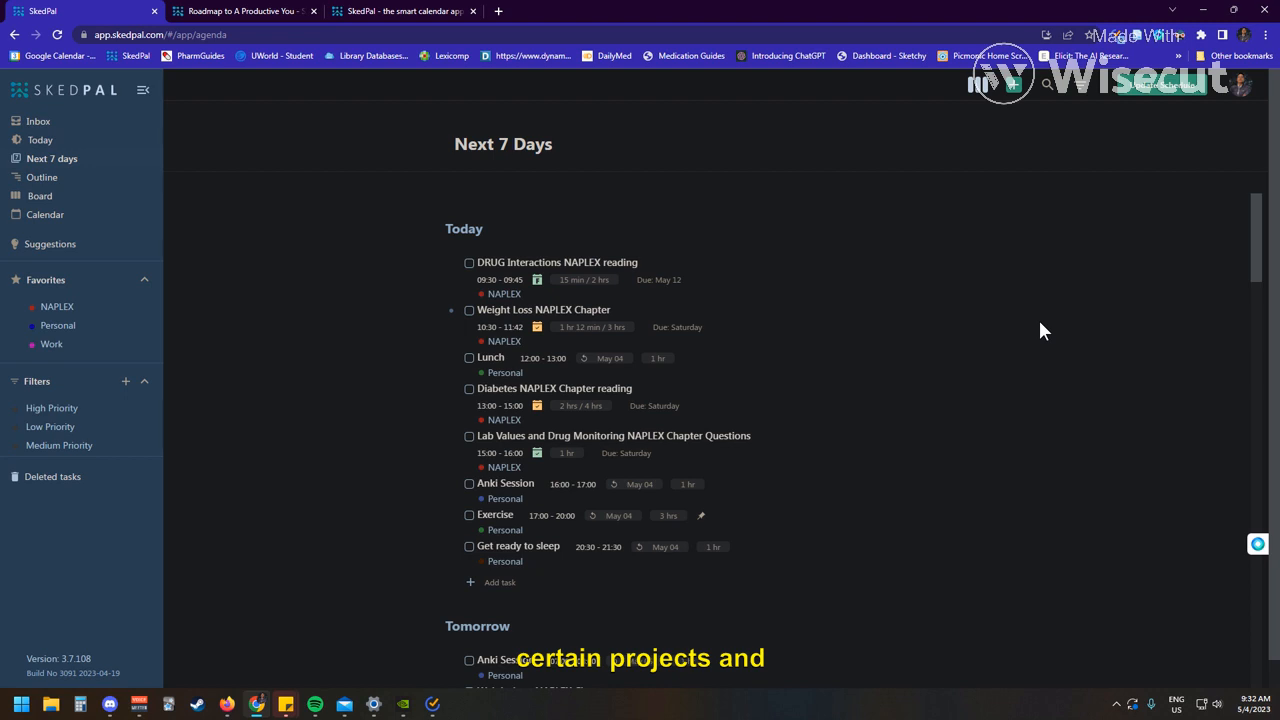
{"action": "mouse_move", "coordinate": [220, 250]}
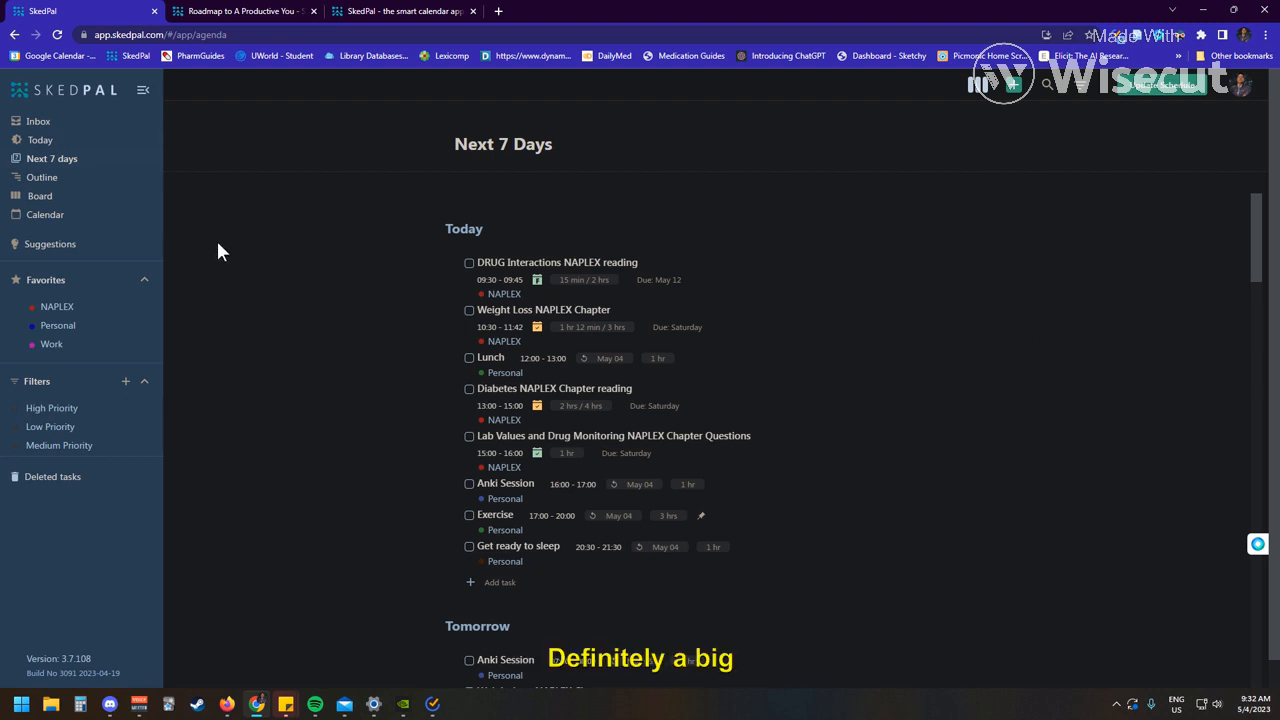
Return via Today to the empty Inbox.
{"action": "left_click", "coordinate": [40, 140]}
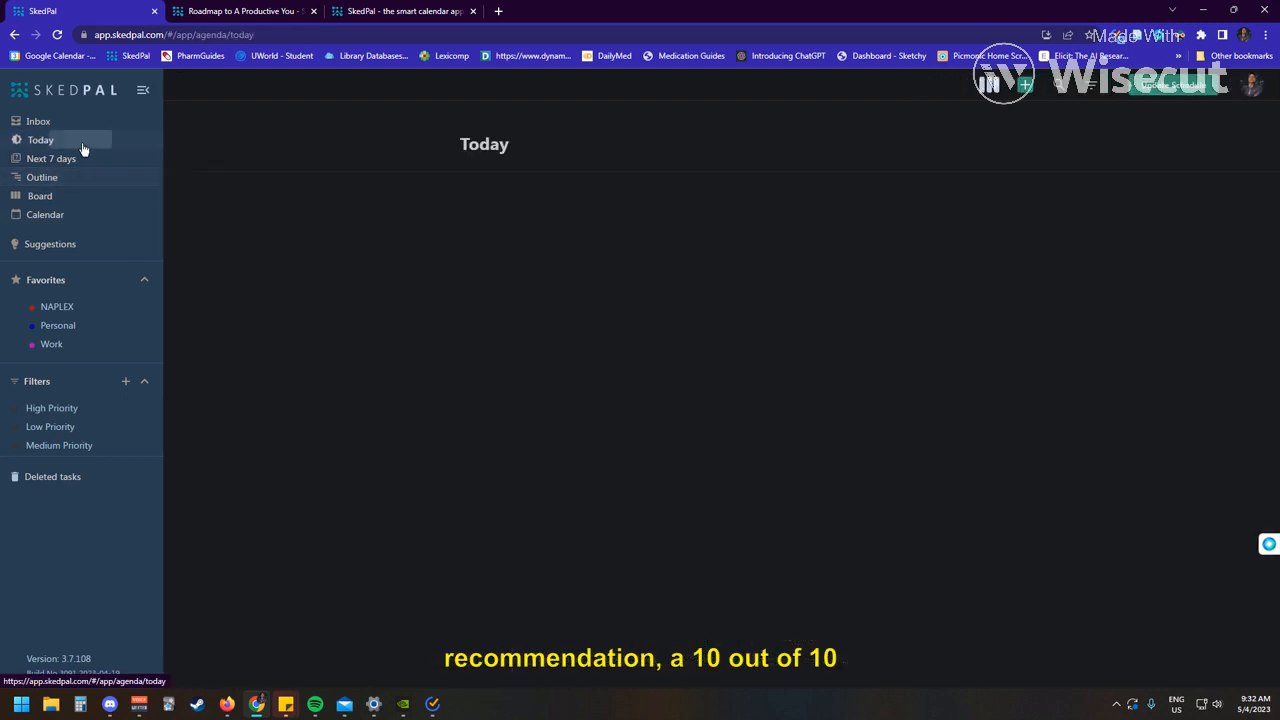
{"action": "left_click", "coordinate": [38, 122]}
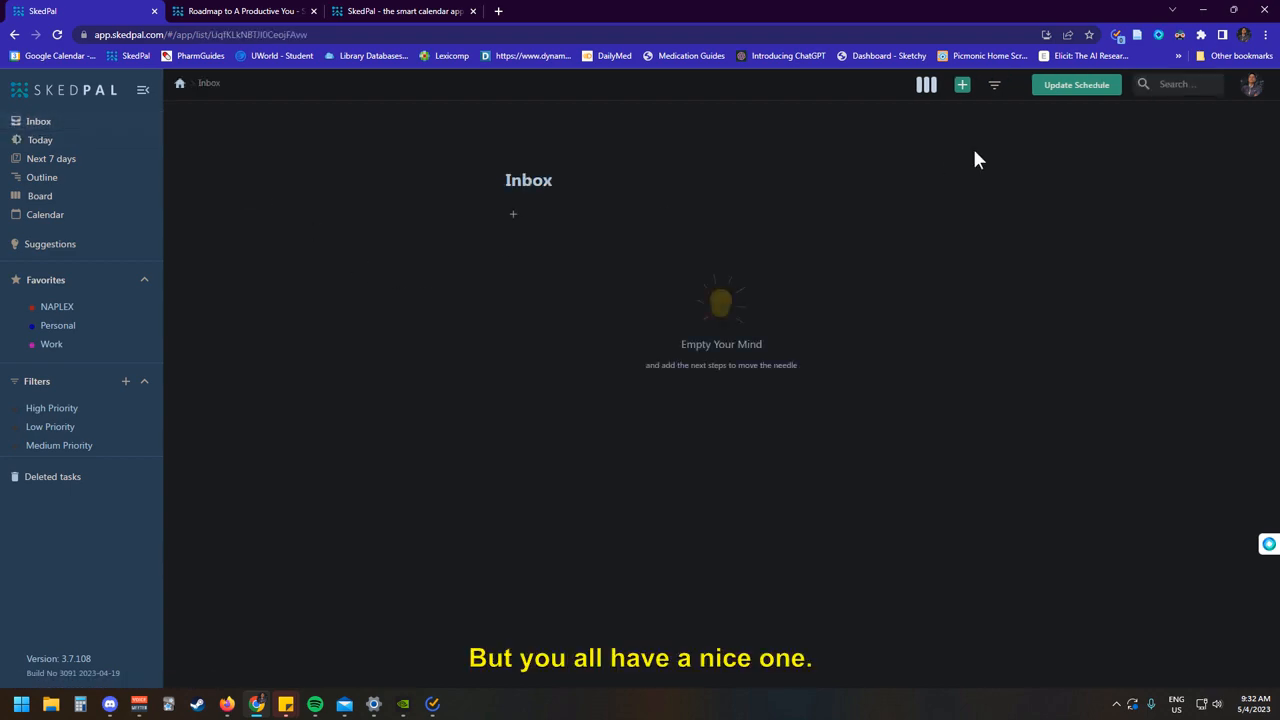